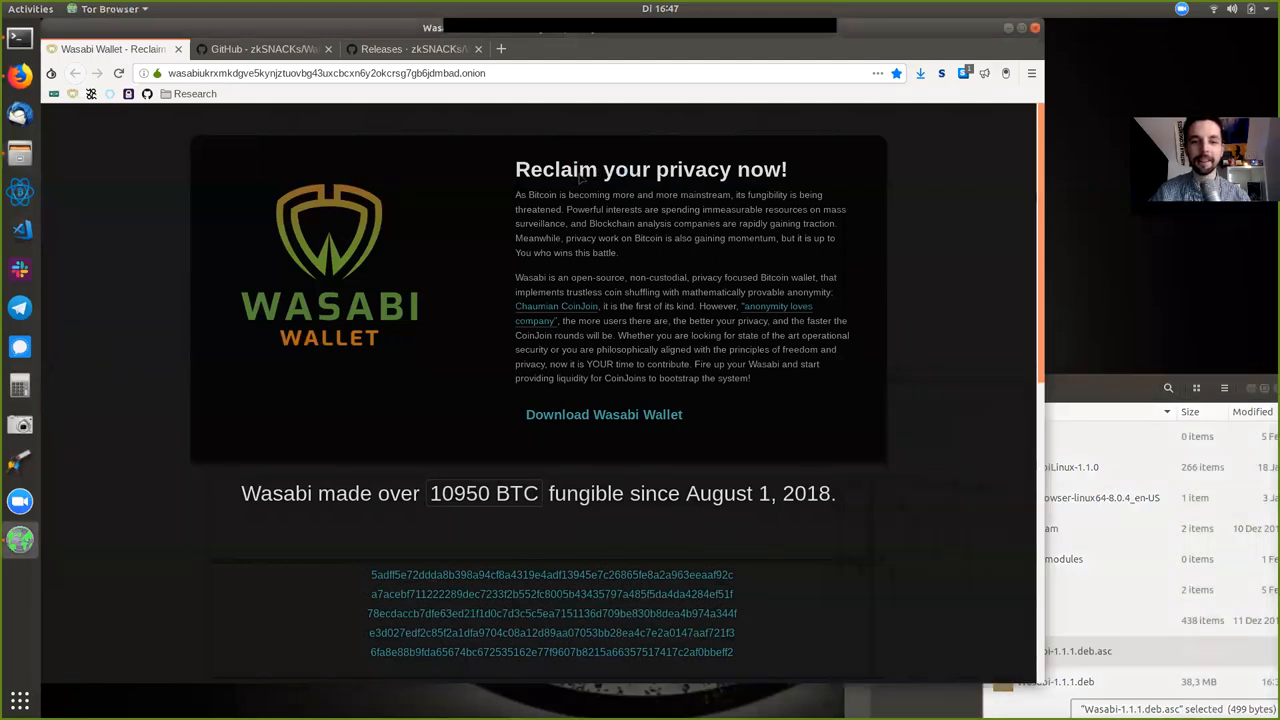
mouse_move(488, 507)
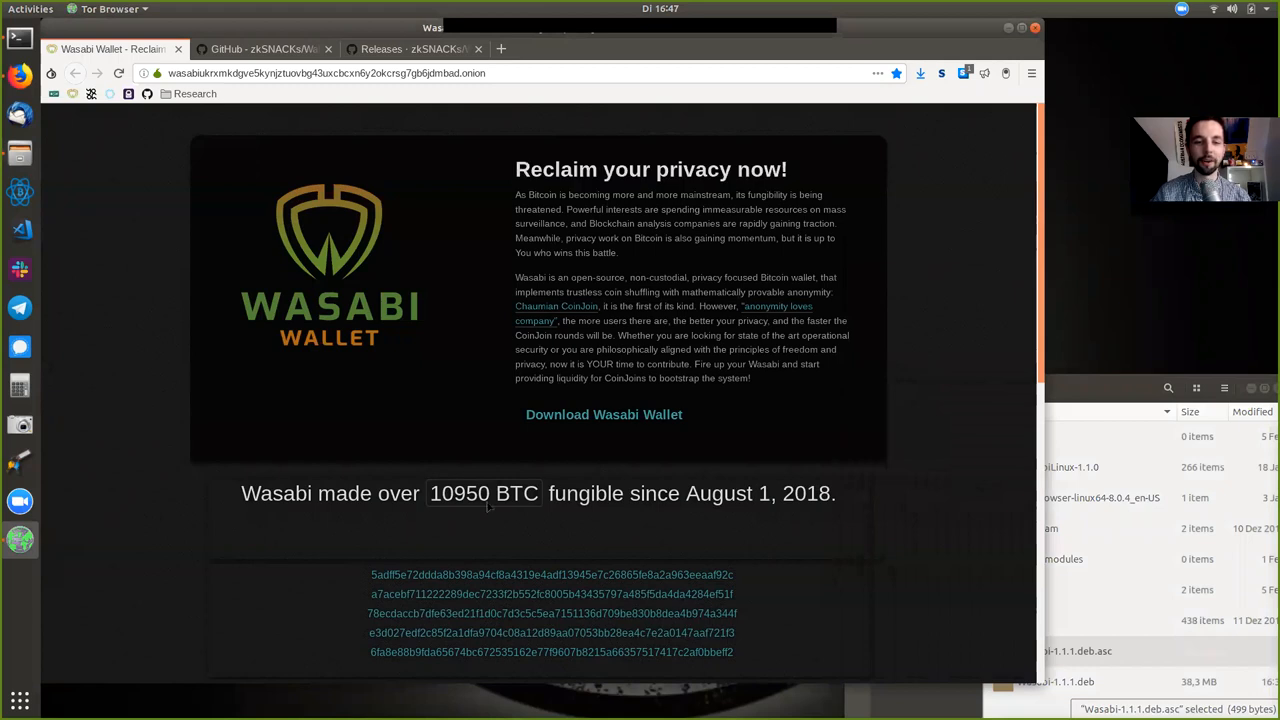
Scroll to the 'Download Wasabi Wallet 1.1.1' heading and briefly highlight the version number.
double_click(460, 493)
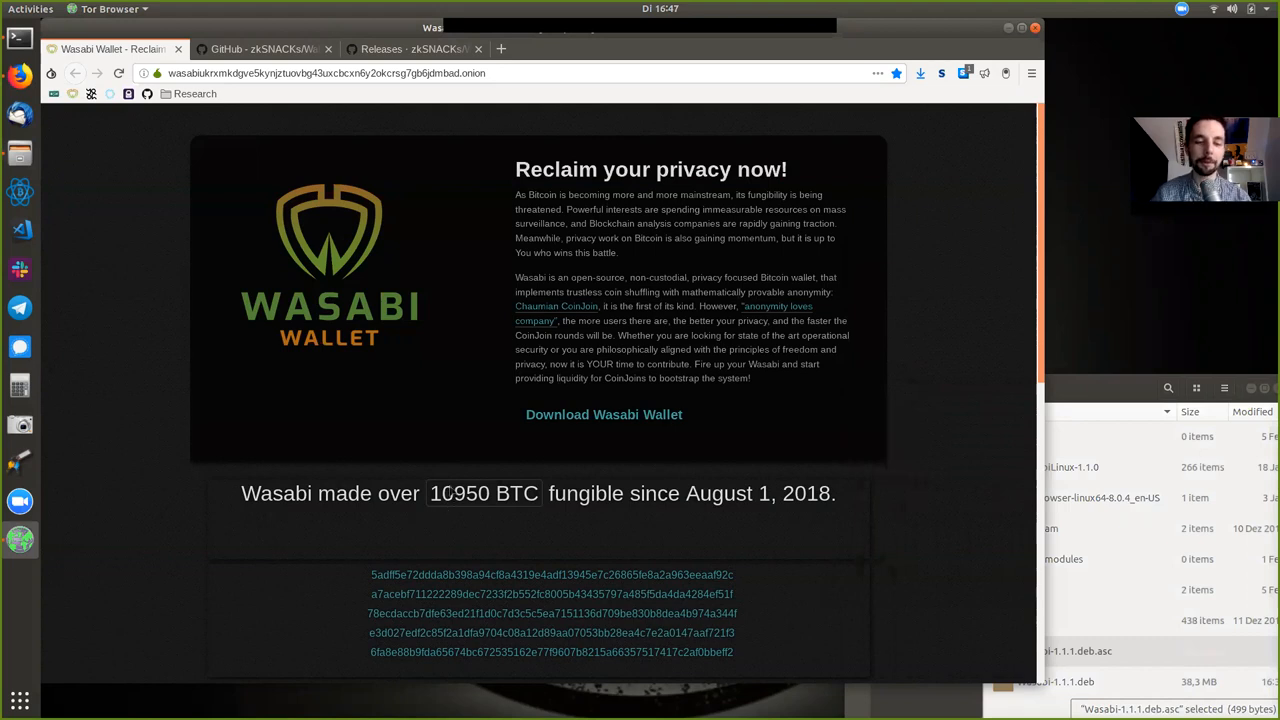
scroll(down, 3)
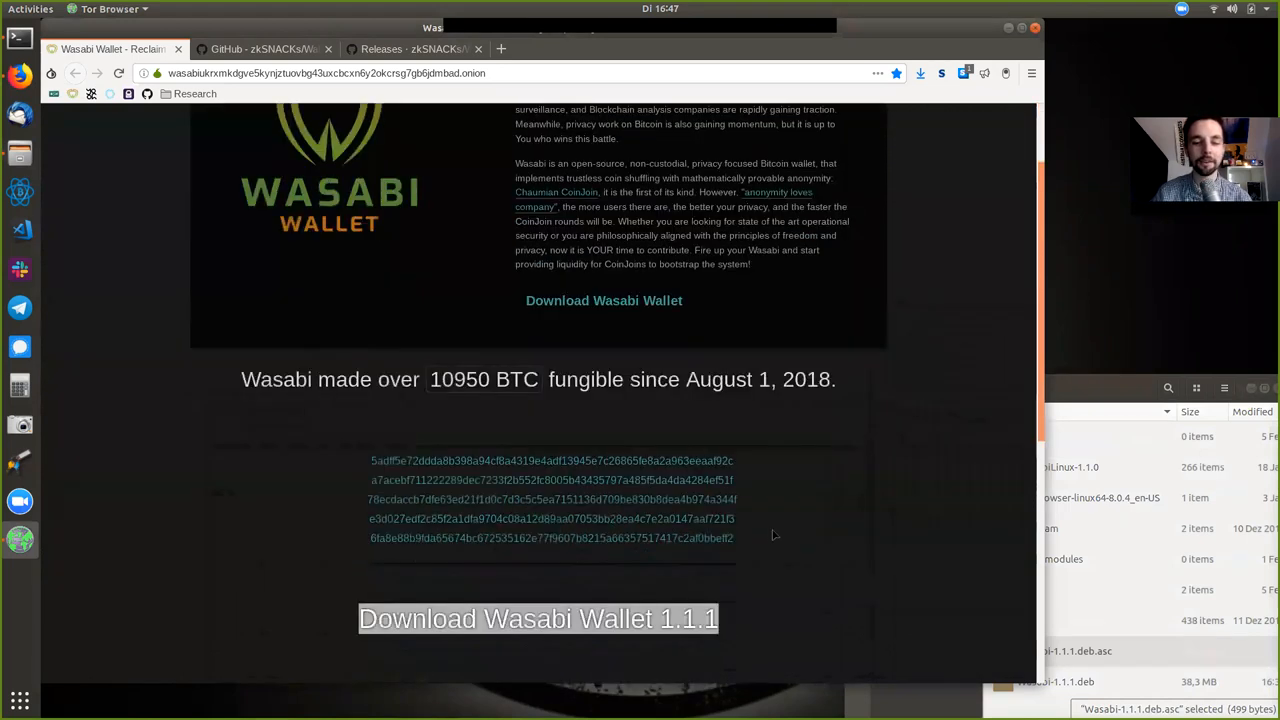
mouse_move(740, 468)
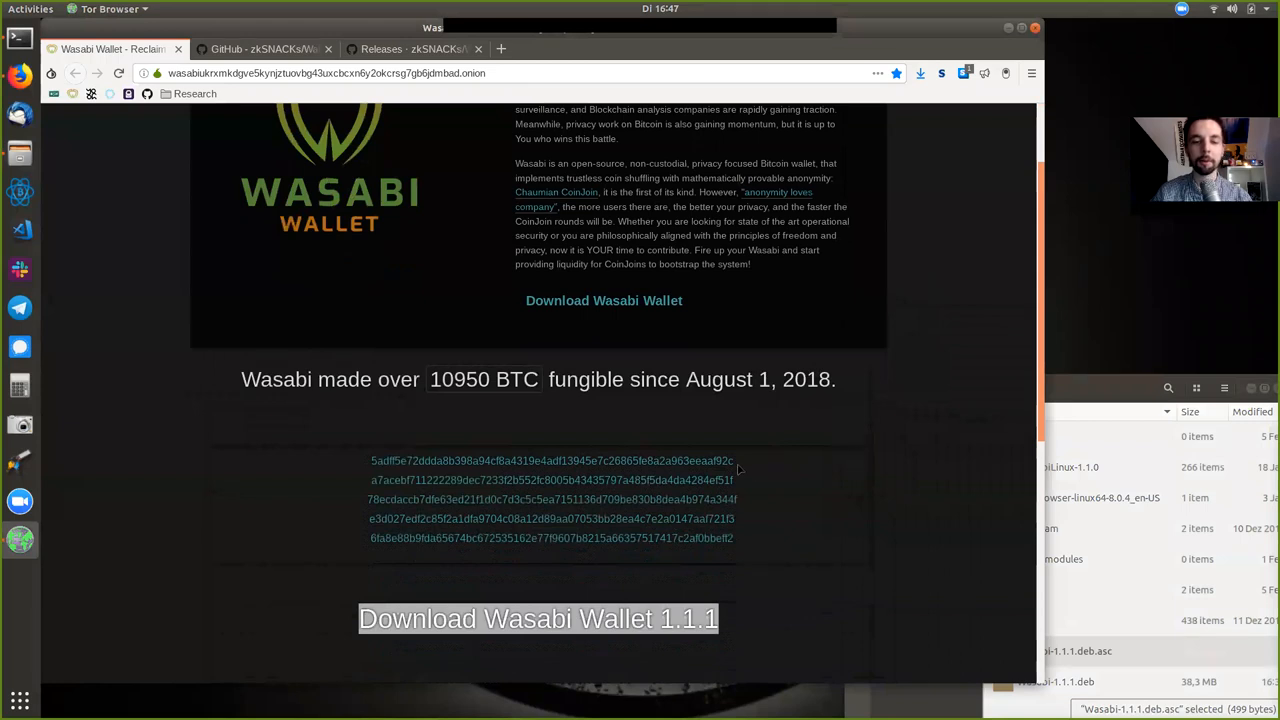
mouse_move(790, 510)
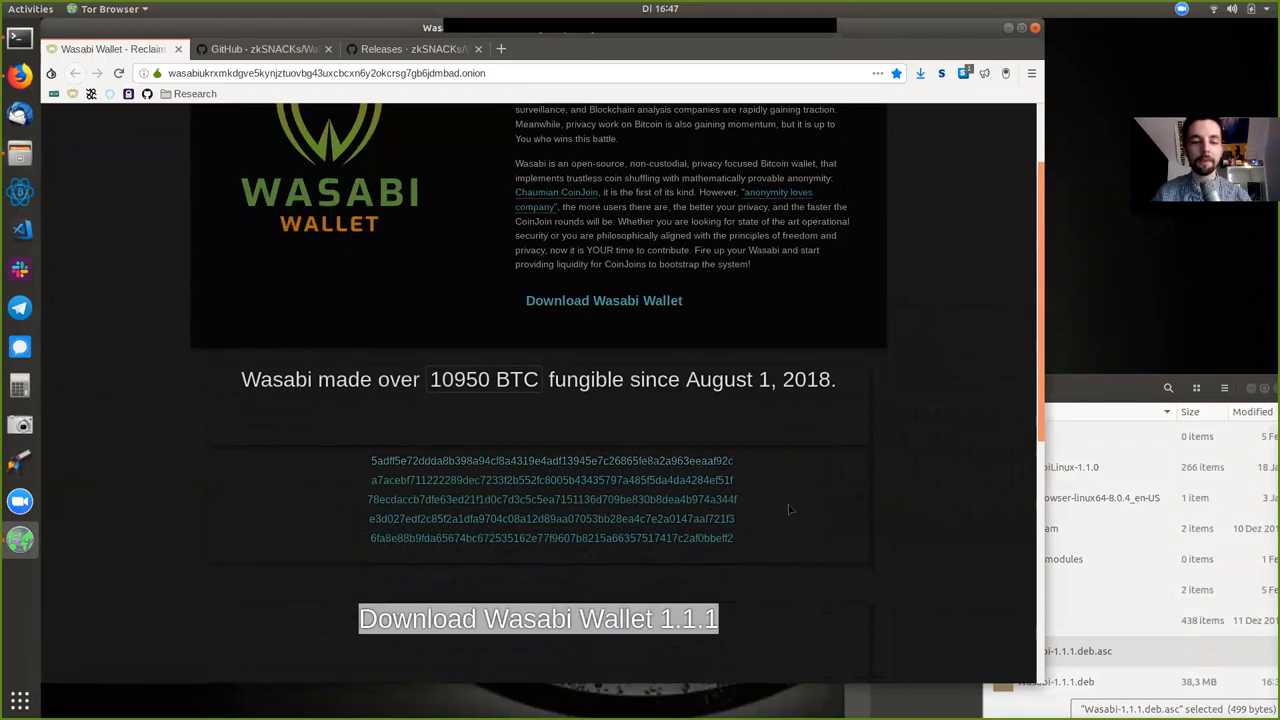
scroll(down, 3)
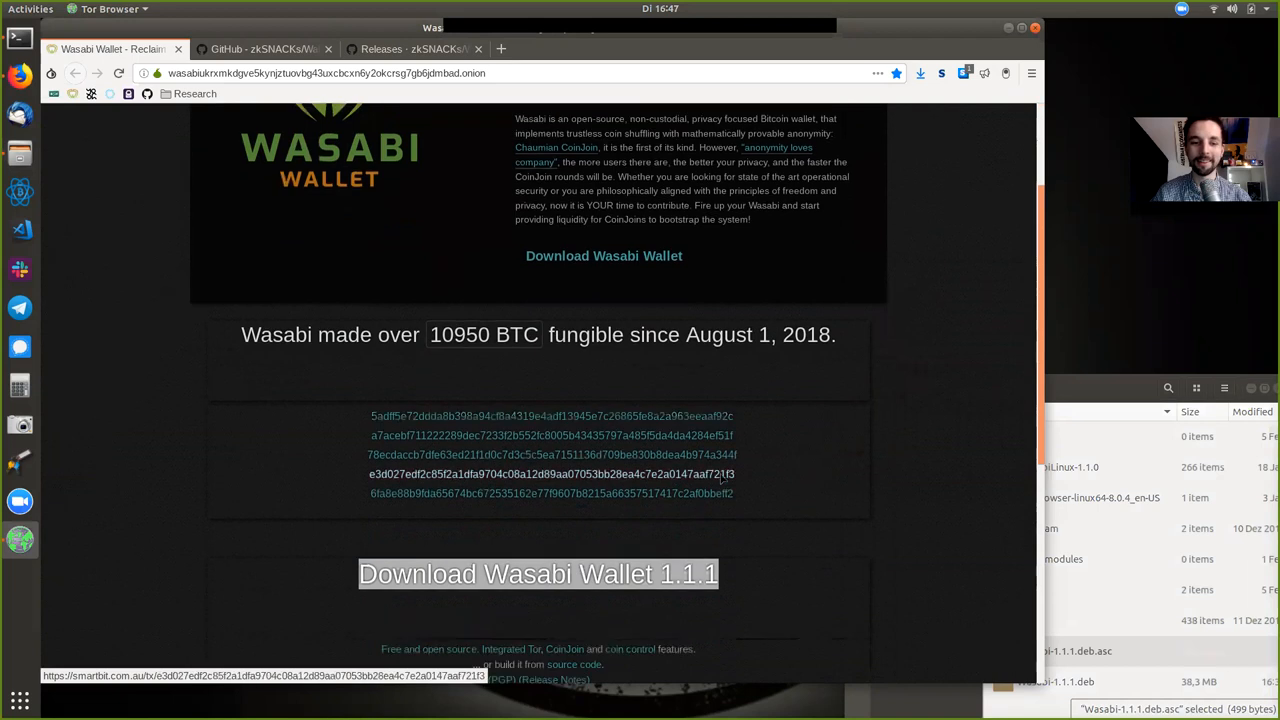
scroll(down, 3)
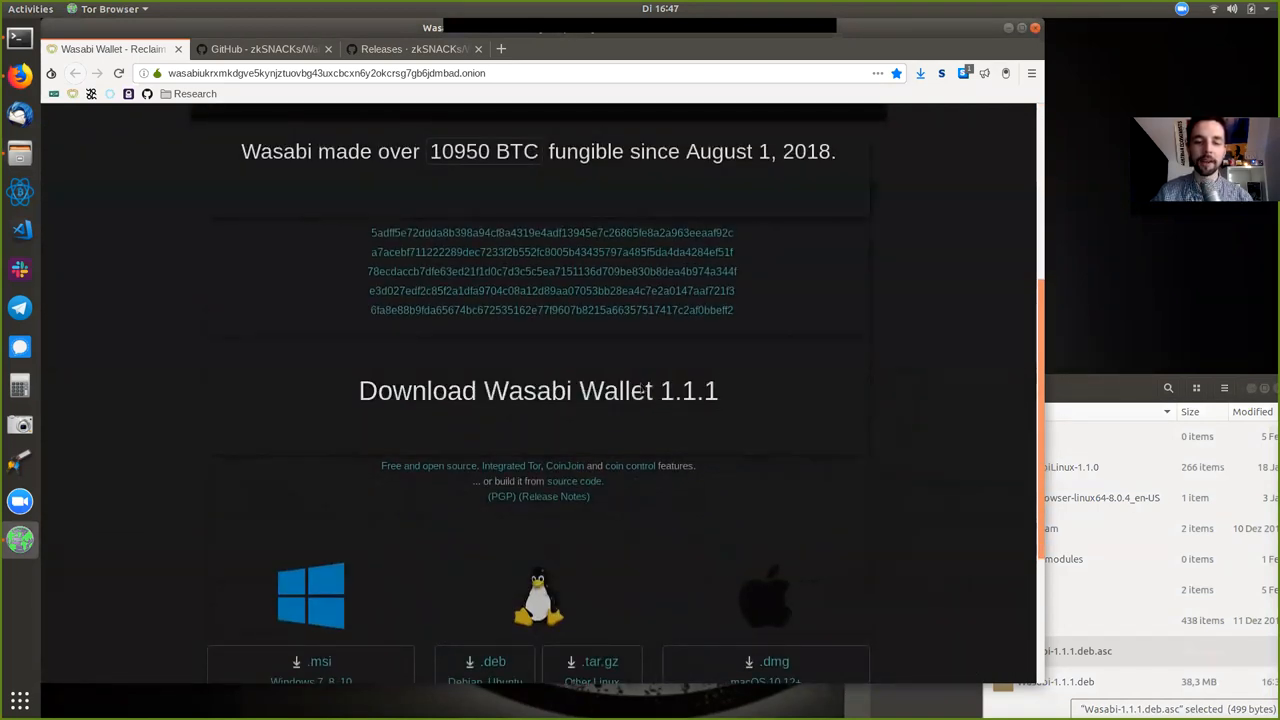
double_click(688, 390)
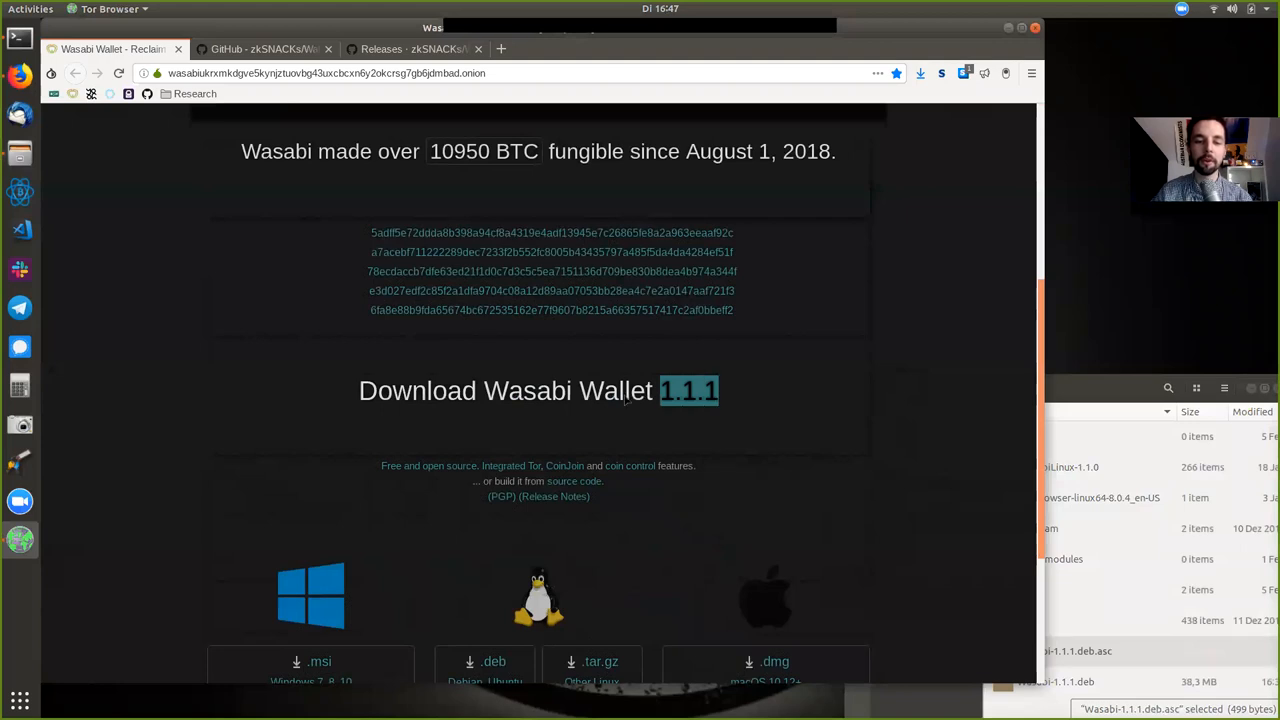
mouse_move(663, 417)
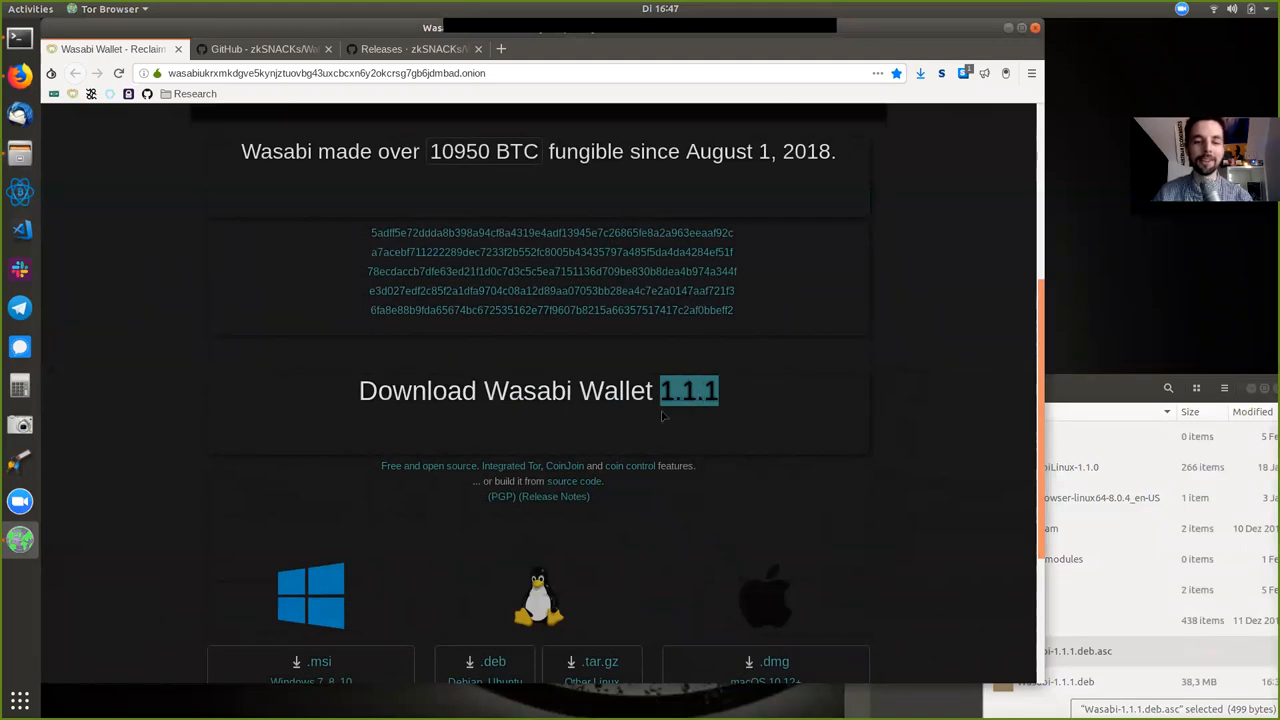
click(688, 391)
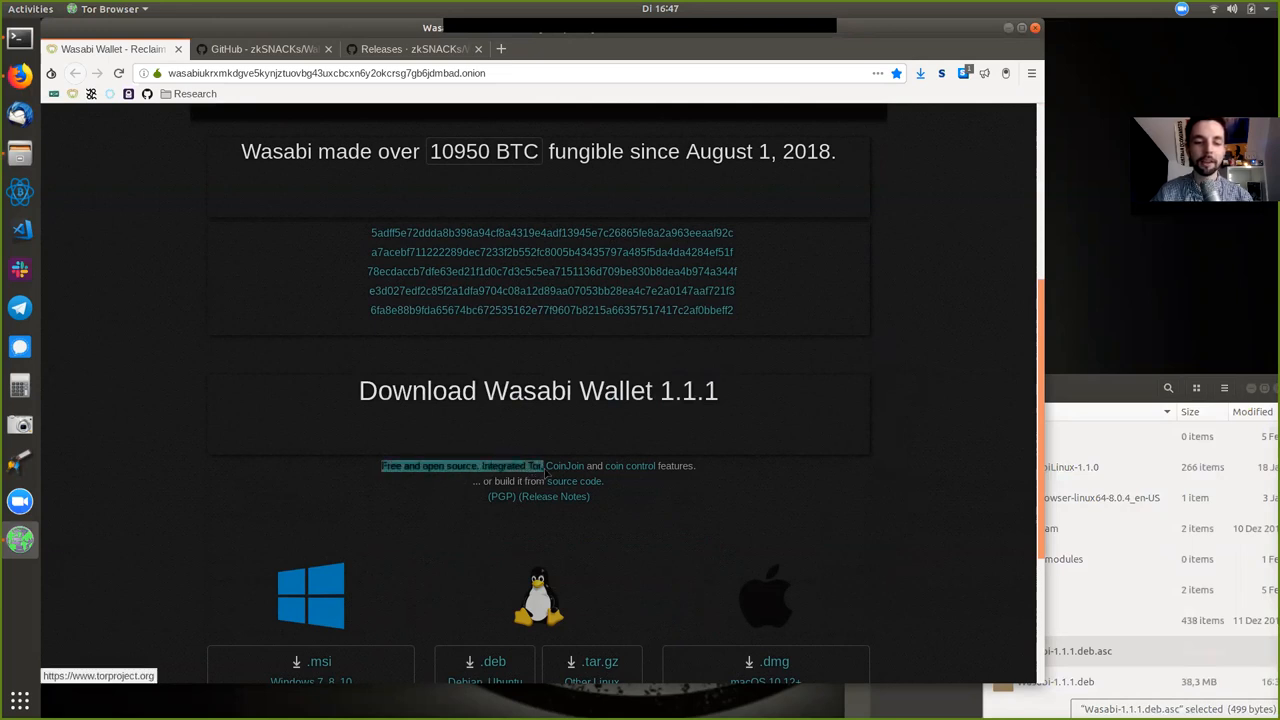
mouse_move(630, 465)
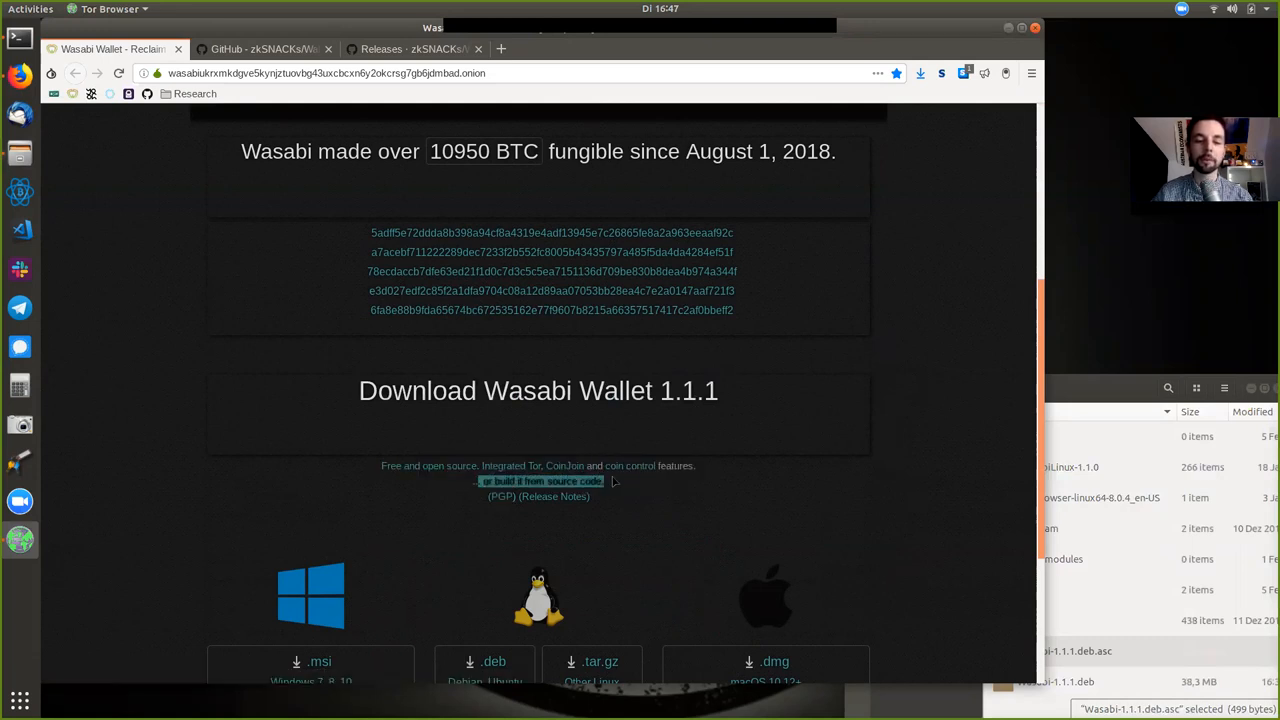
mouse_move(610, 491)
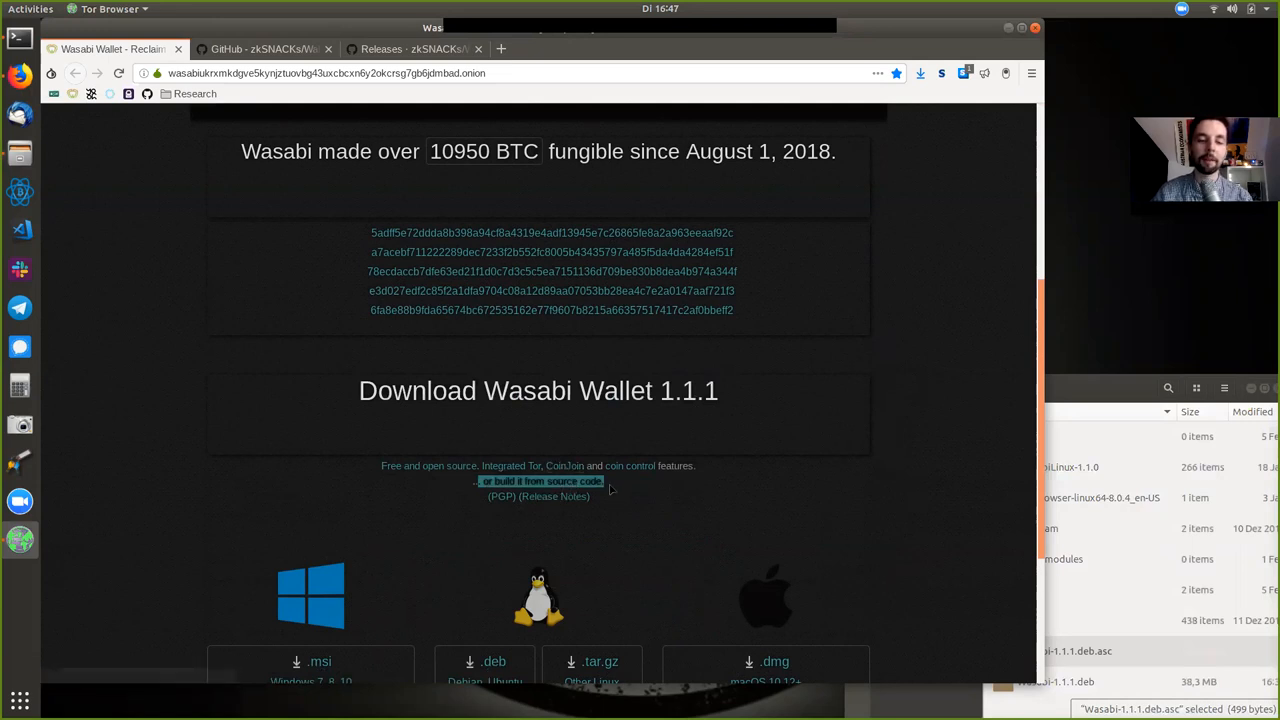
mouse_move(602, 509)
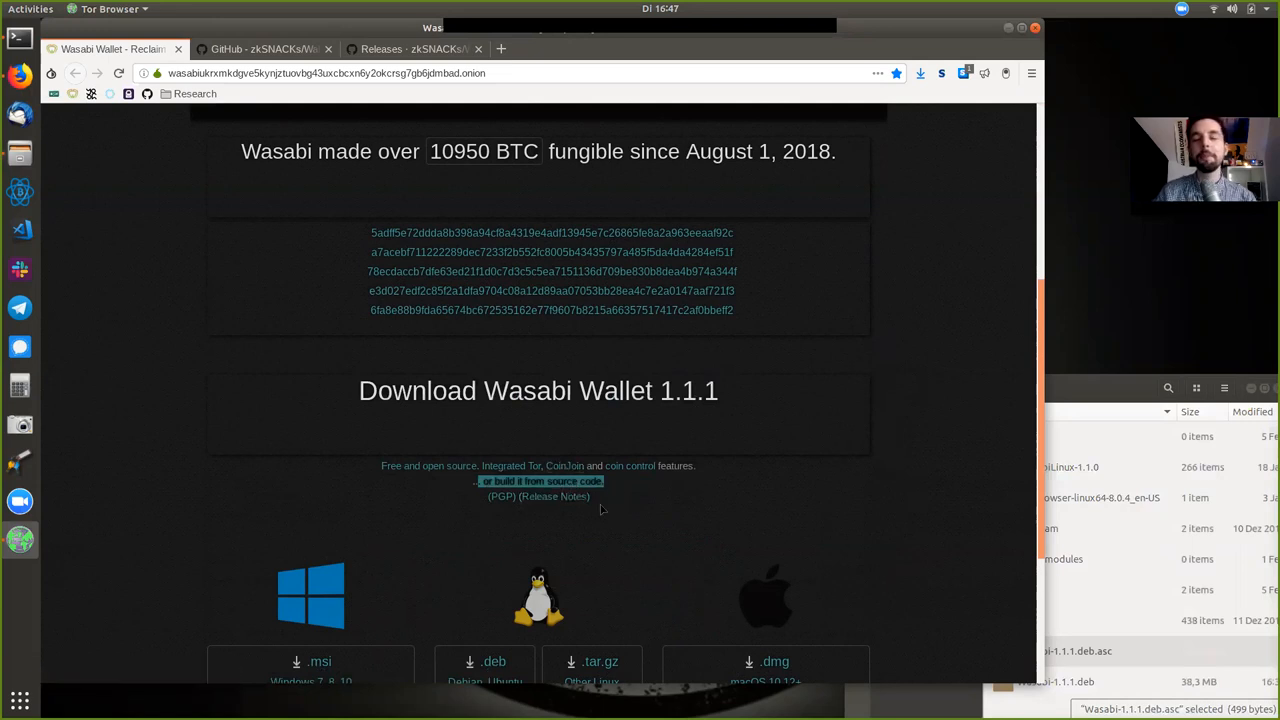
mouse_move(647, 516)
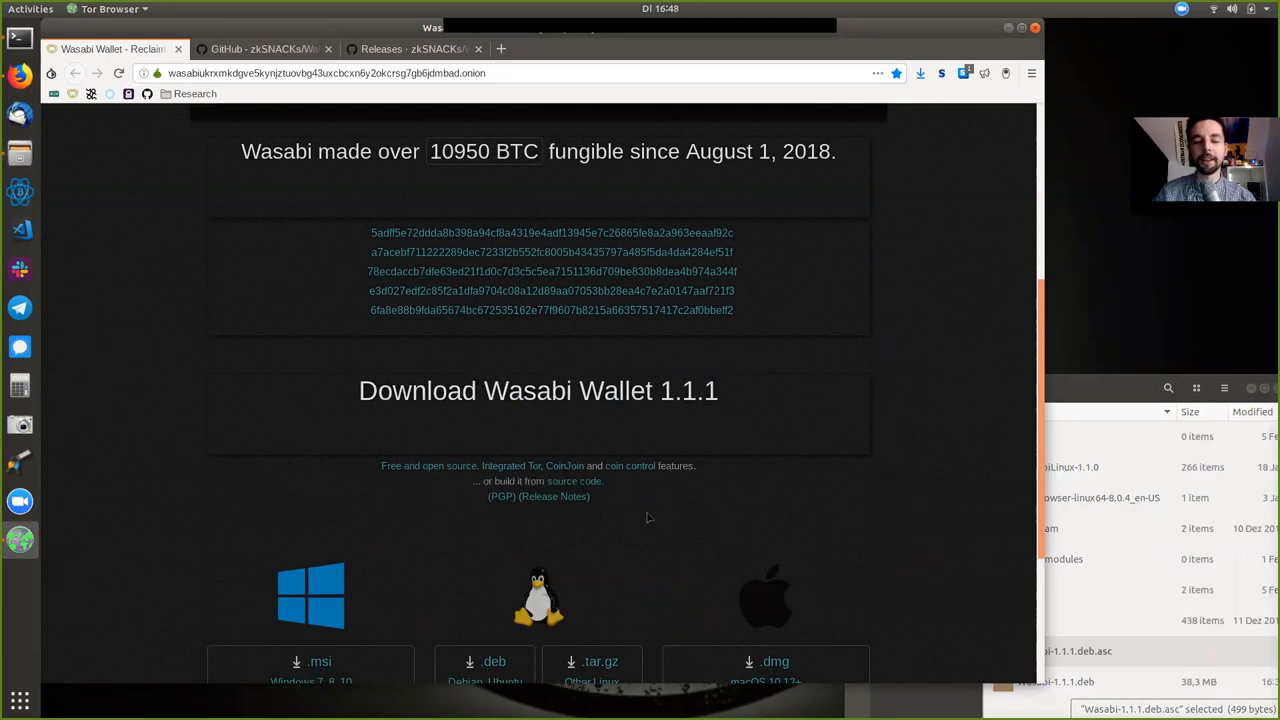
mouse_move(633, 521)
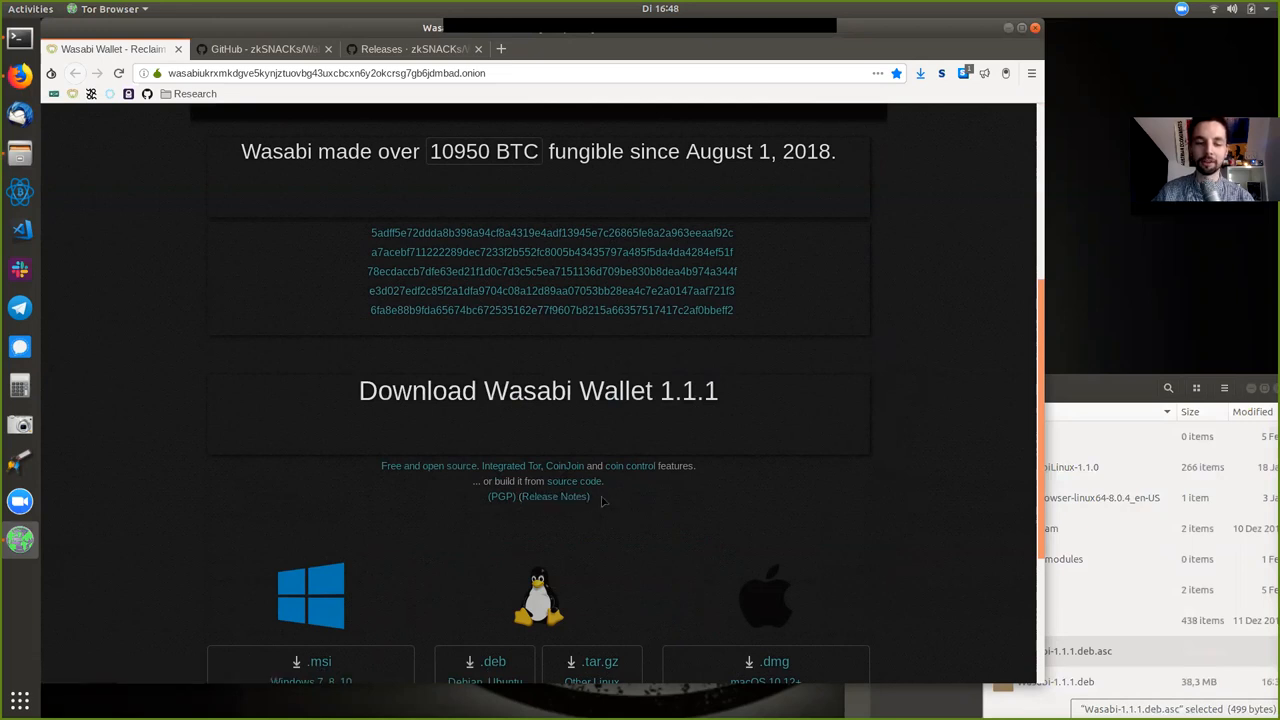
mouse_move(550, 435)
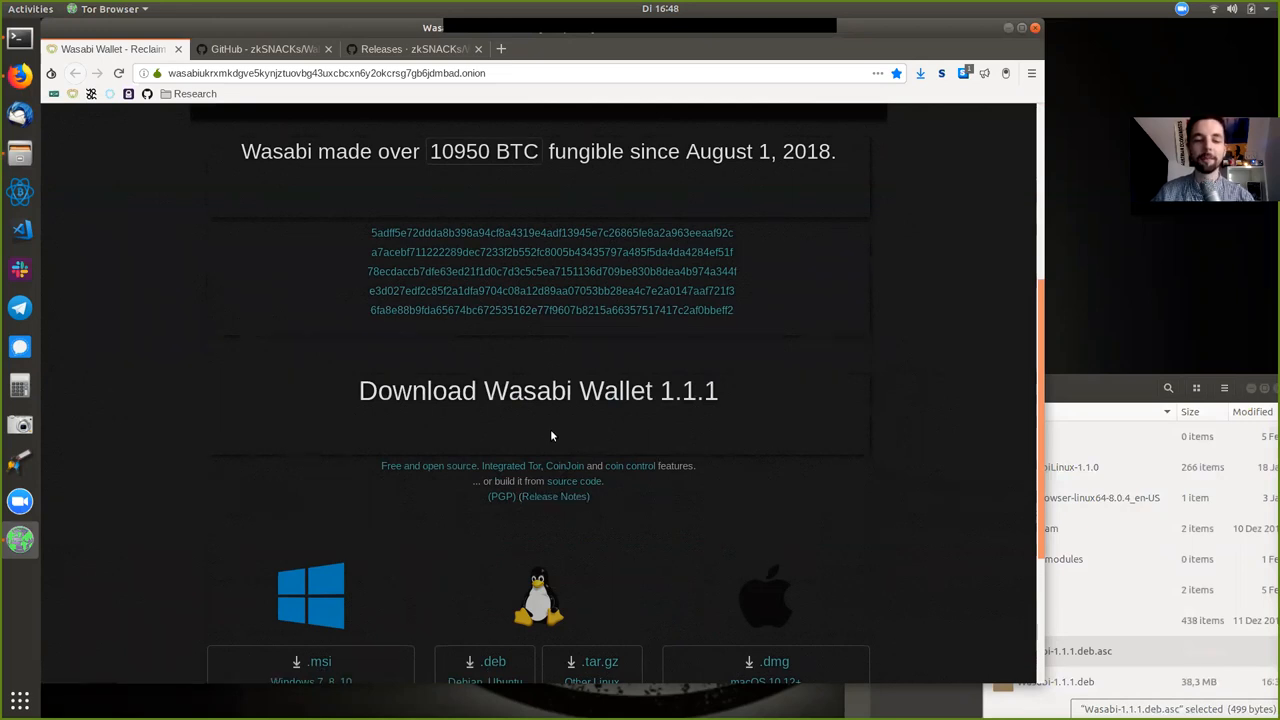
Scroll further to the Signature and Help links, onion address and footer links.
scroll(down, 3)
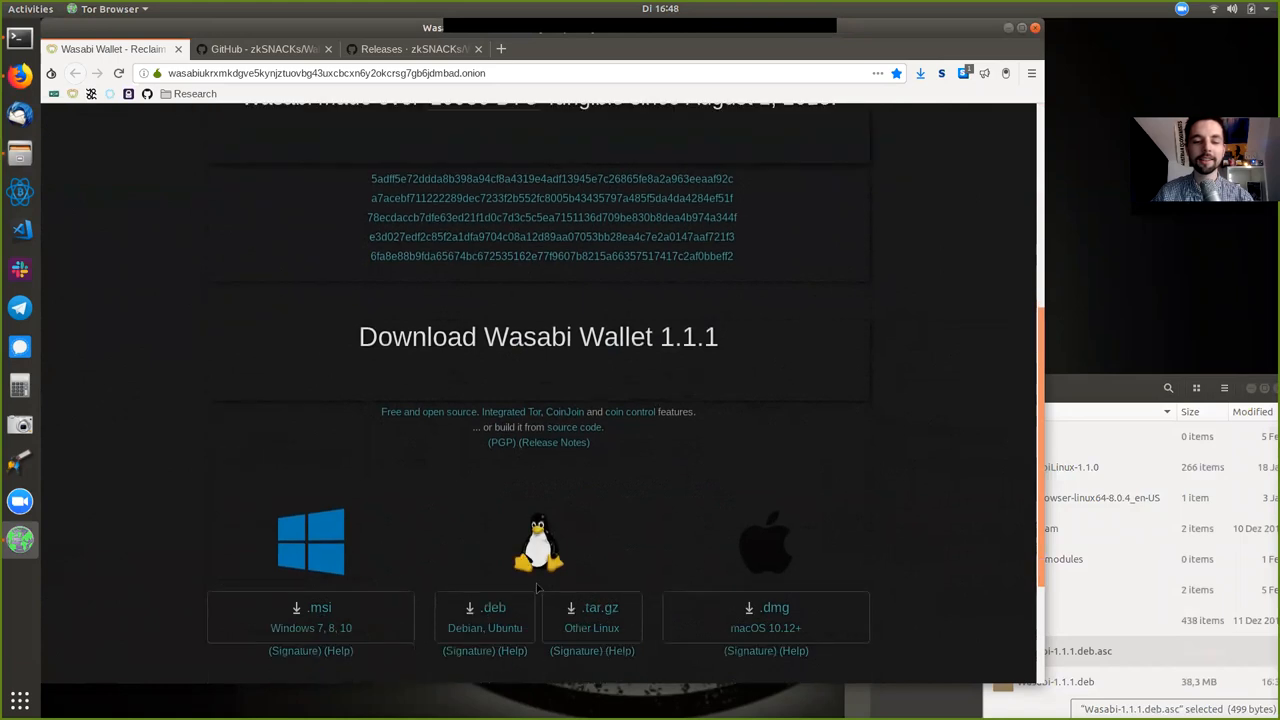
scroll(down, 3)
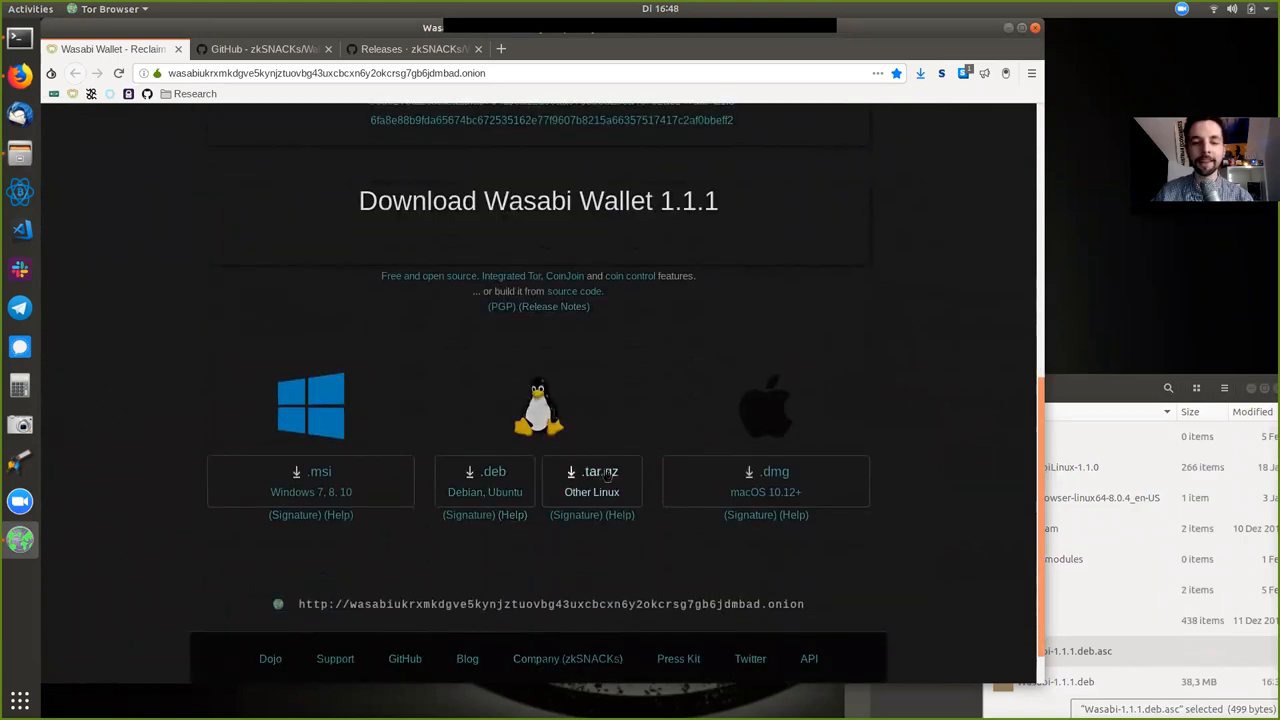
mouse_move(367, 501)
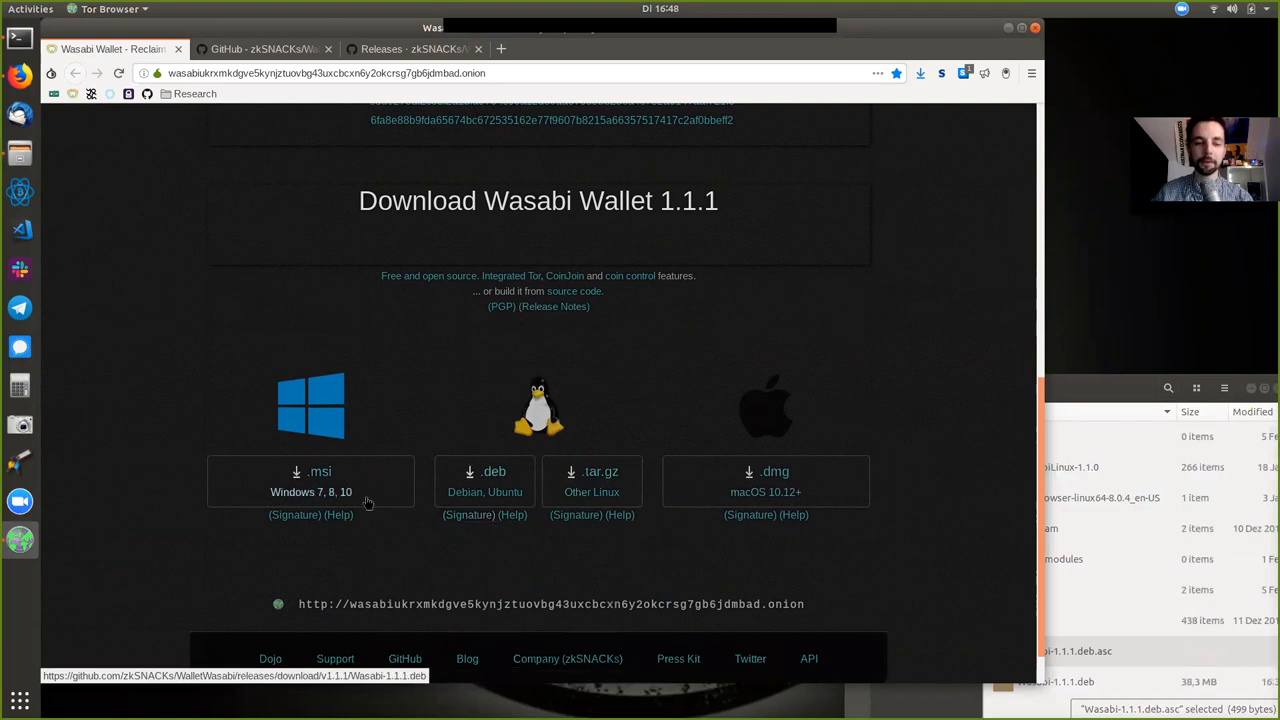
mouse_move(426, 389)
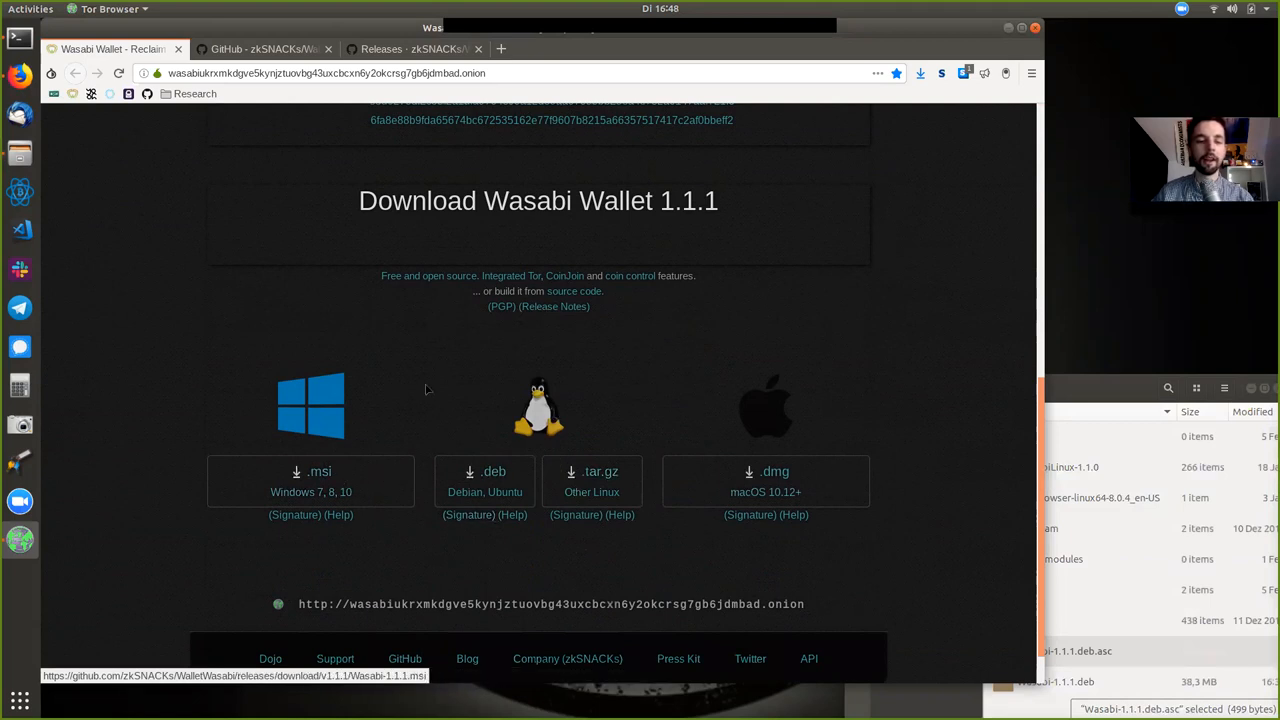
mouse_move(334, 487)
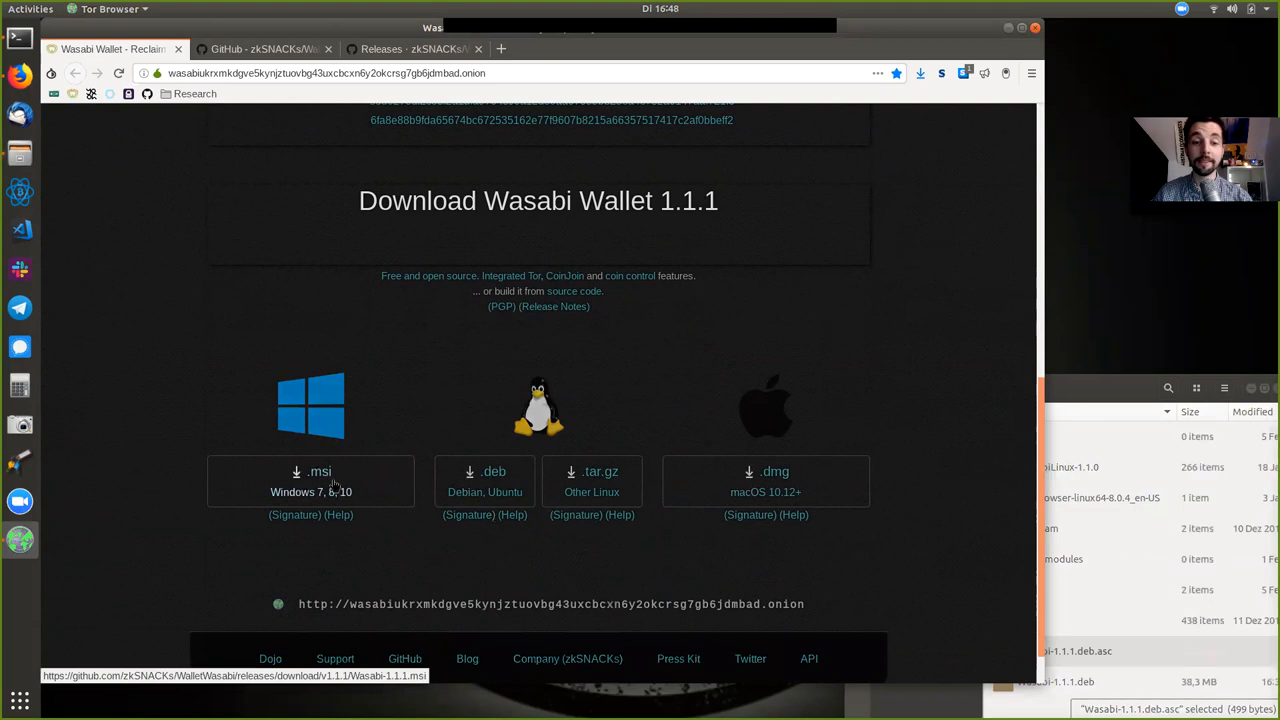
mouse_move(453, 558)
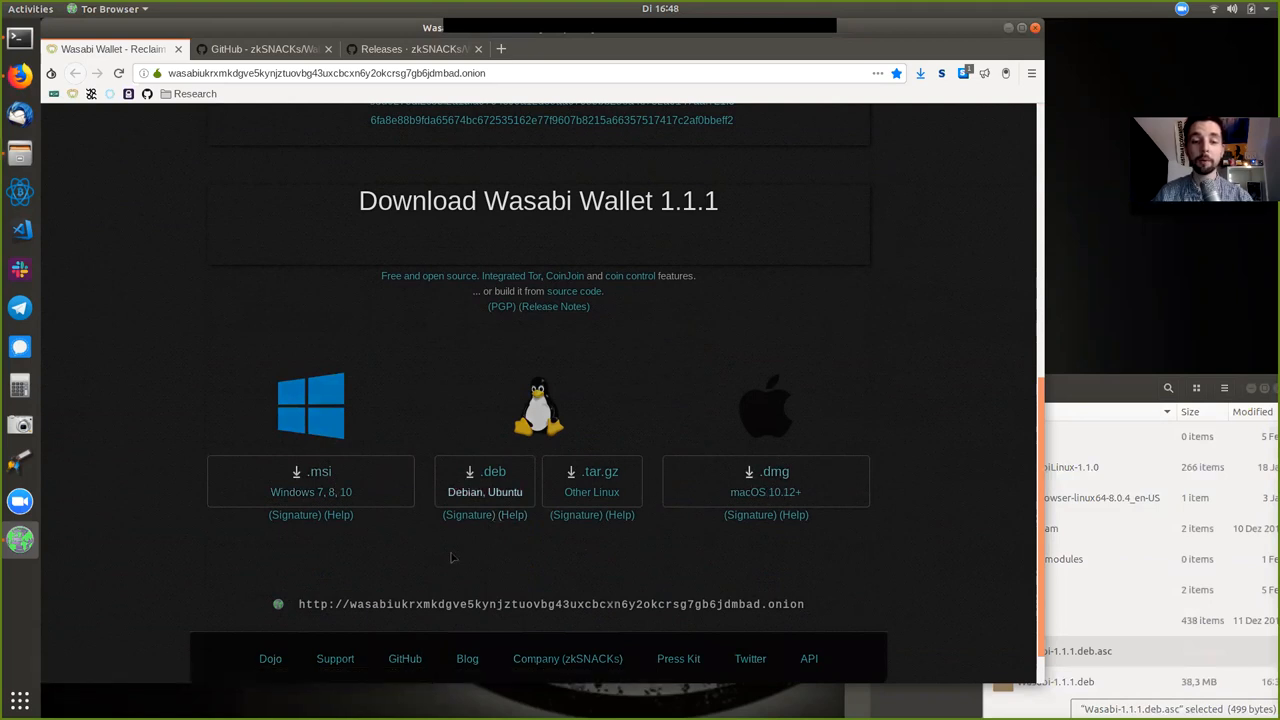
mouse_move(591, 471)
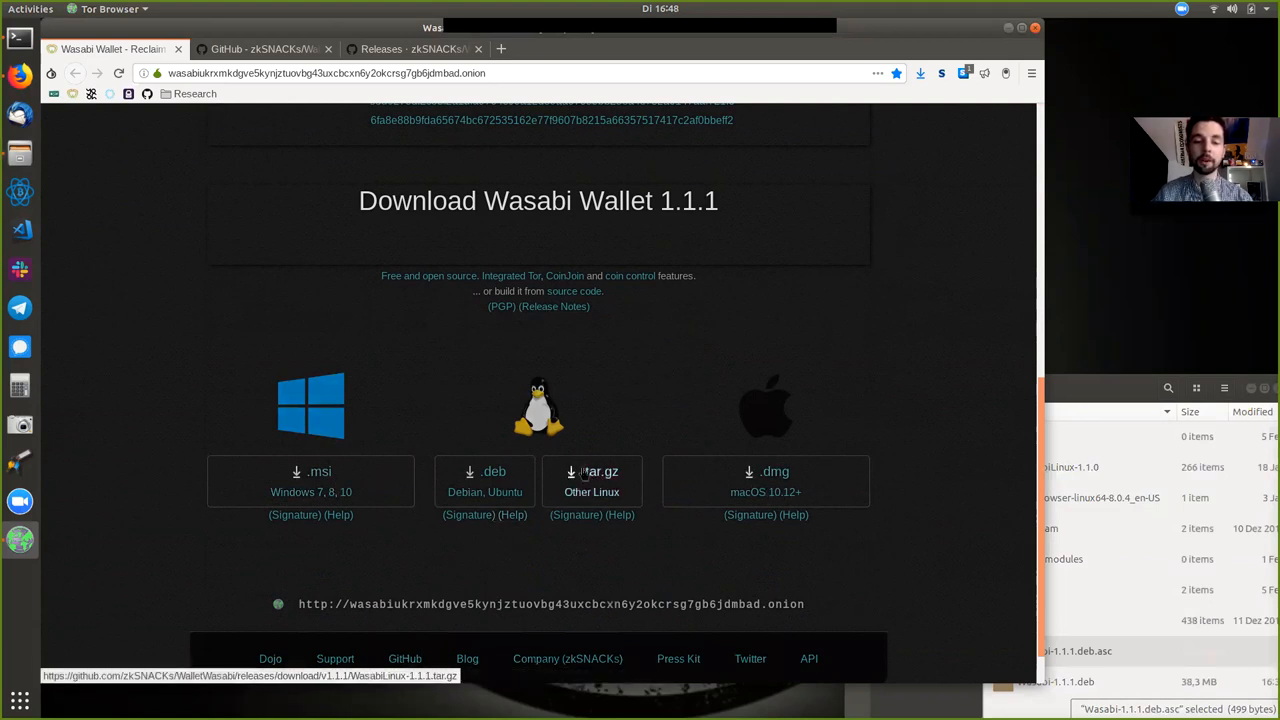
mouse_move(485, 471)
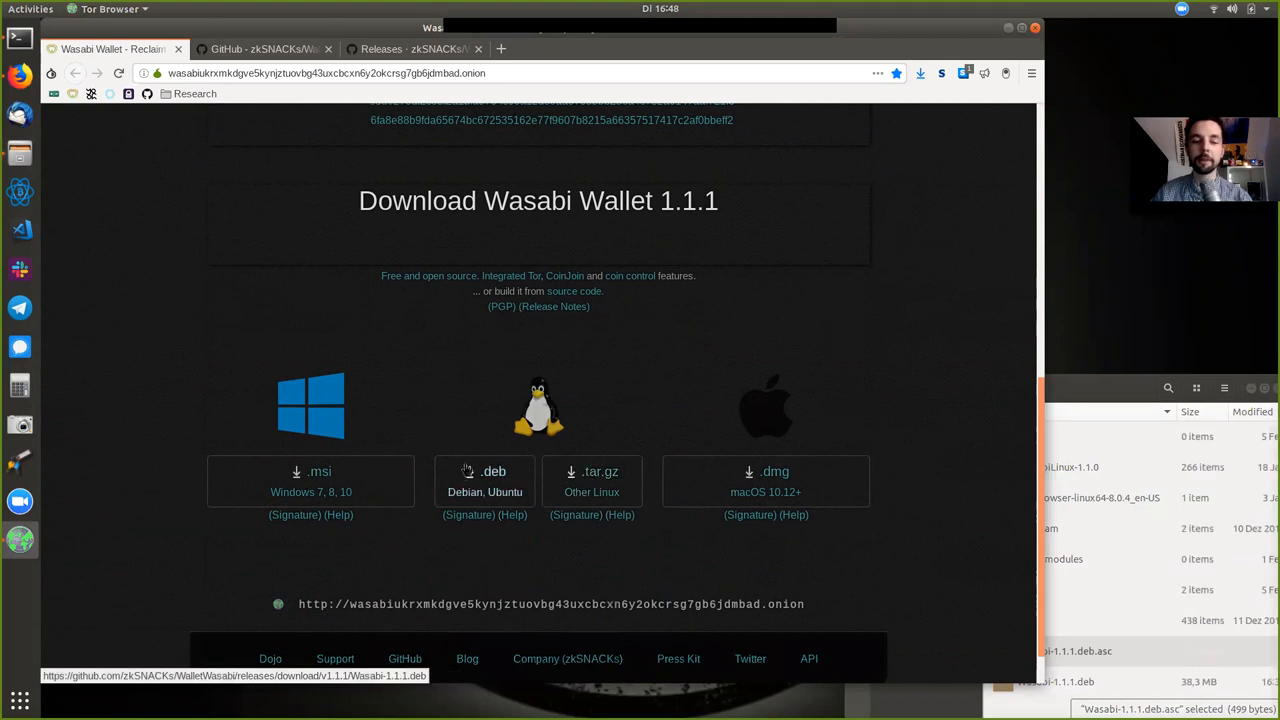
mouse_move(468, 514)
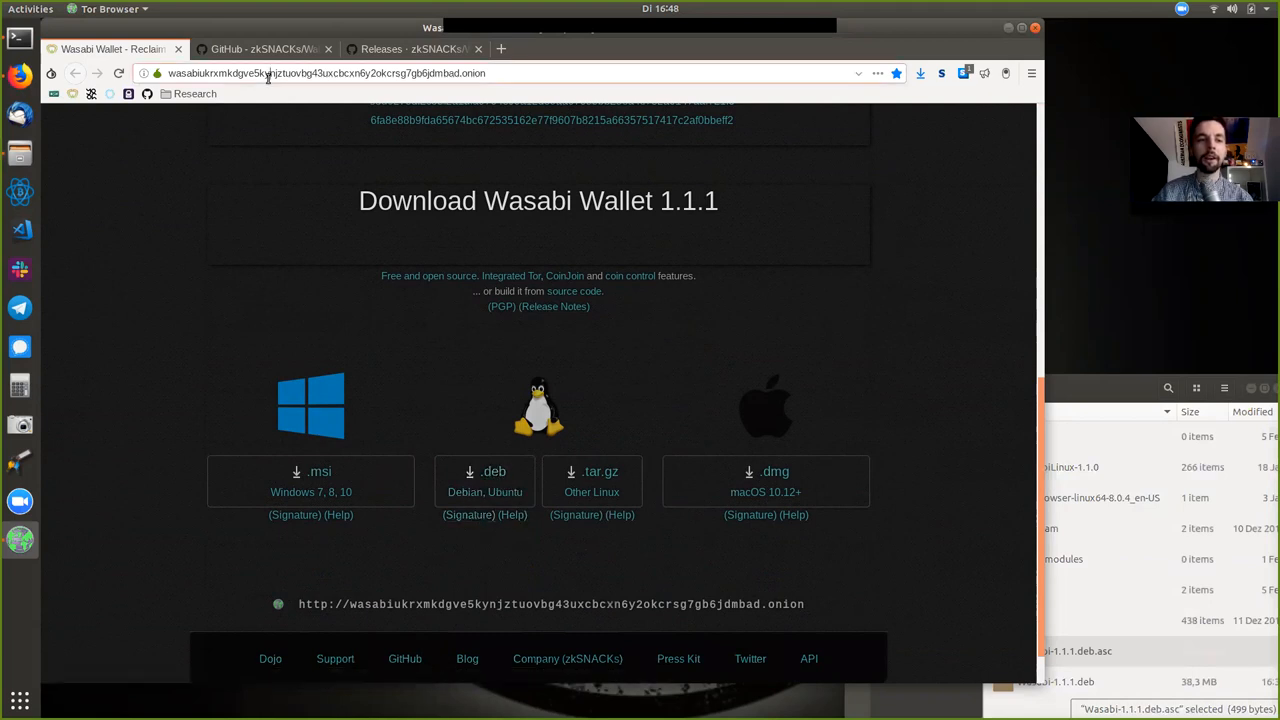
Highlight the site's onion address, then download the Wasabi 1.1.1 Debian/Ubuntu .deb package.
click(325, 73)
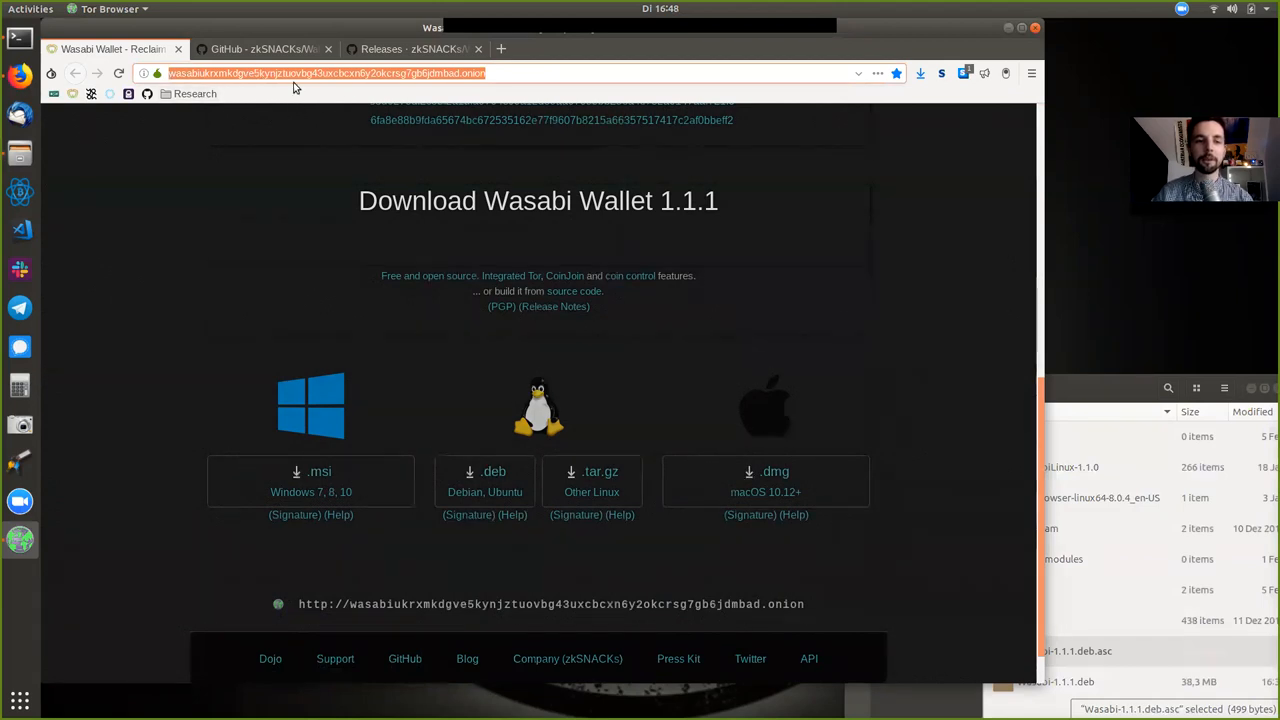
mouse_move(925, 72)
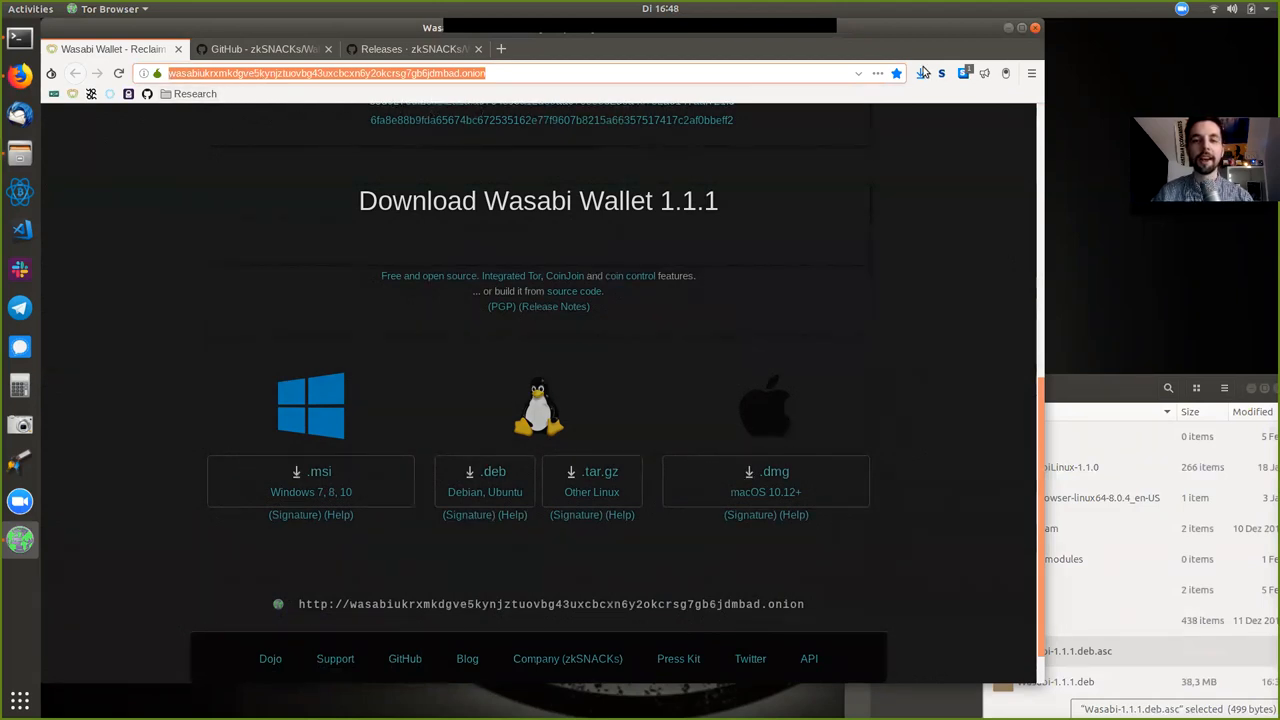
mouse_move(900, 237)
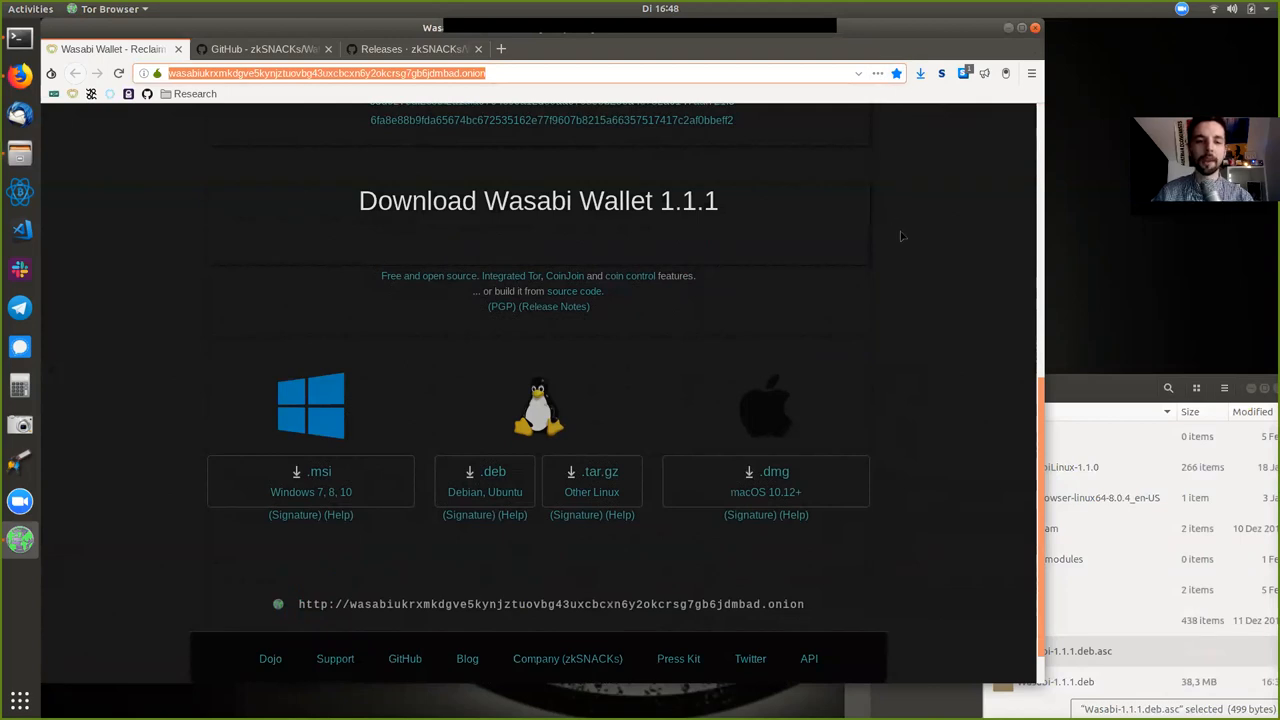
mouse_move(485, 491)
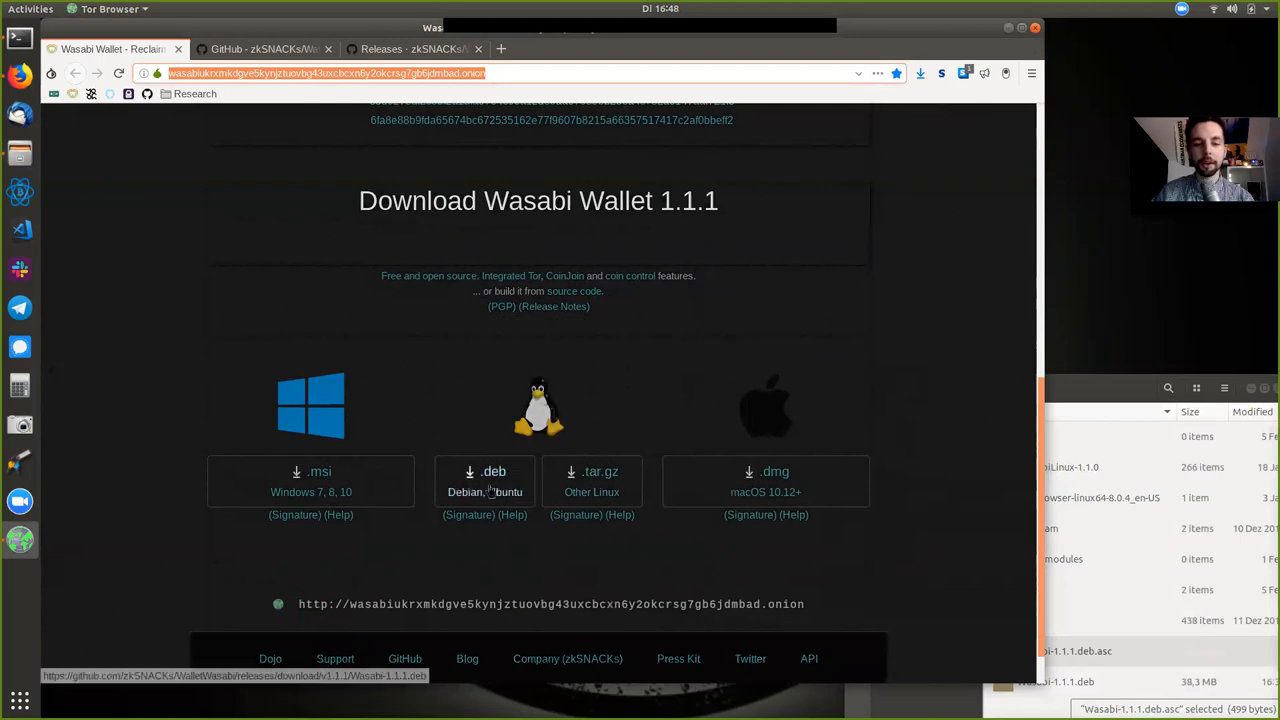
click(484, 485)
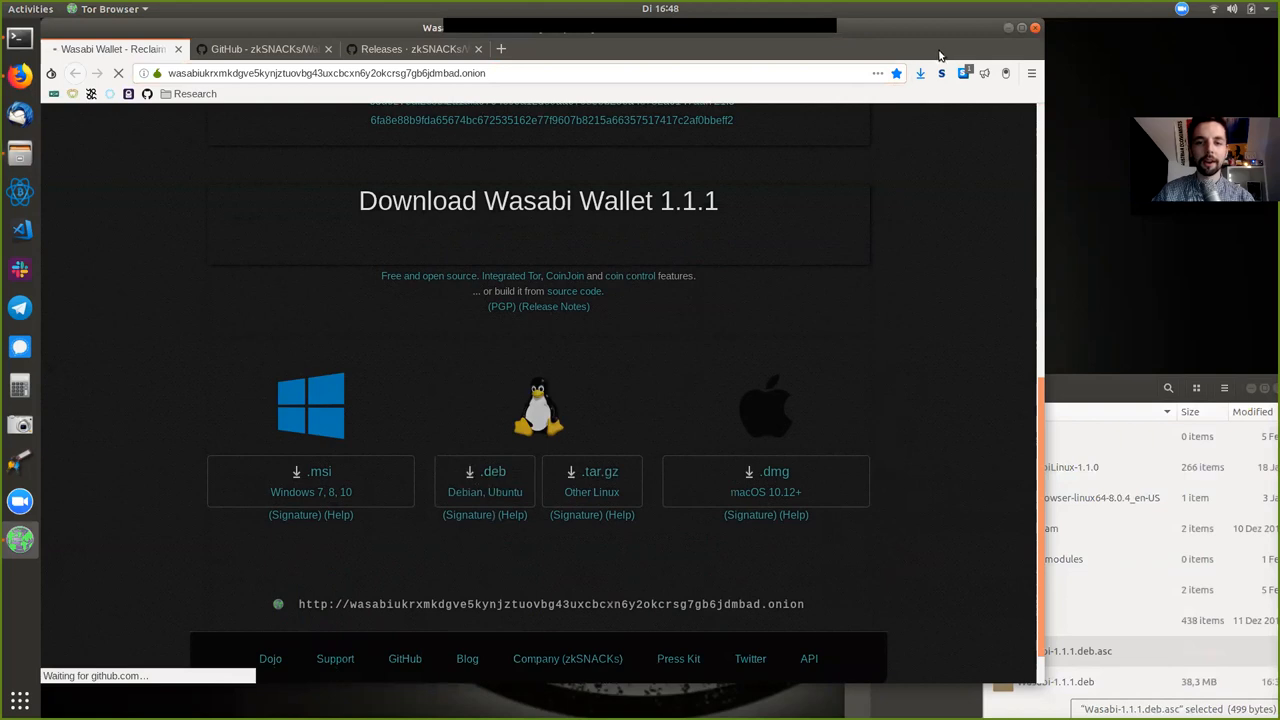
mouse_move(485, 471)
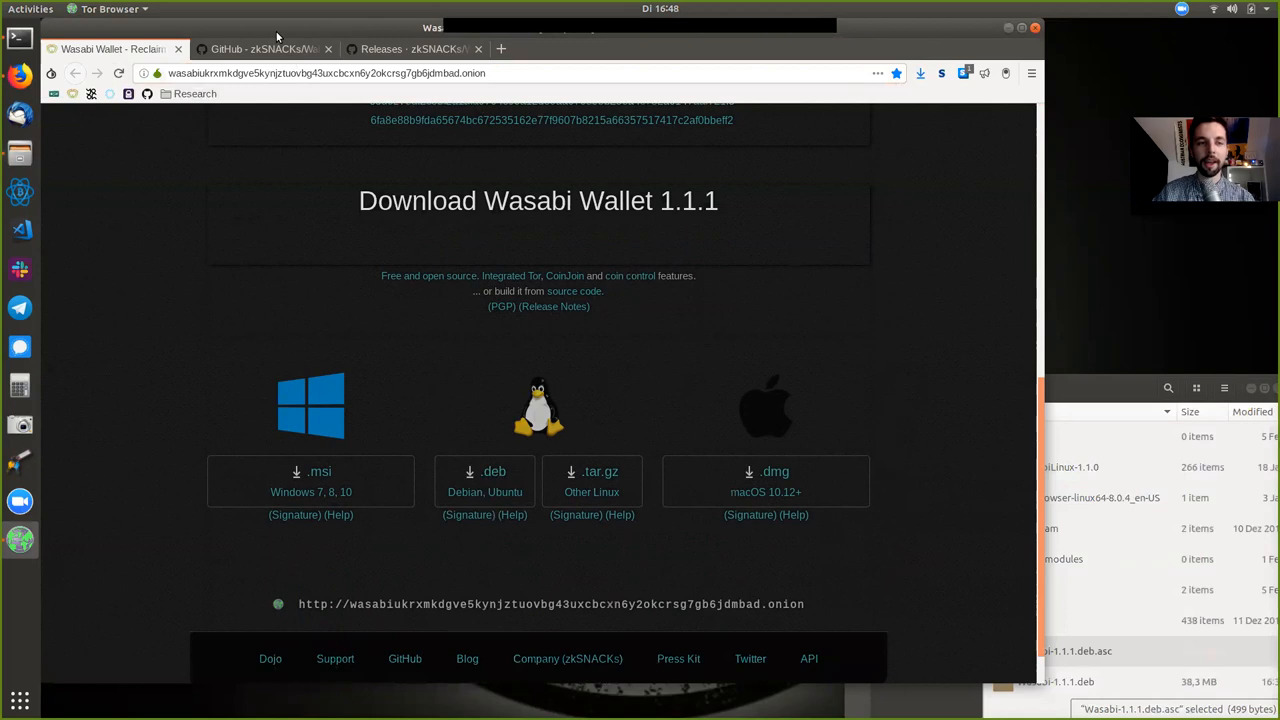
Browse the WalletWasabi GitHub README, then switch to the v1.1.1 Releases page.
click(265, 48)
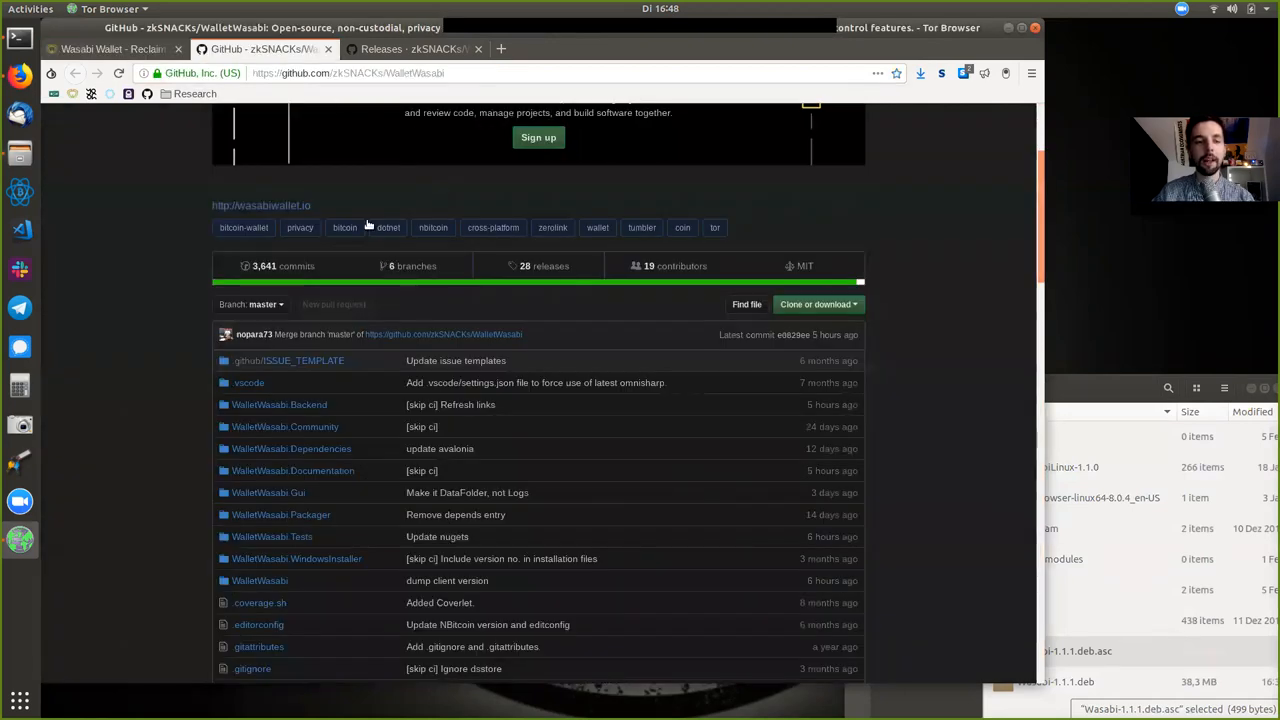
scroll(down, 3)
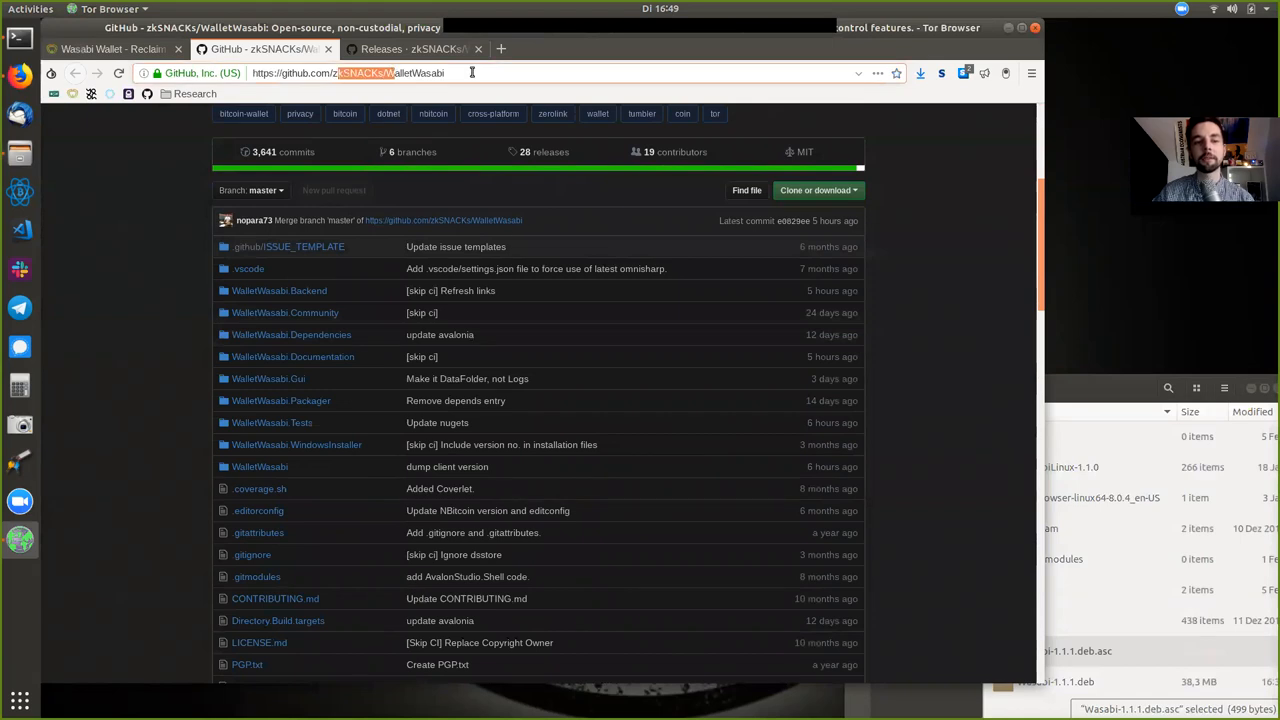
scroll(down, 3)
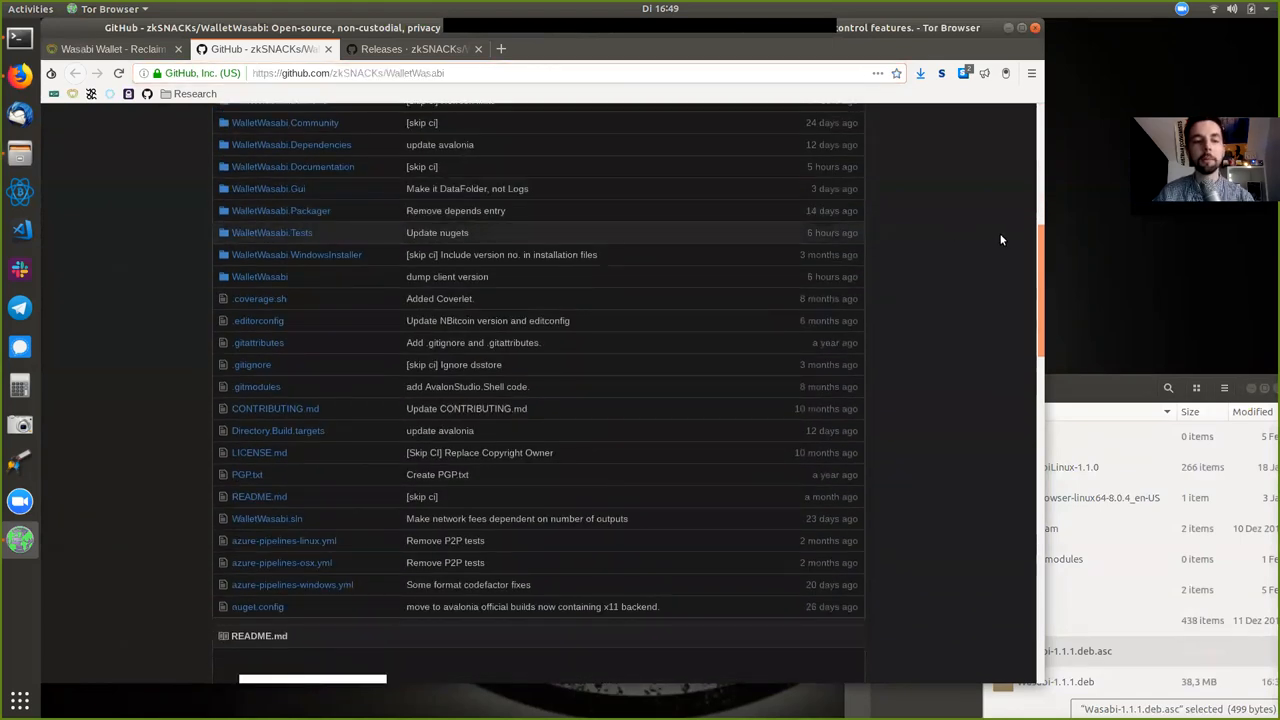
scroll(down, 3)
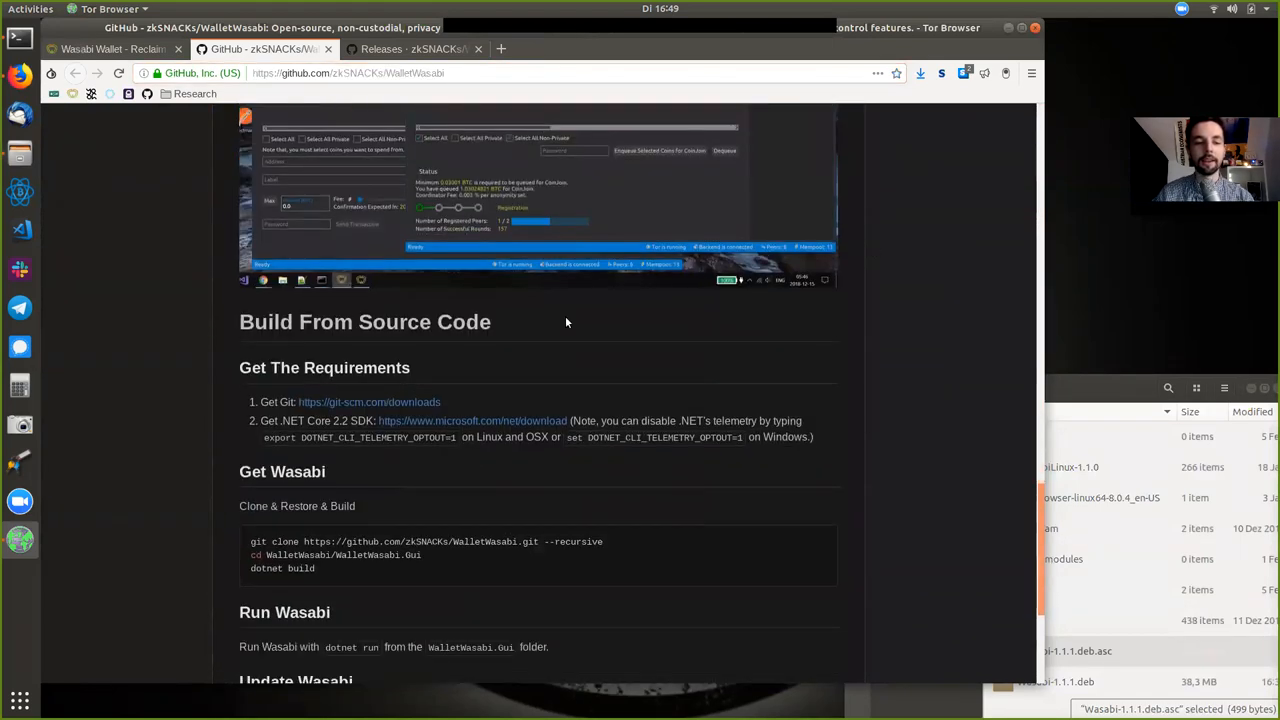
scroll(down, 3)
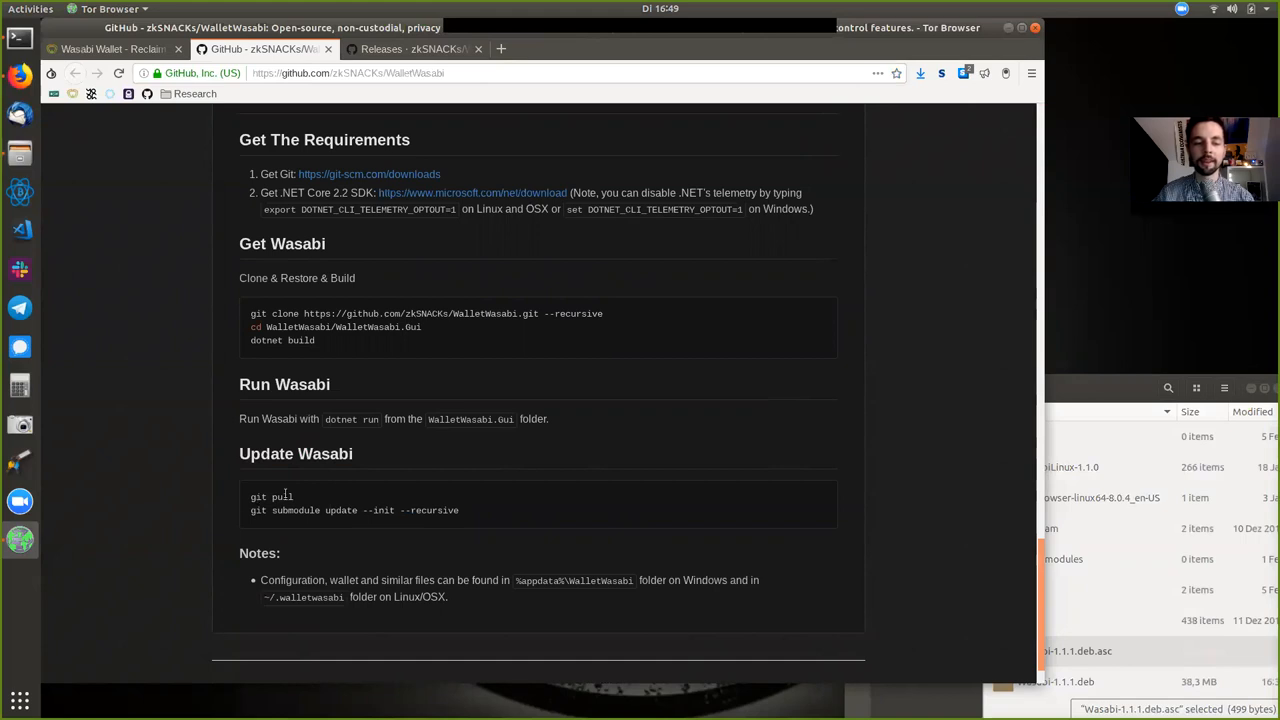
scroll(up, 3)
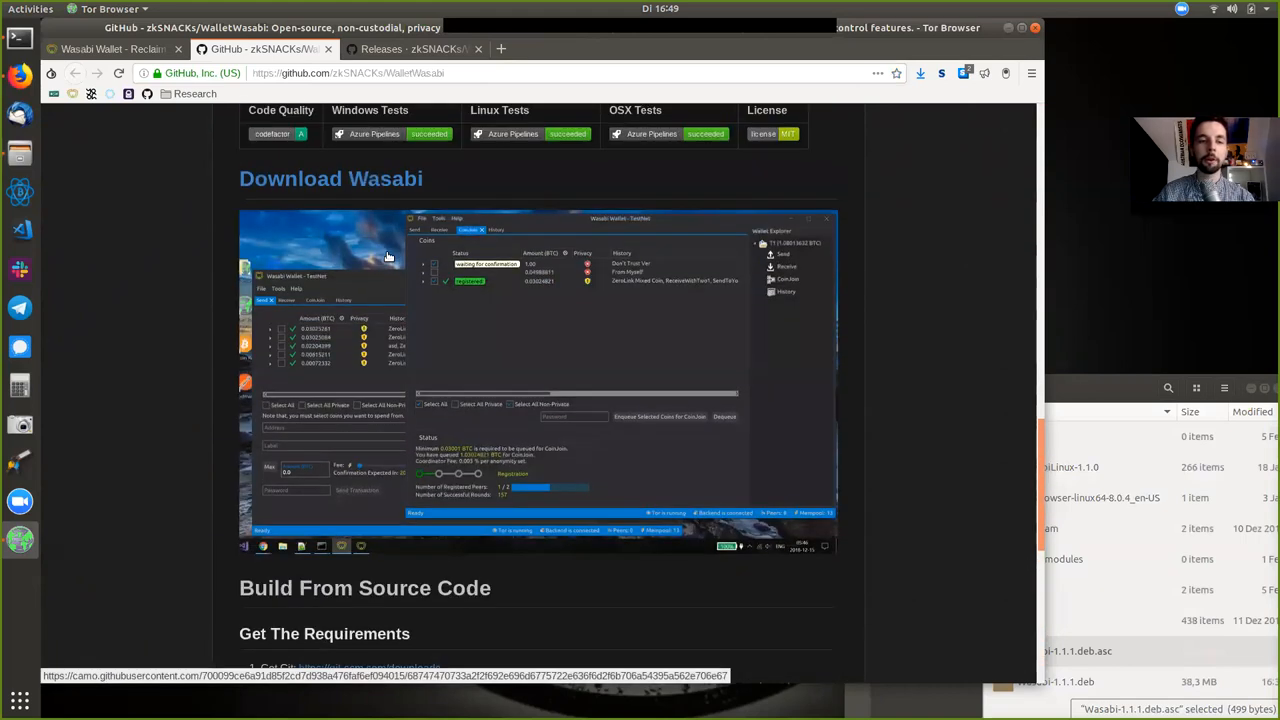
click(412, 48)
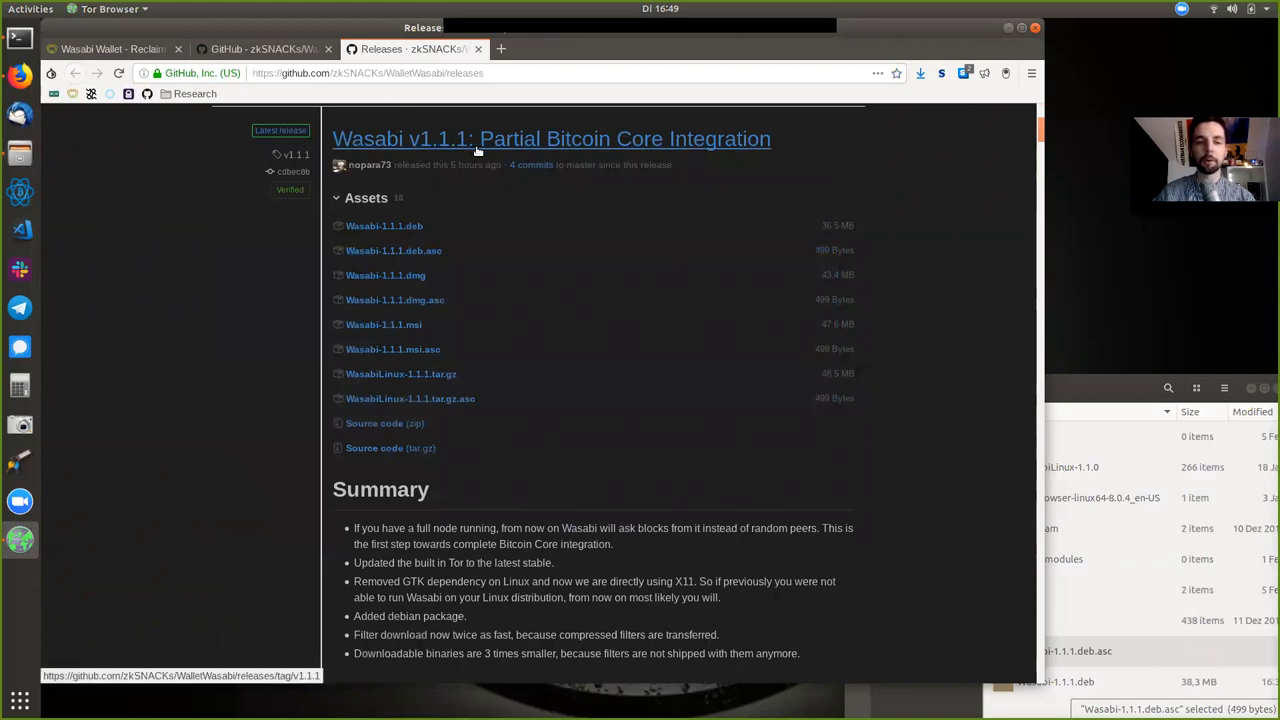
mouse_move(582, 155)
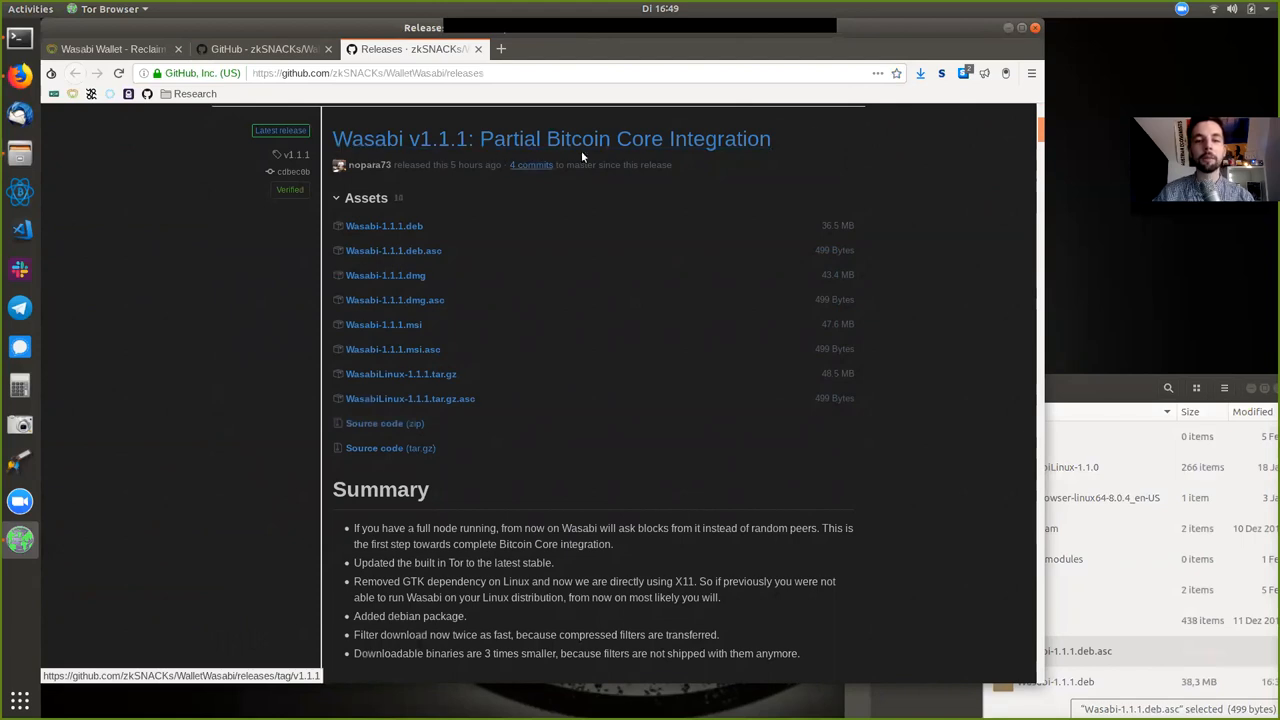
Highlight the 'Partial Bitcoin Core Integration' title and scroll past the assets to the Summary.
double_click(624, 139)
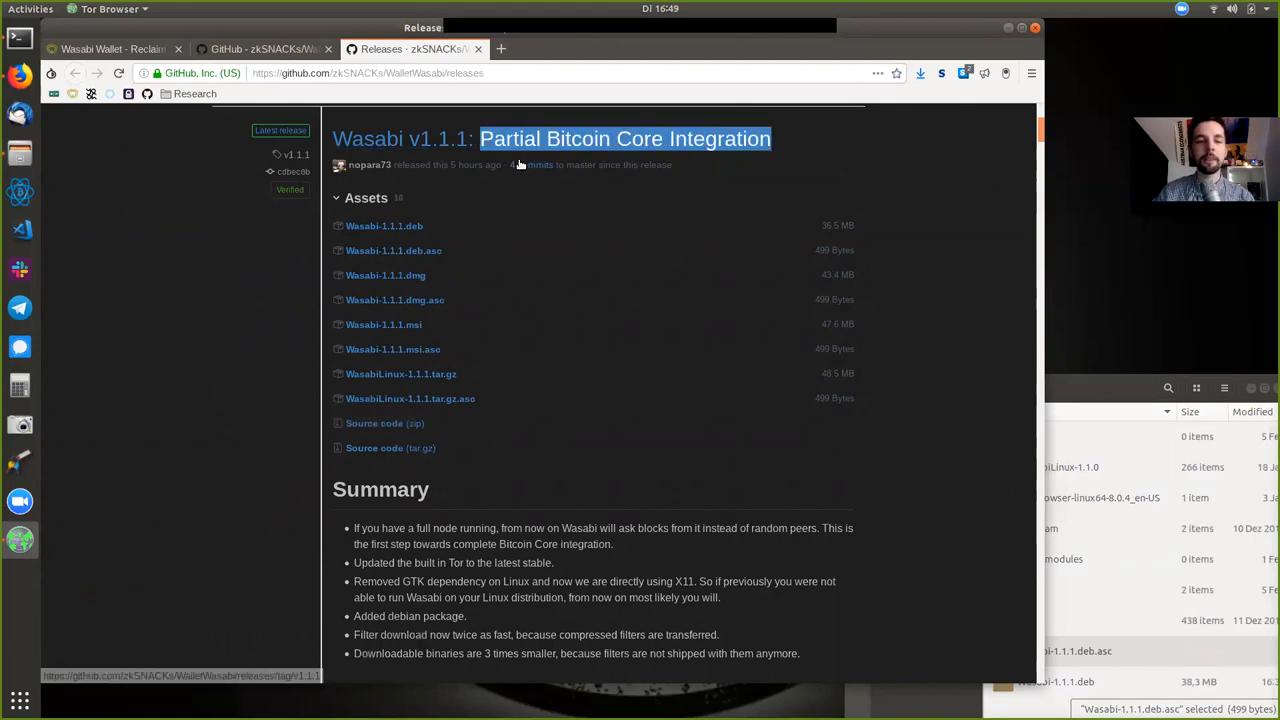
scroll(down, 3)
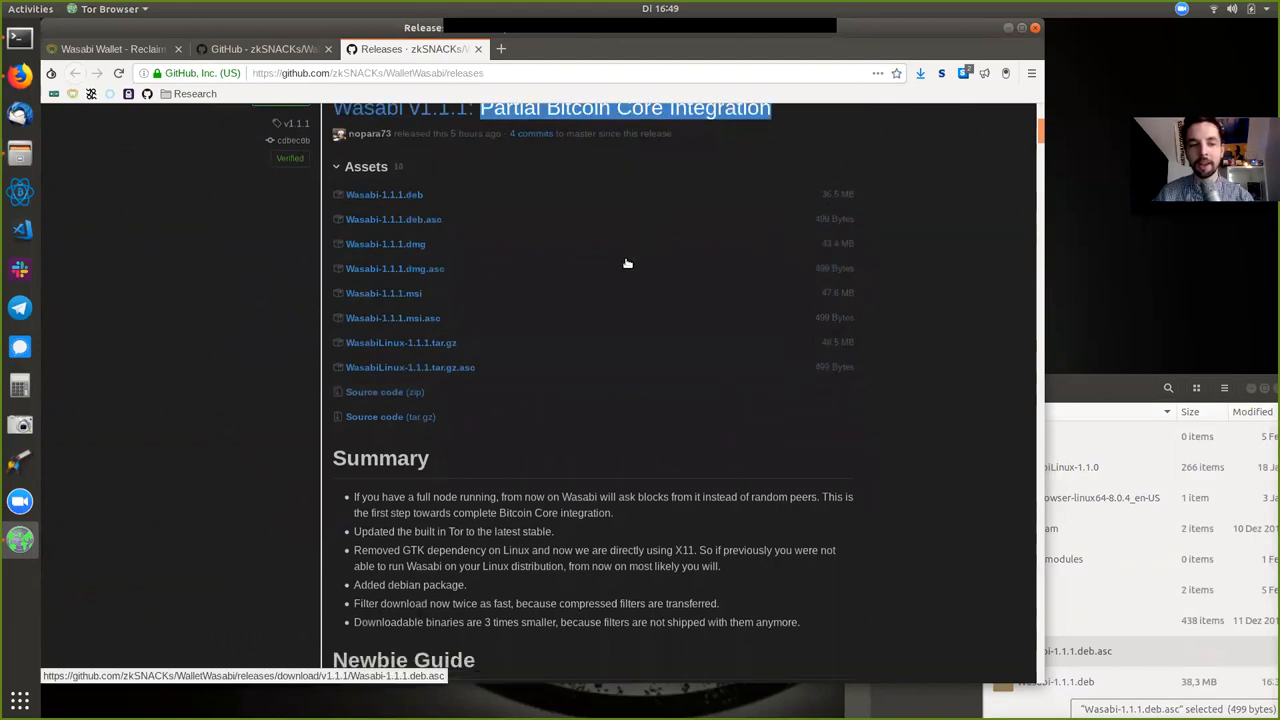
scroll(down, 3)
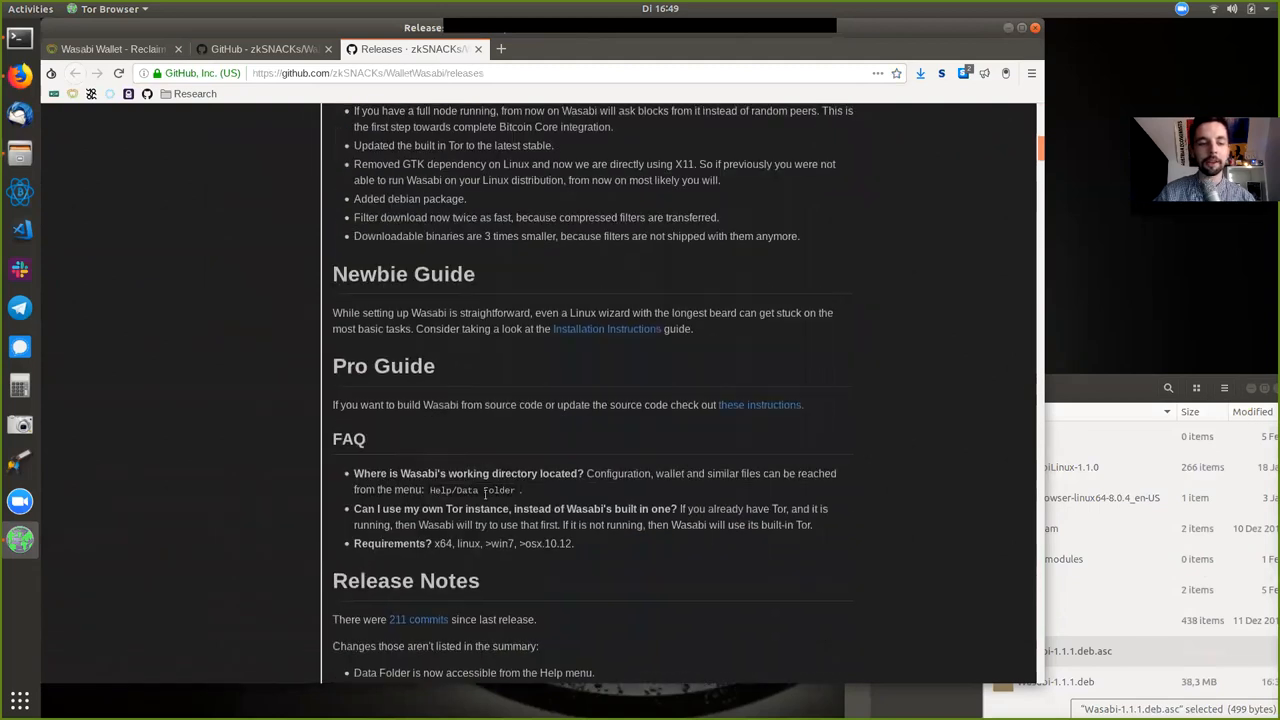
scroll(up, 3)
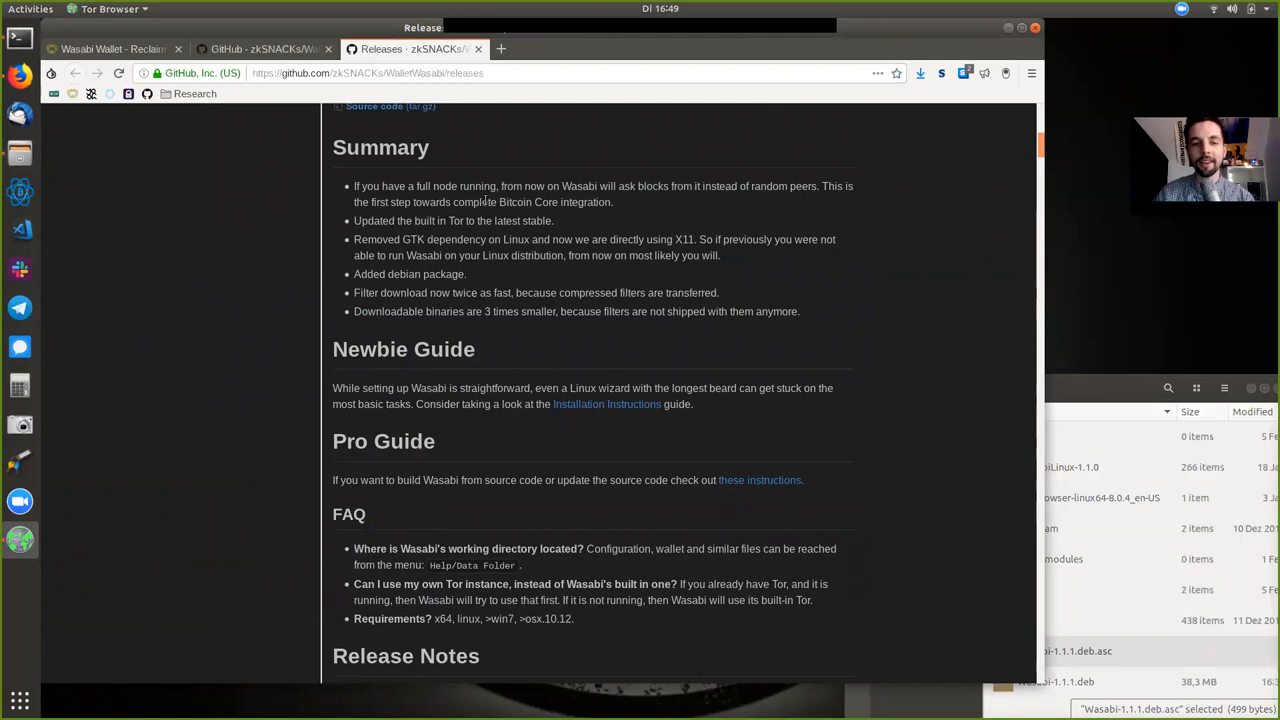
Highlight the Linux, debian and faster filter download notes, then open the Installation Instructions guide.
double_click(533, 202)
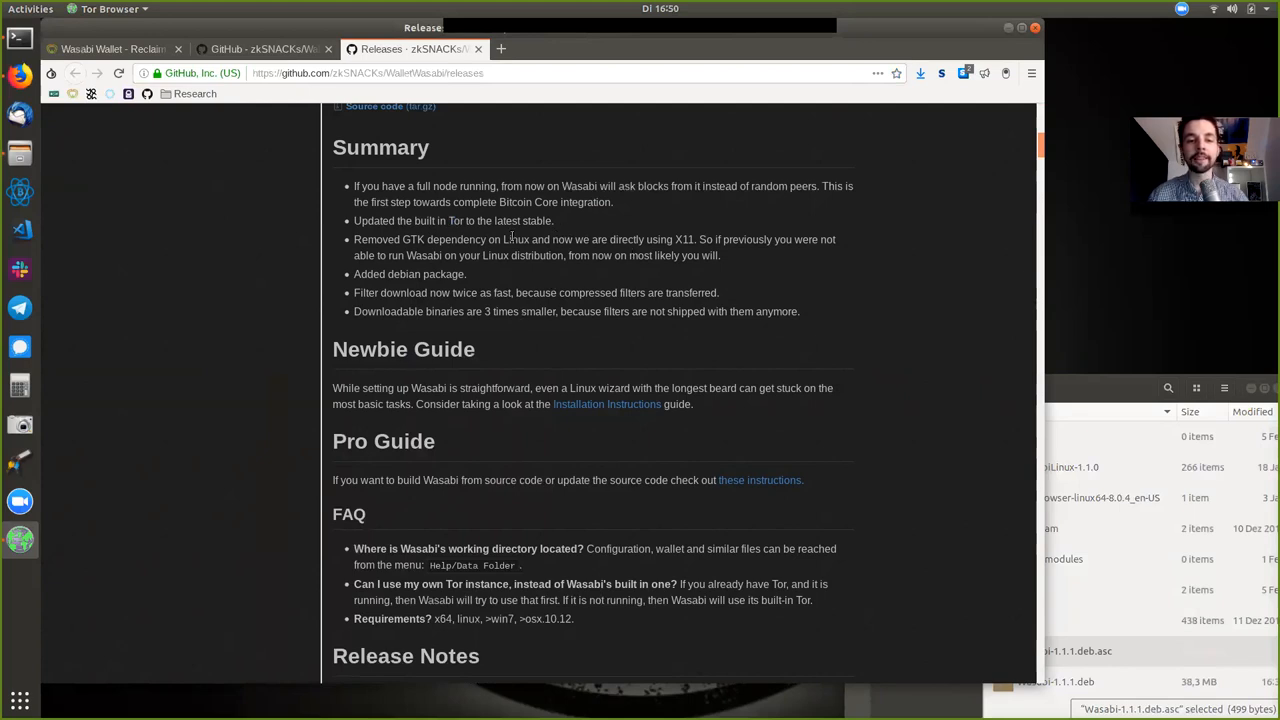
double_click(456, 239)
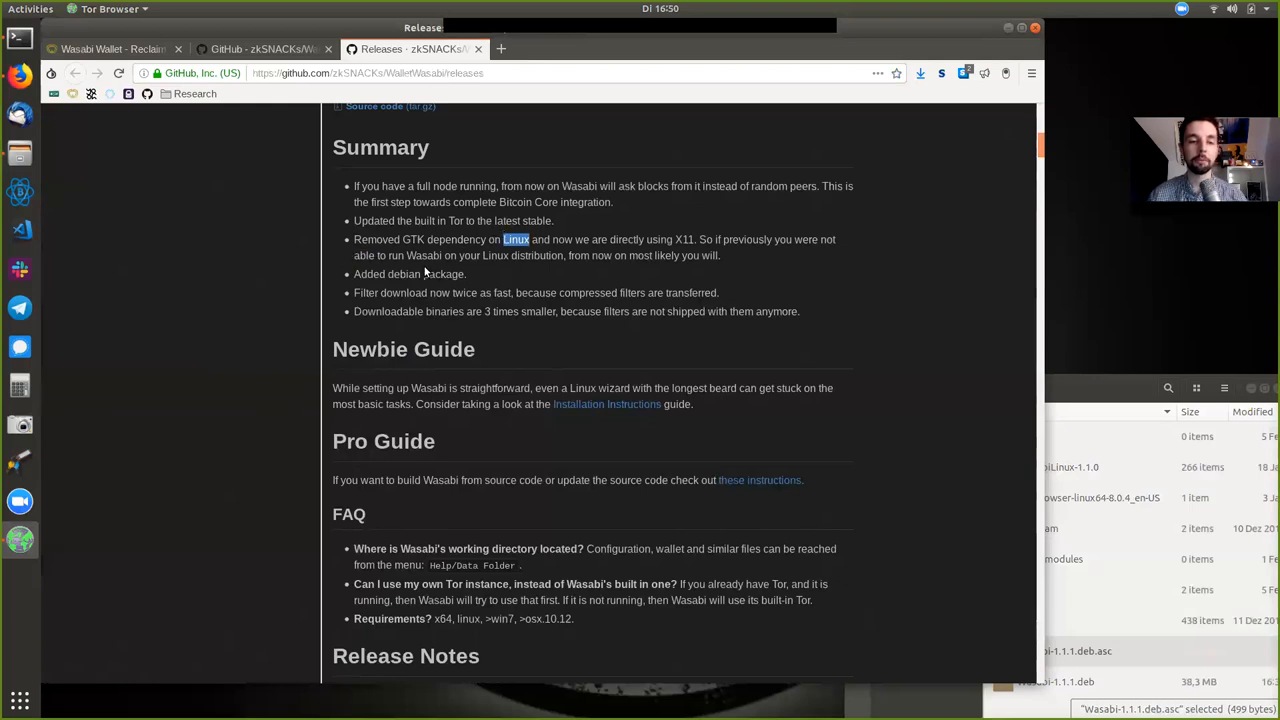
double_click(404, 273)
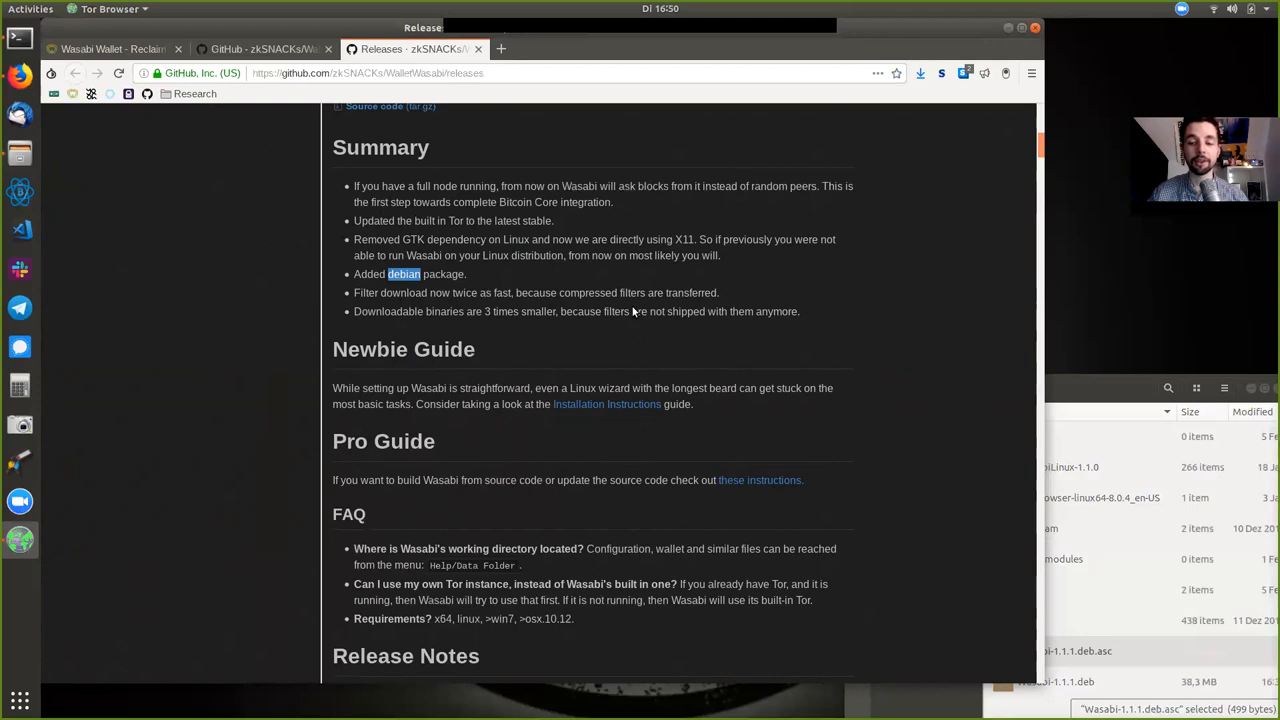
mouse_move(550, 276)
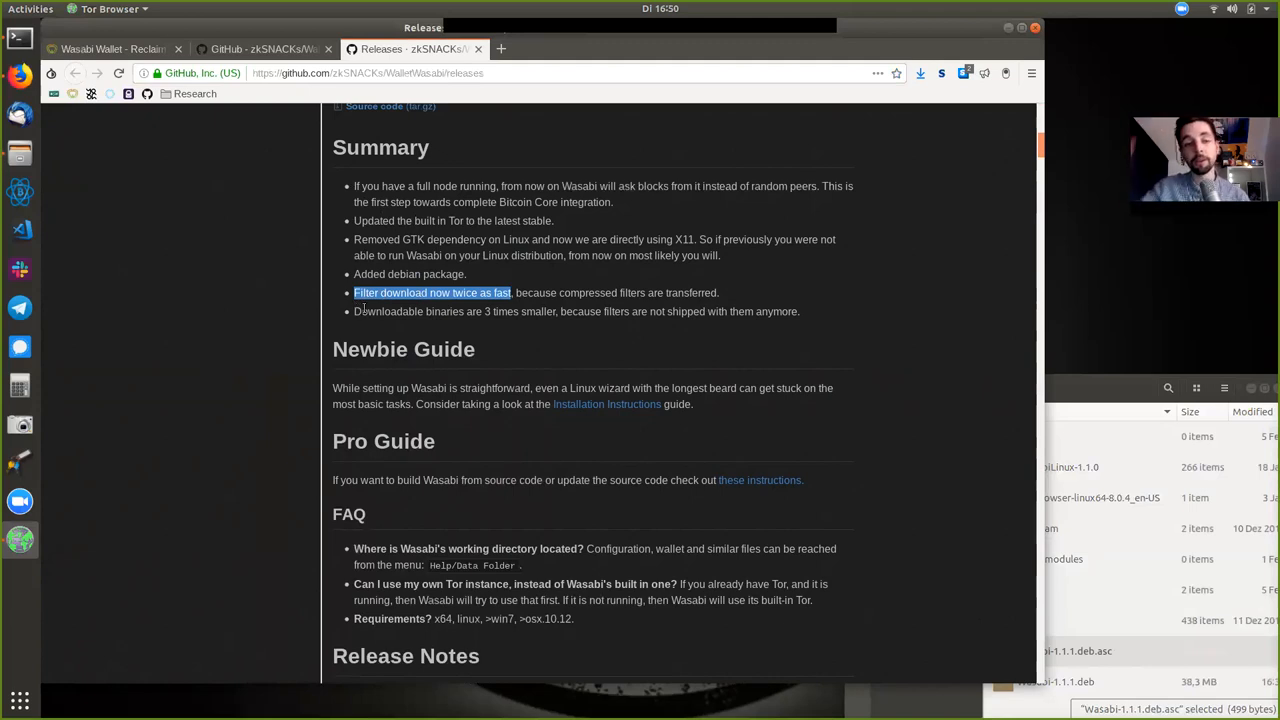
mouse_move(405, 335)
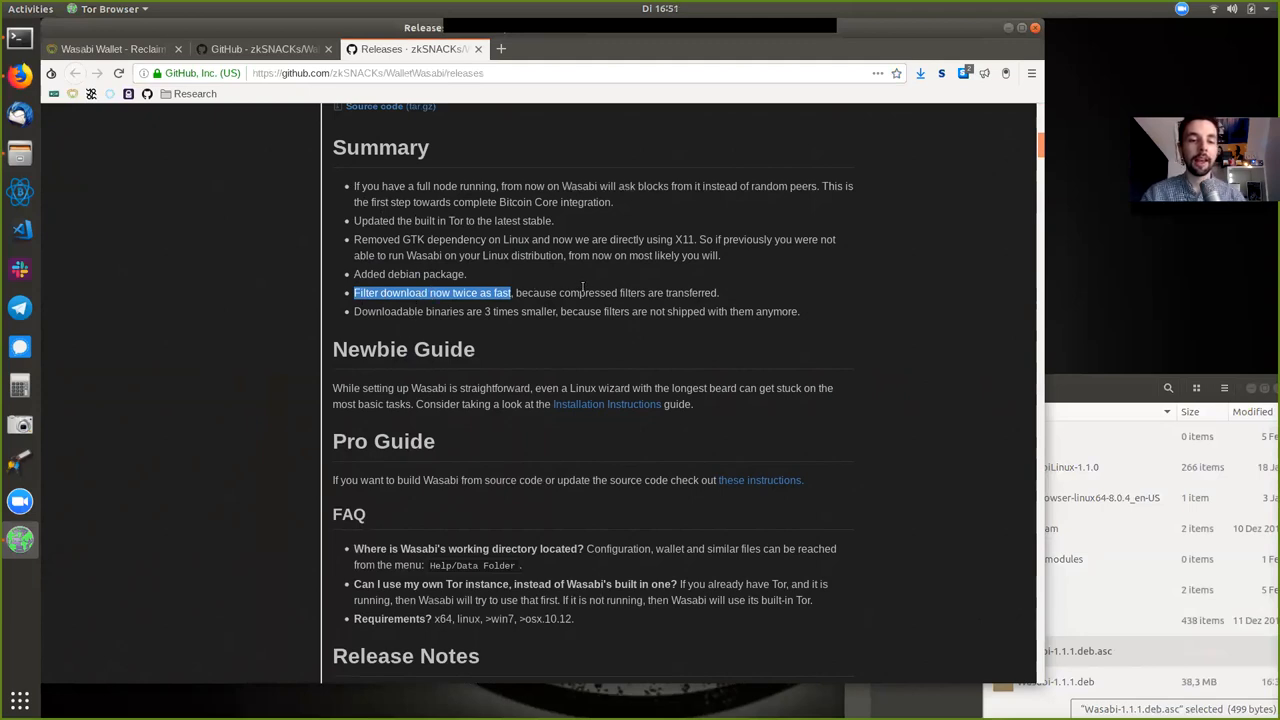
double_click(588, 292)
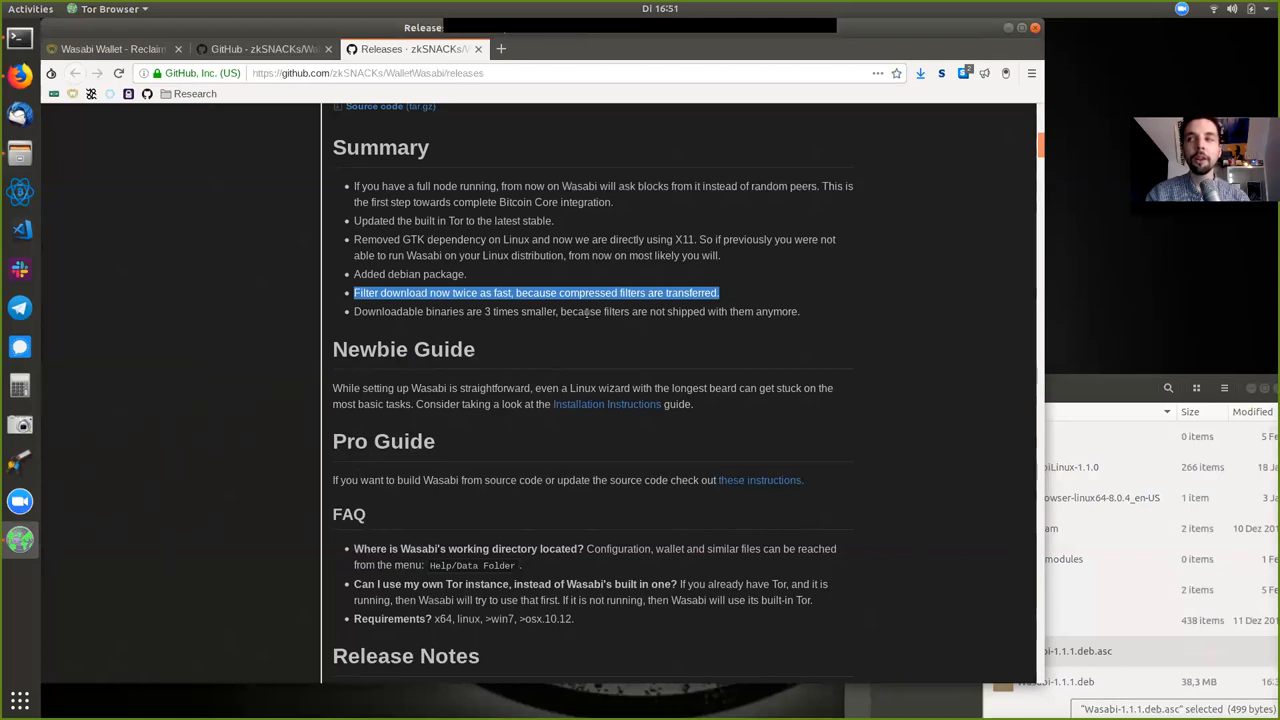
mouse_move(572, 331)
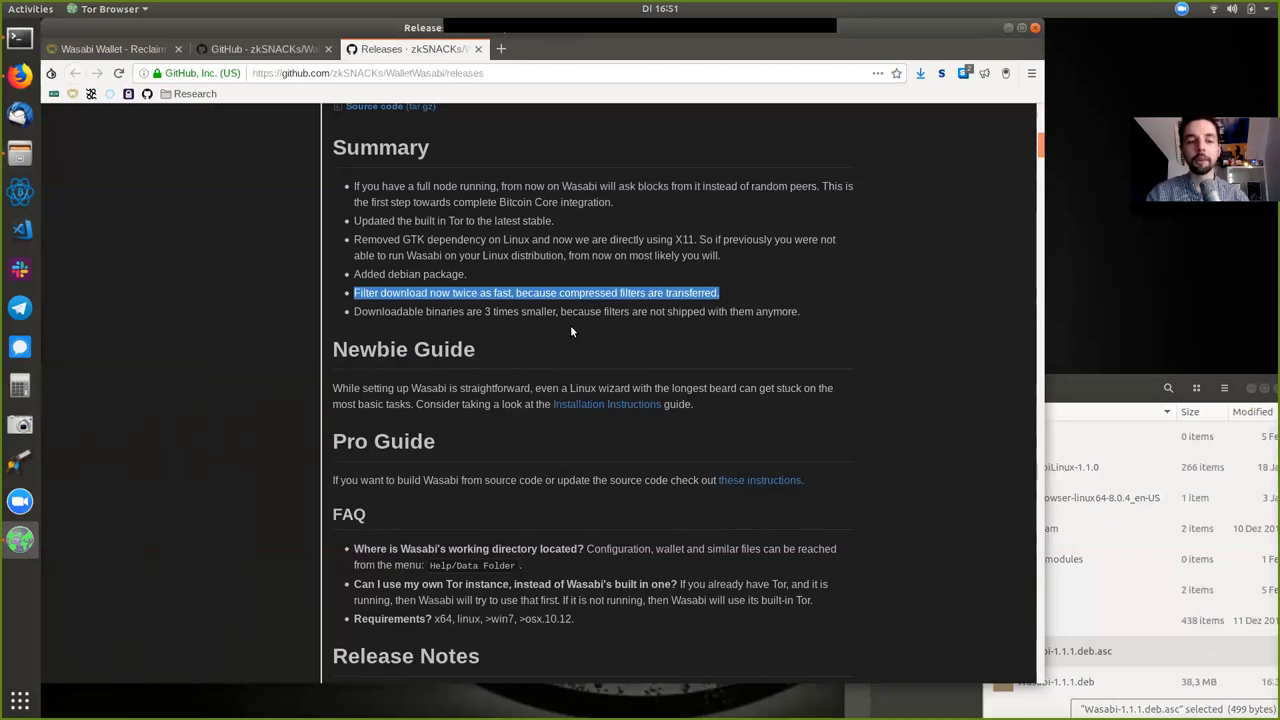
mouse_move(598, 290)
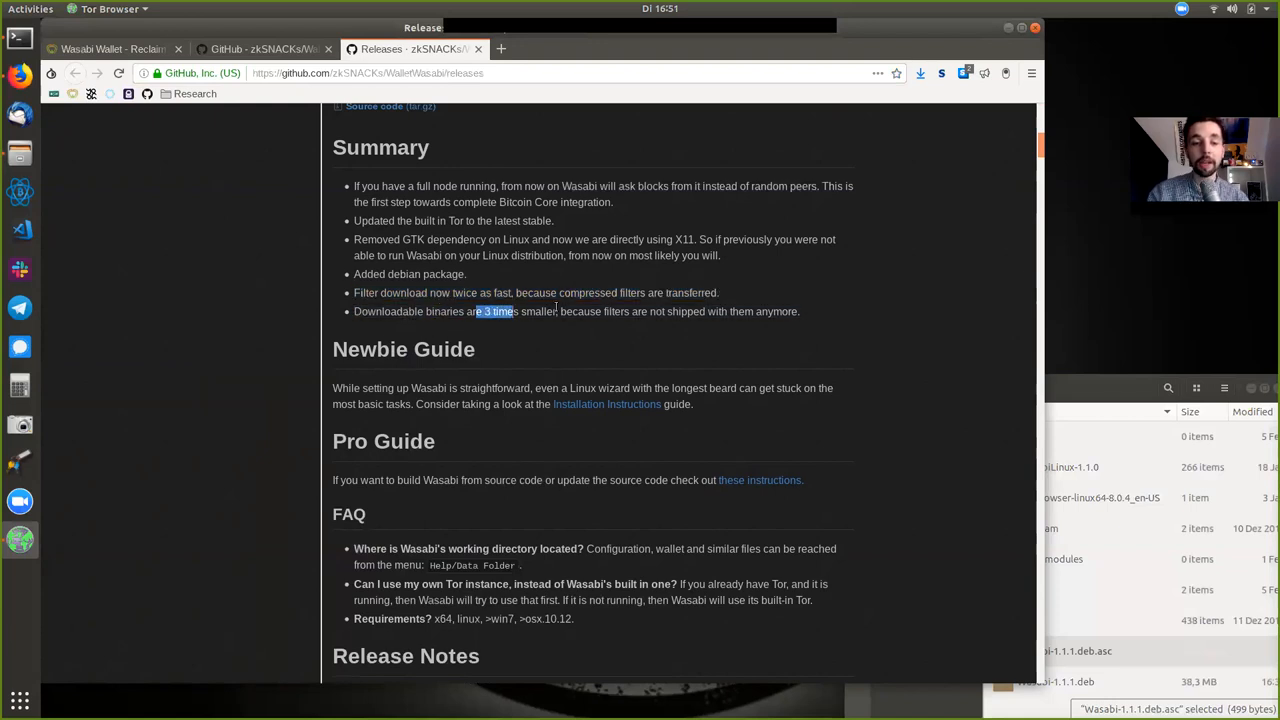
double_click(594, 311)
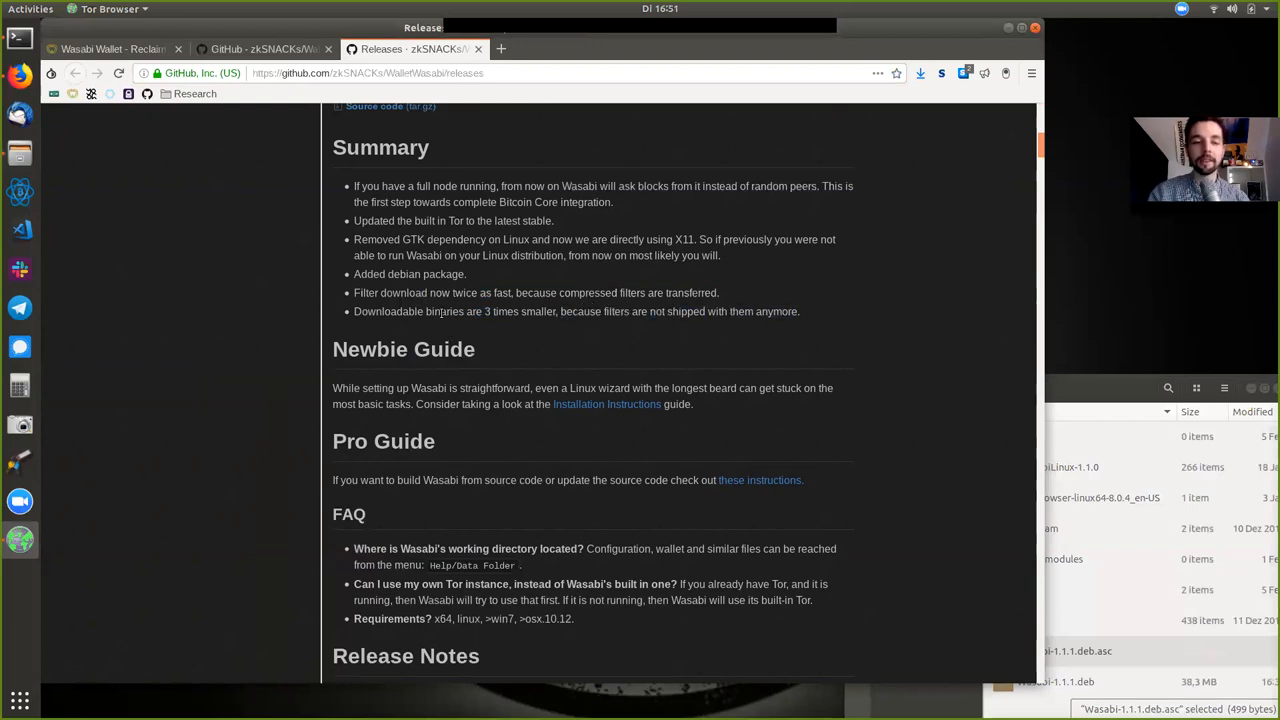
double_click(444, 311)
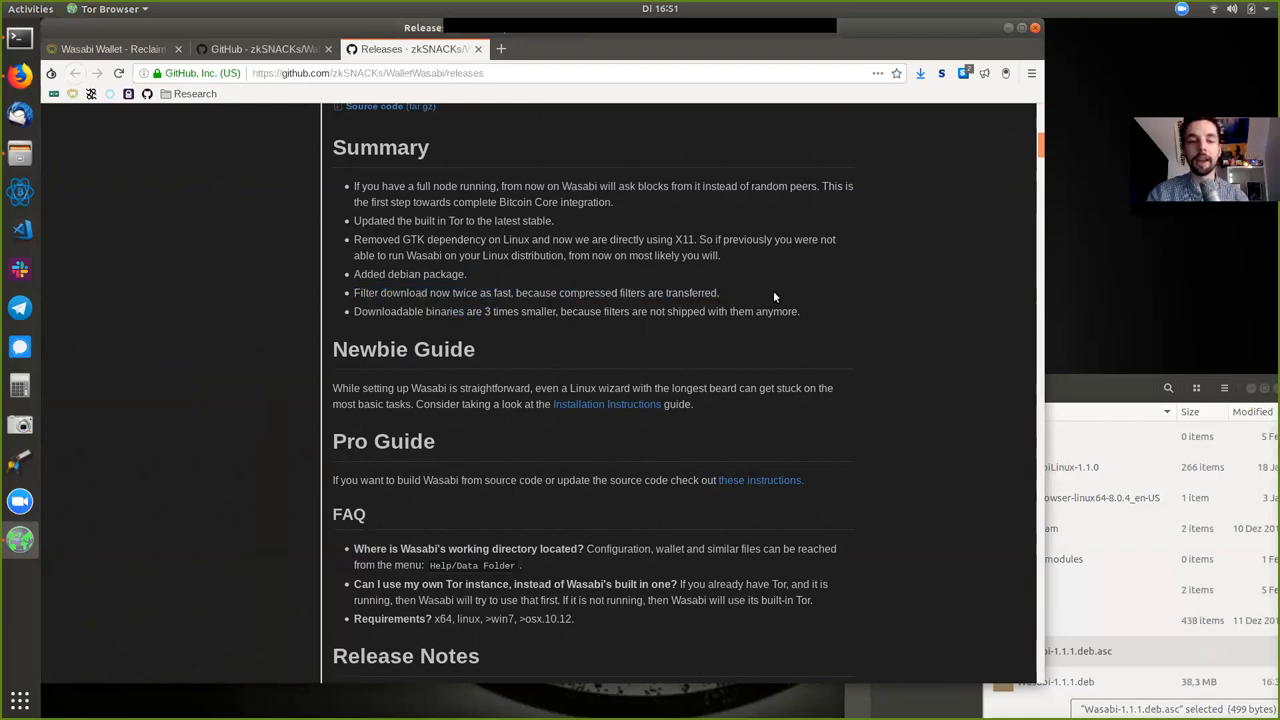
mouse_move(735, 293)
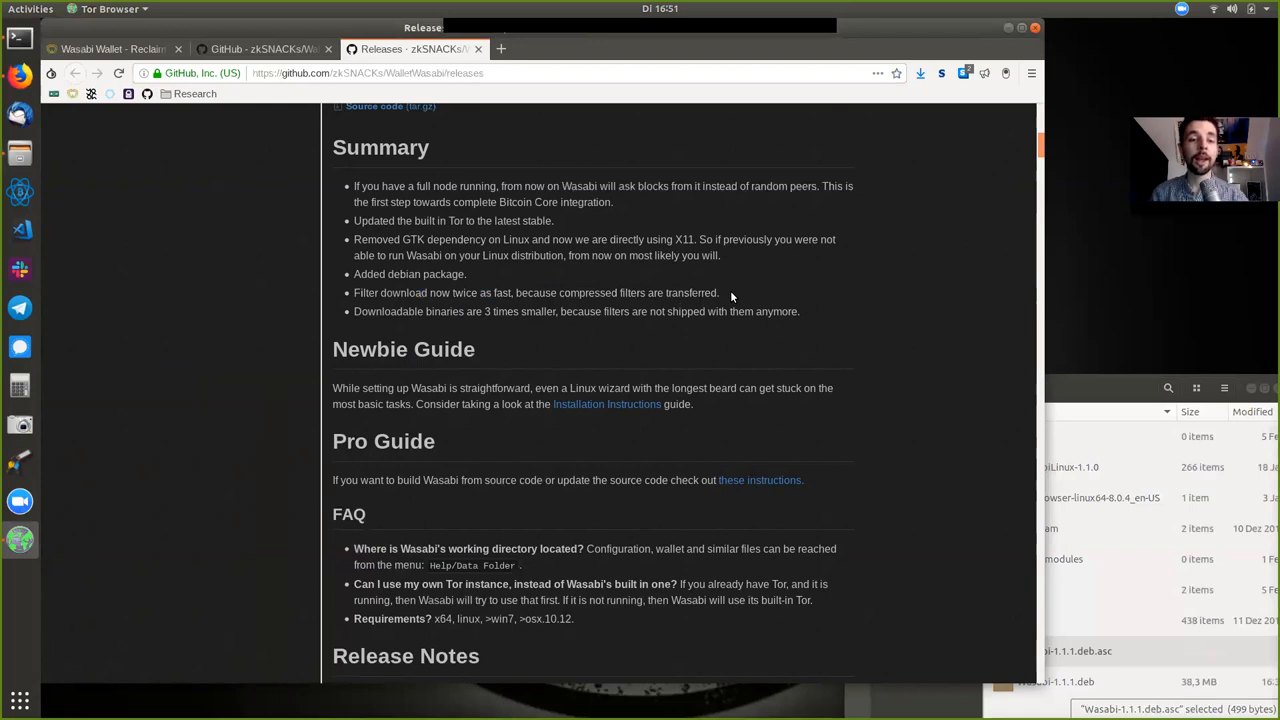
mouse_move(508, 200)
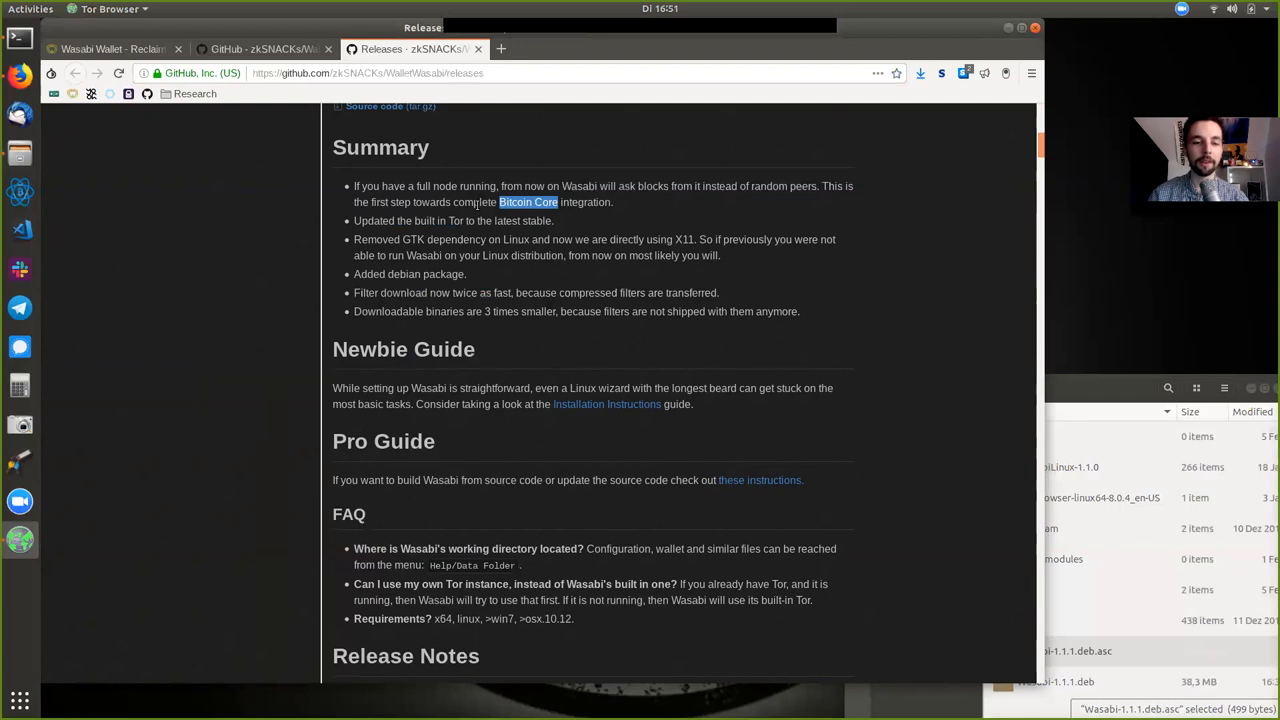
mouse_move(607, 404)
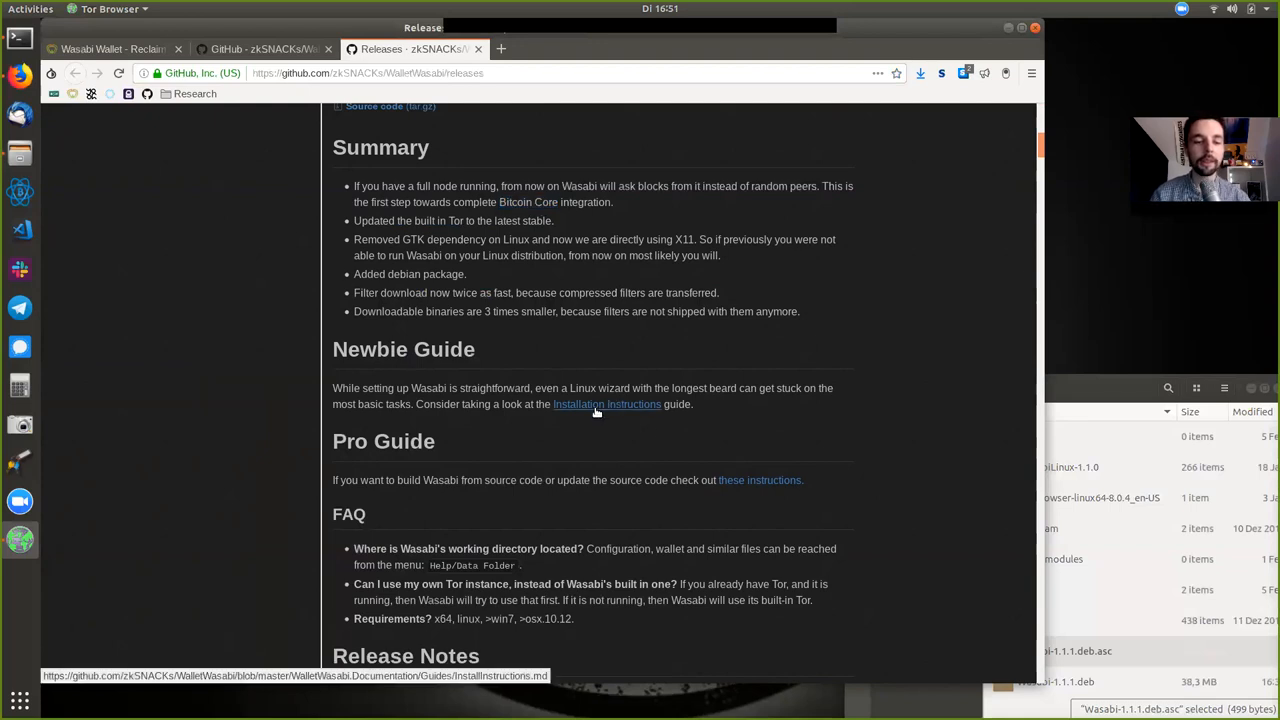
click(606, 404)
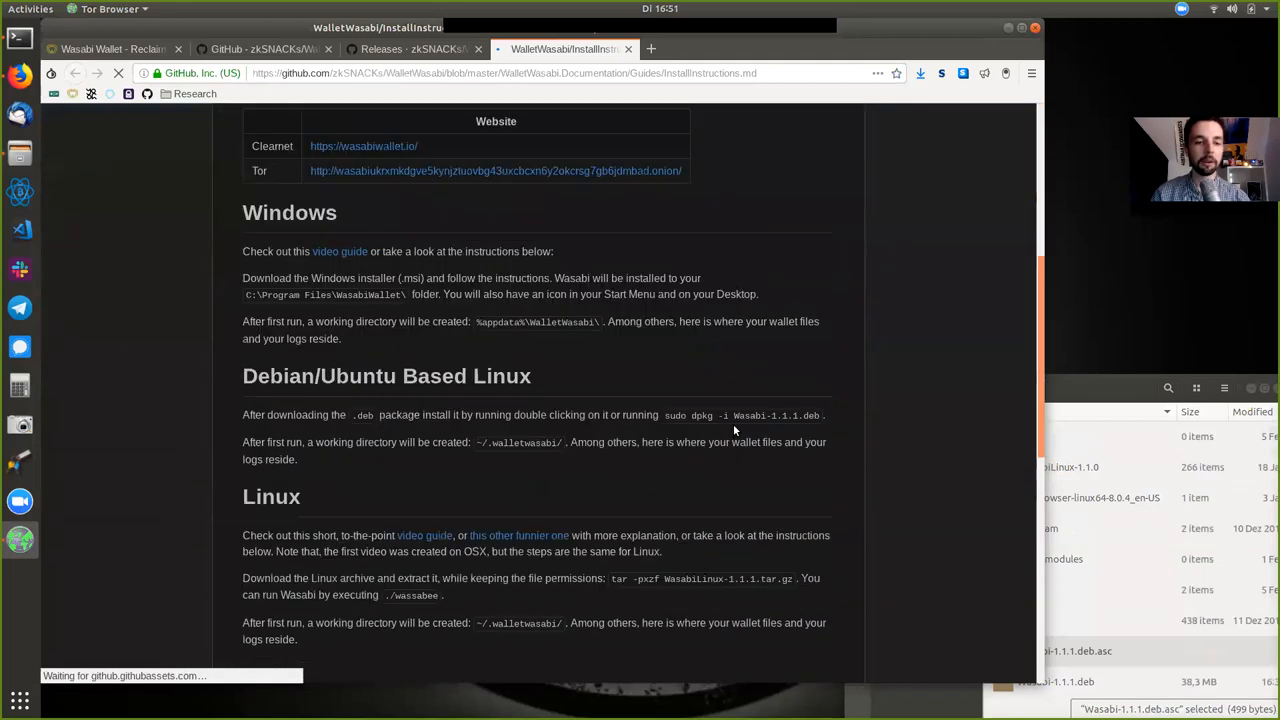
scroll(up, 3)
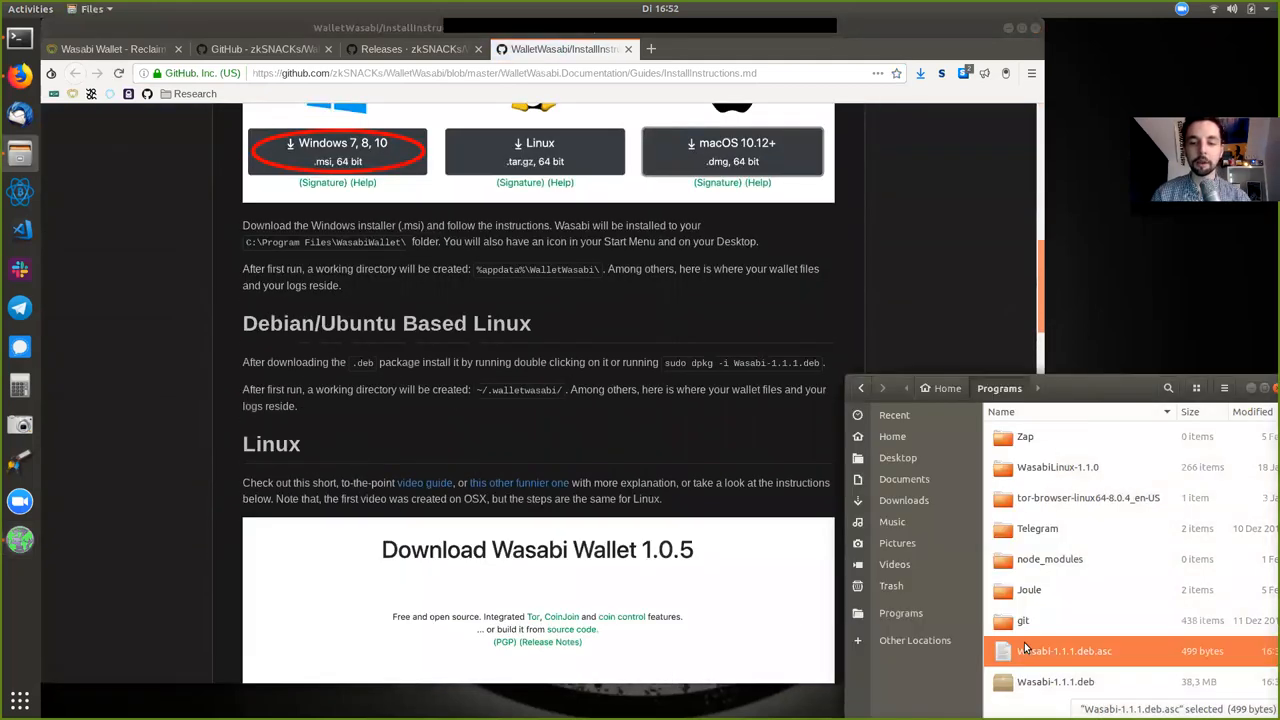
mouse_move(903, 479)
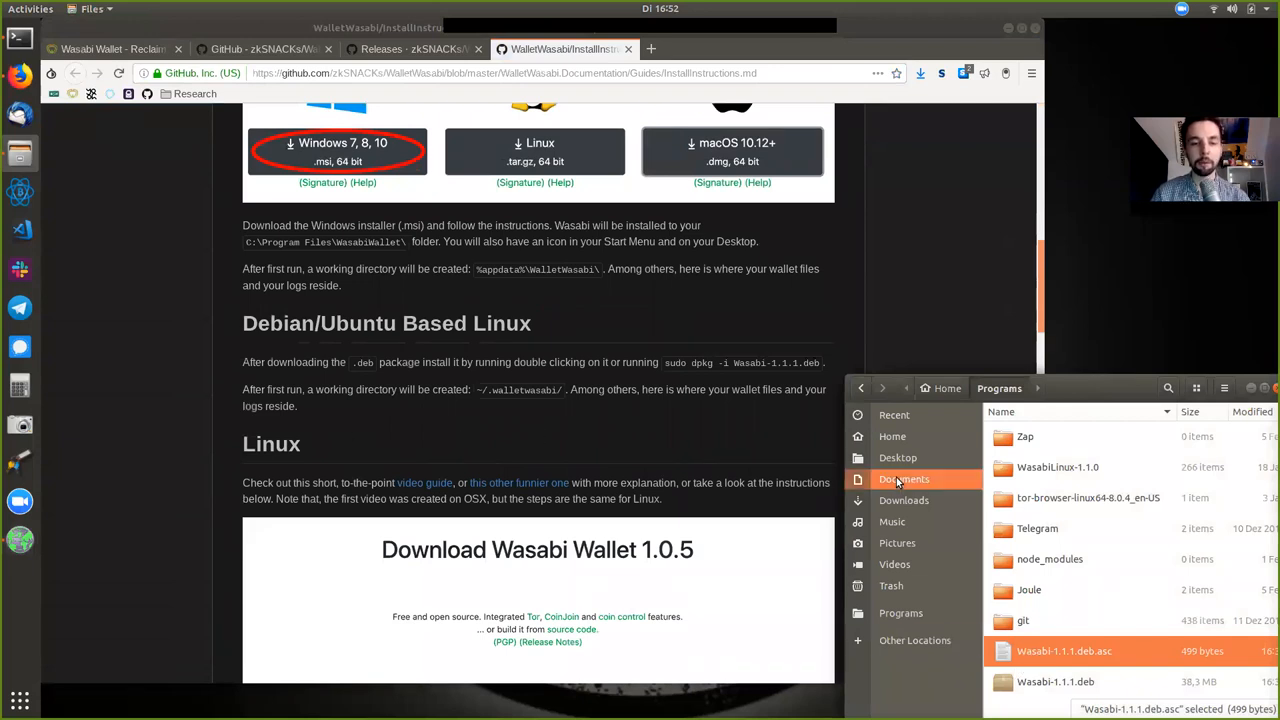
scroll(up, 3)
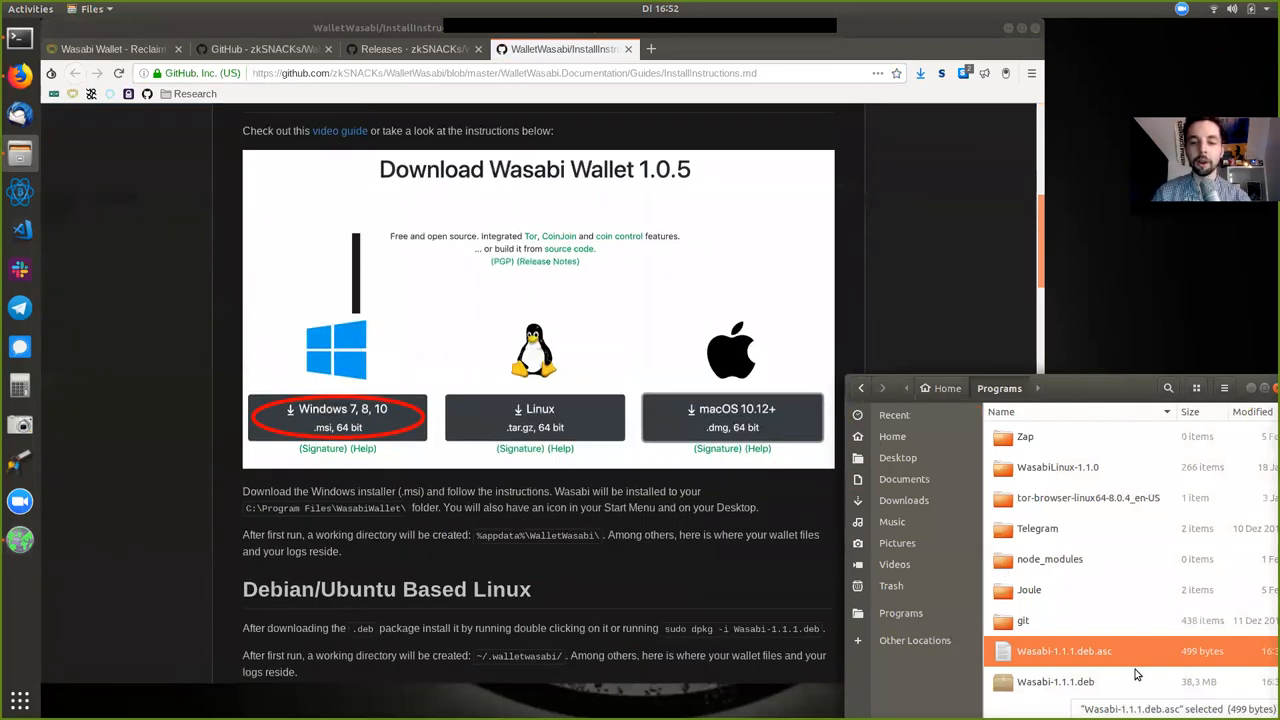
mouse_move(1078, 685)
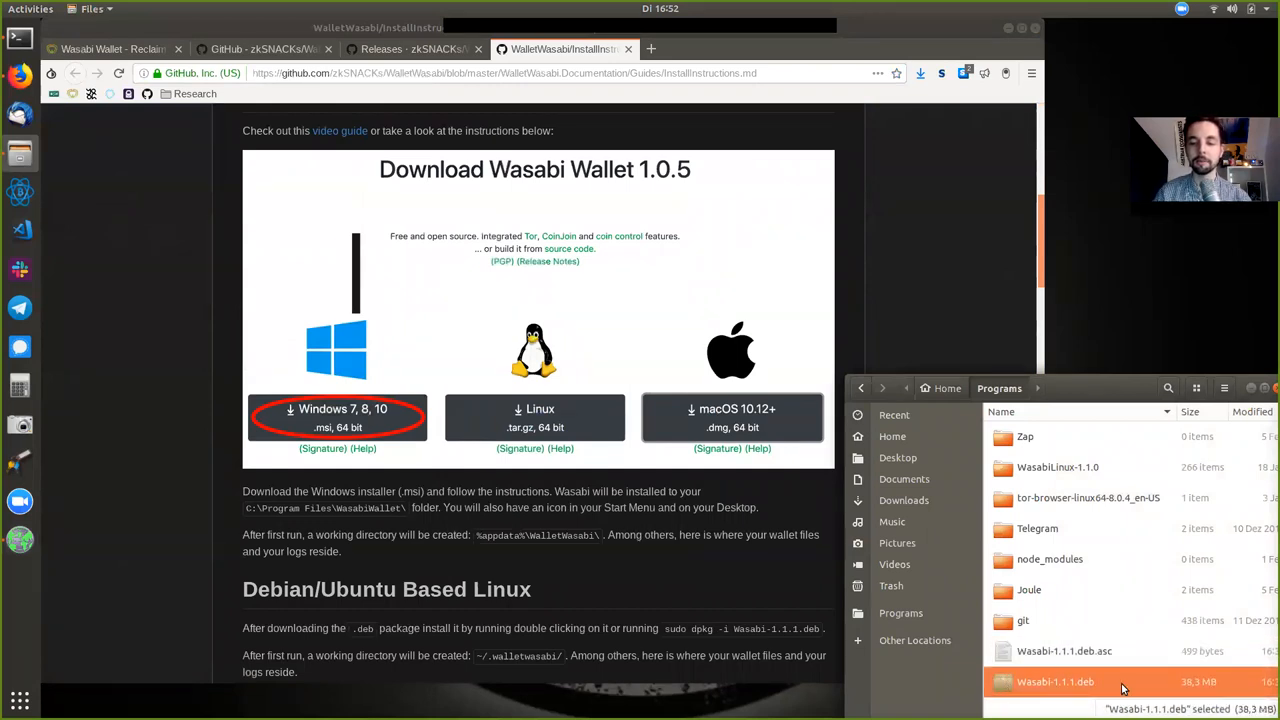
click(1064, 651)
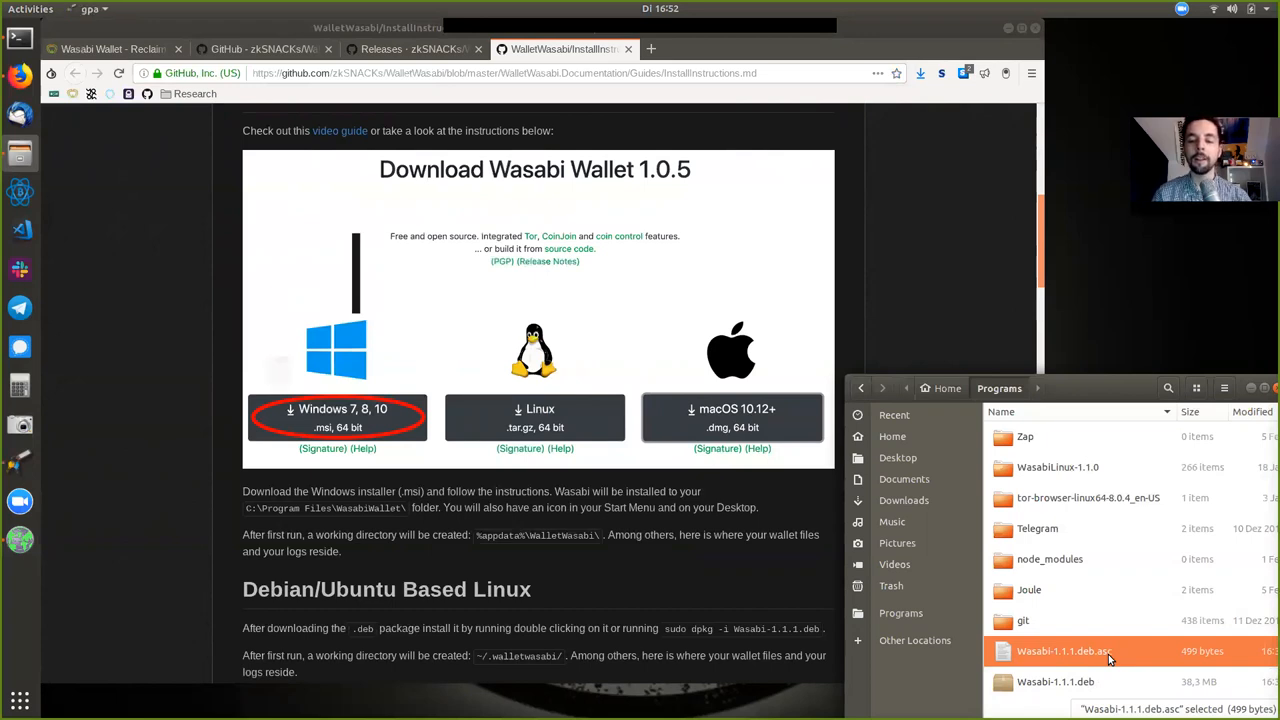
Open Wasabi-1.1.1.deb.asc in GPA's File Manager.
double_click(1062, 651)
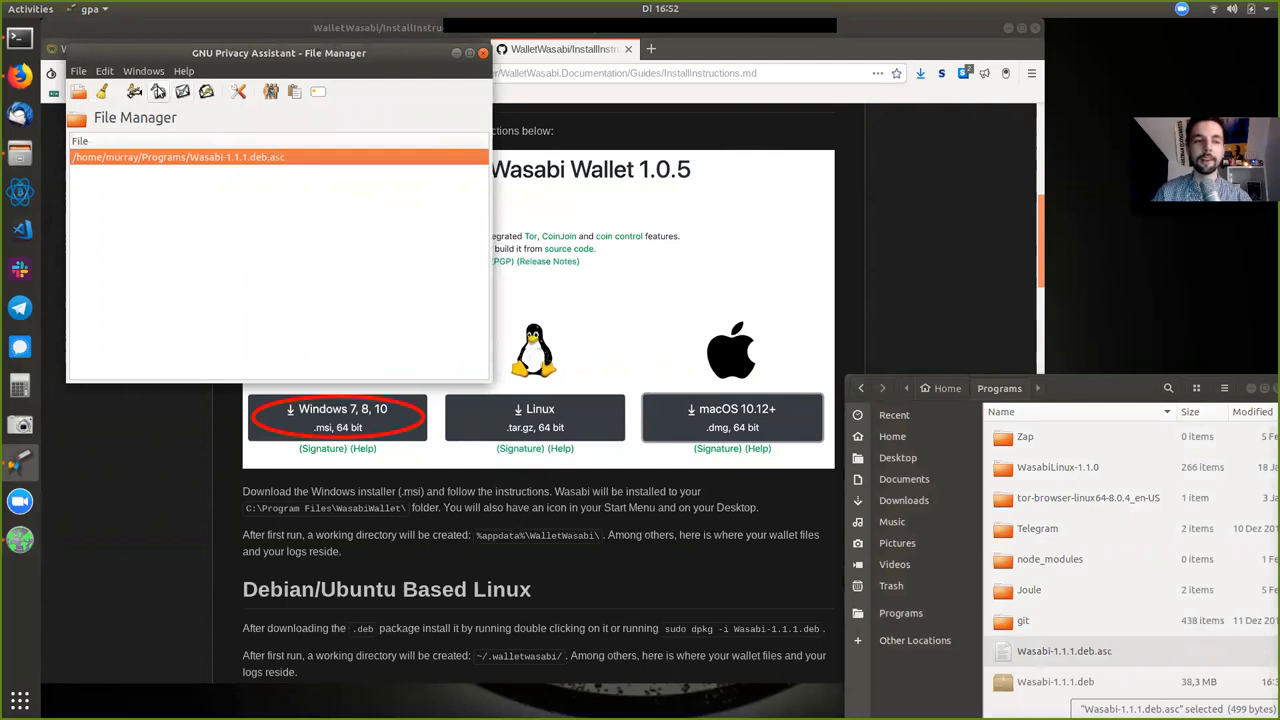
mouse_move(158, 91)
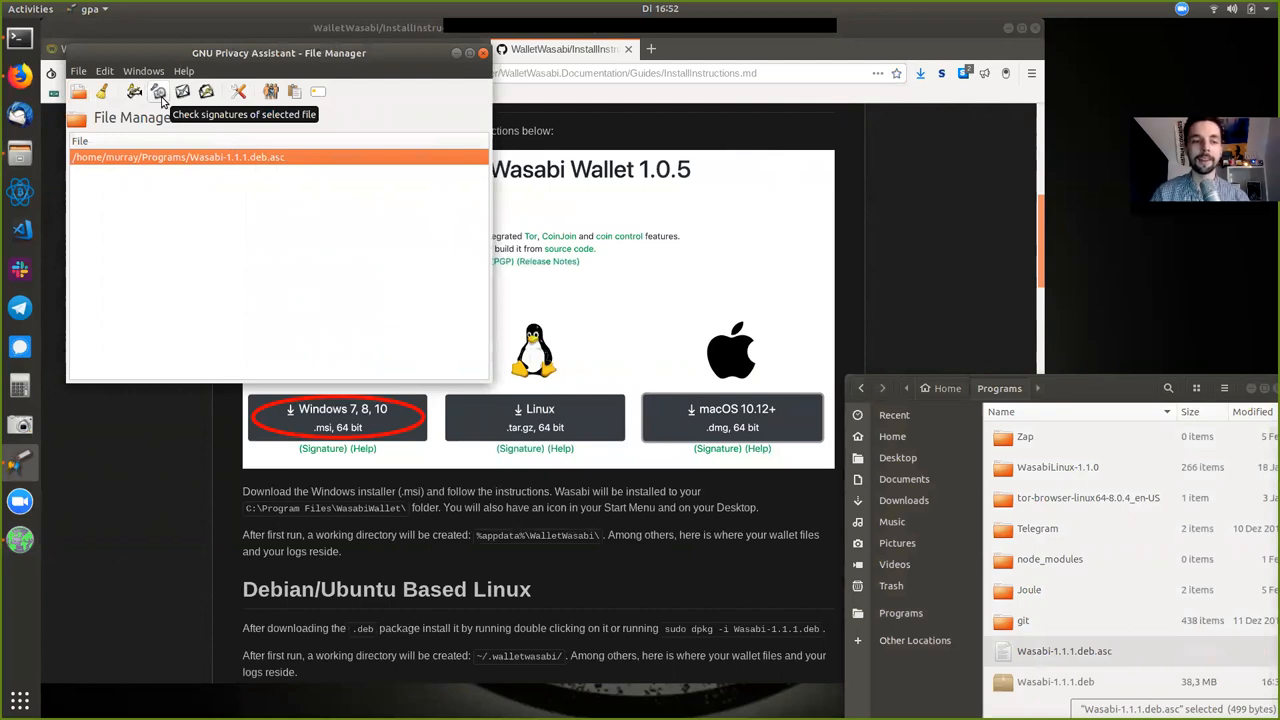
Verify the signature, which reports unknown key C47E075E, then select Wasabi-1.1.1.deb in Files.
click(158, 91)
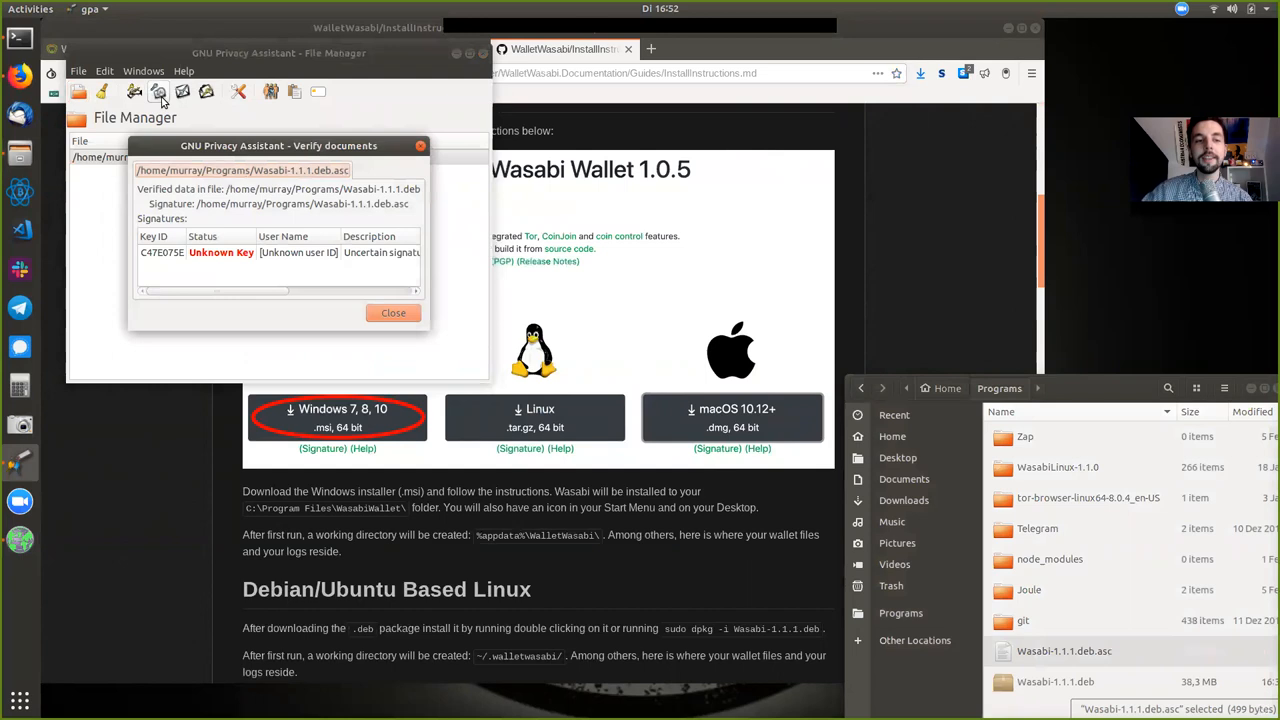
mouse_move(1104, 636)
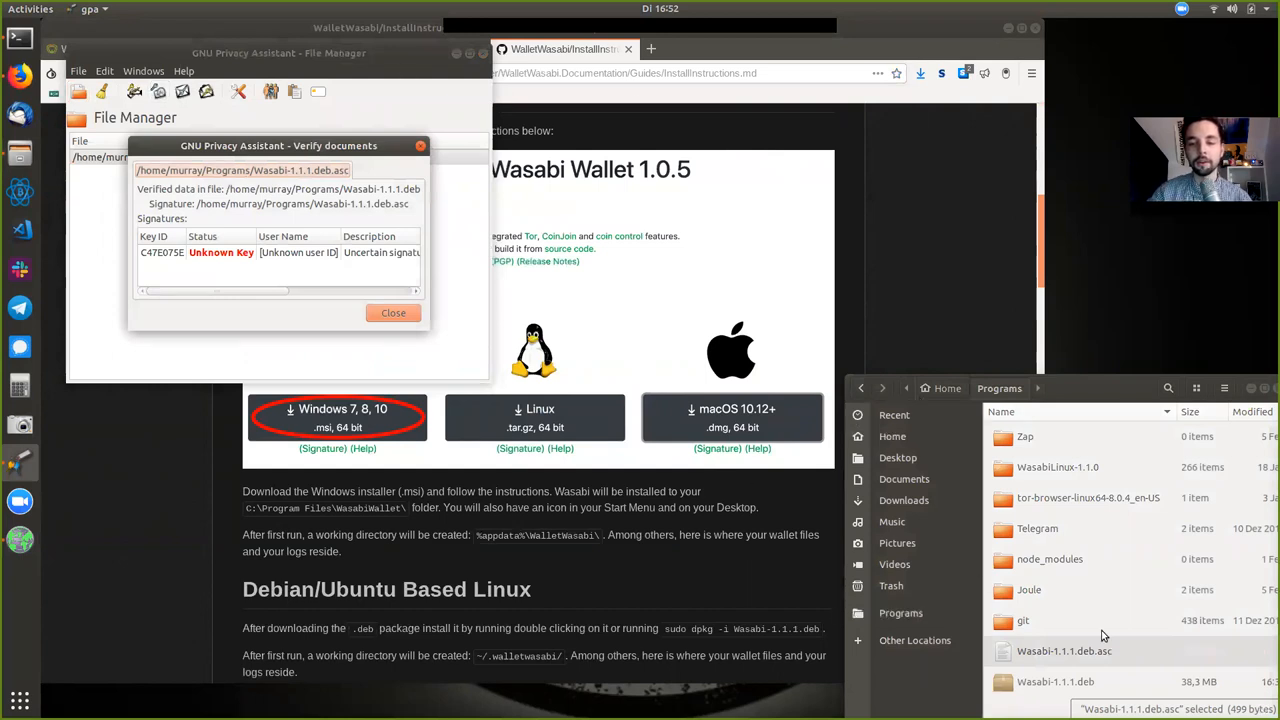
mouse_move(1094, 663)
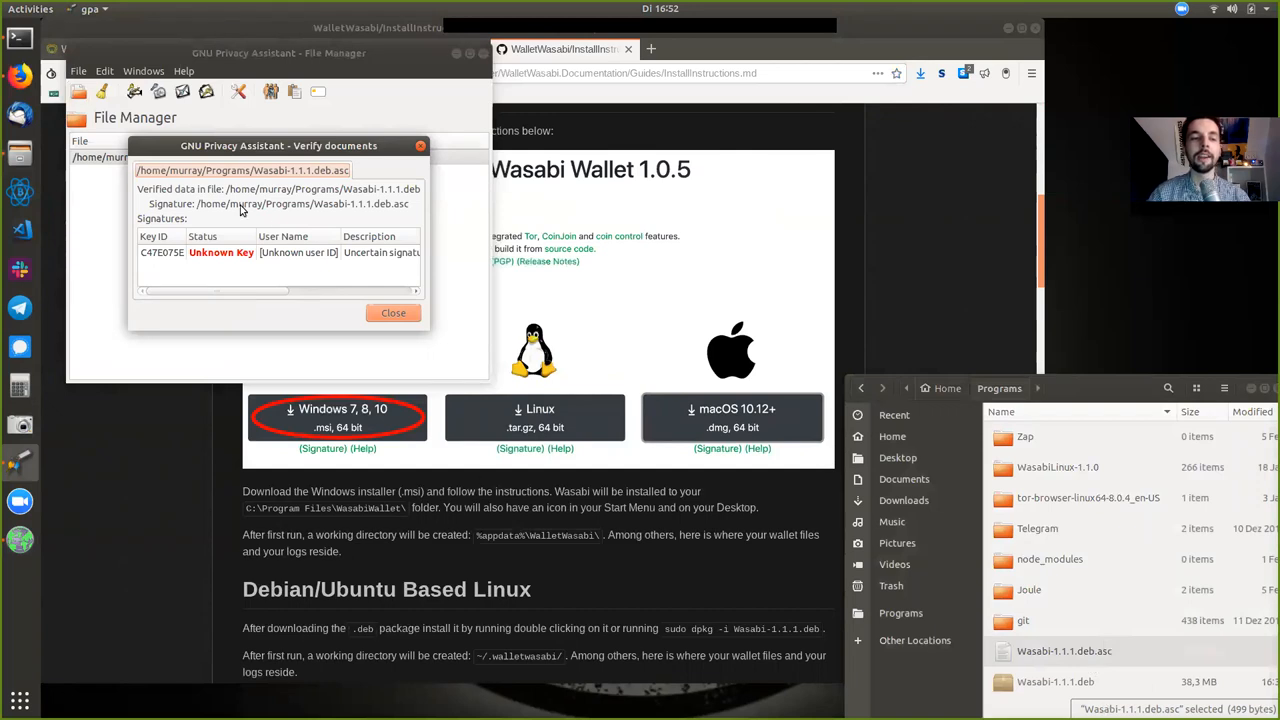
mouse_move(152, 197)
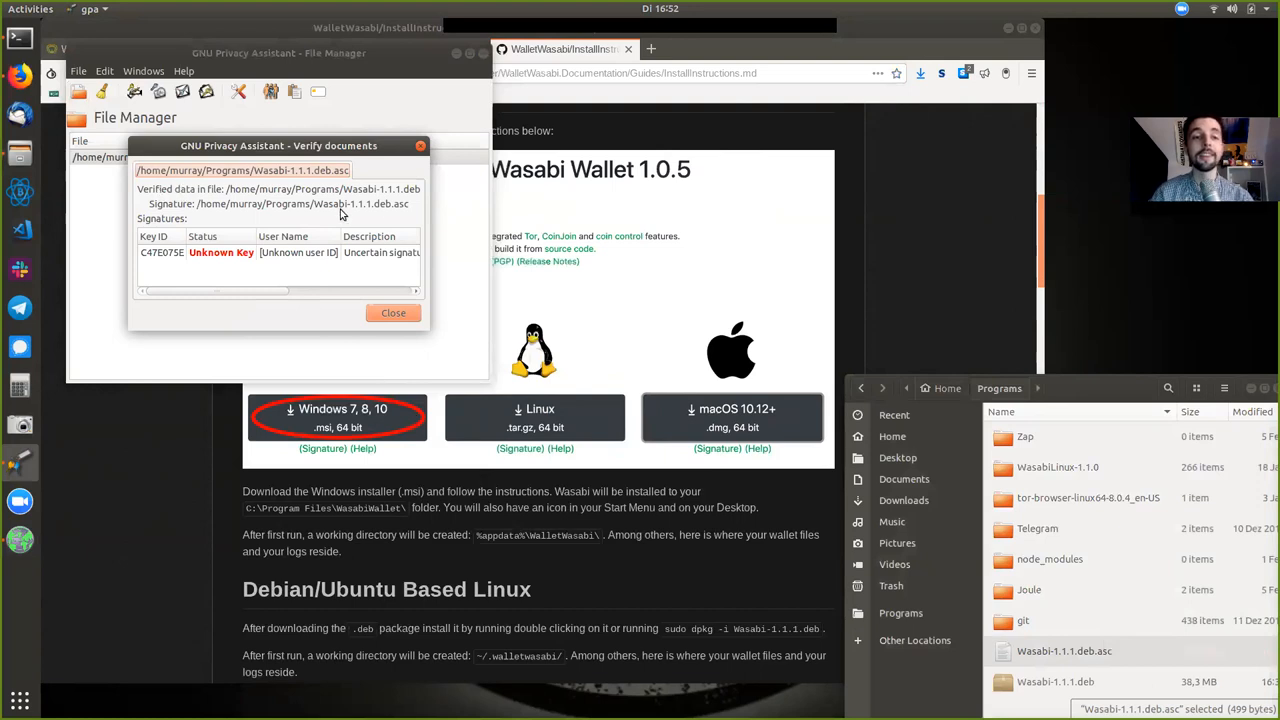
mouse_move(242, 198)
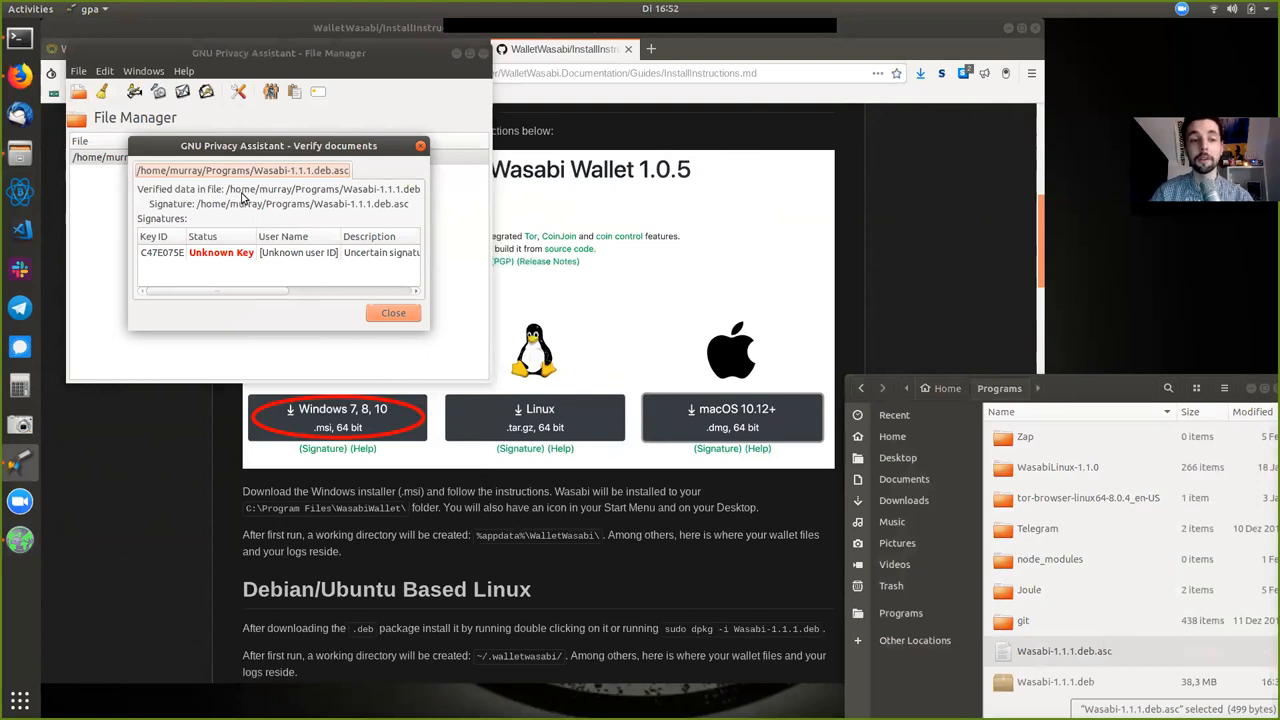
mouse_move(368, 202)
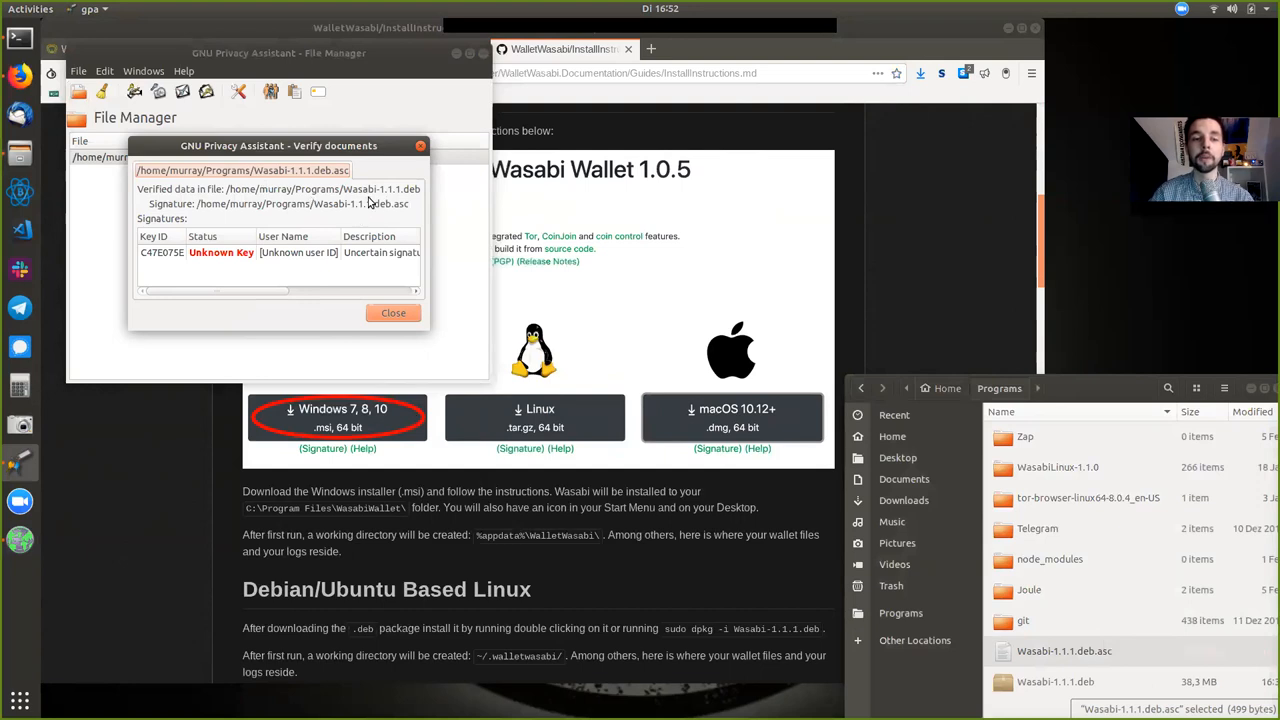
mouse_move(410, 196)
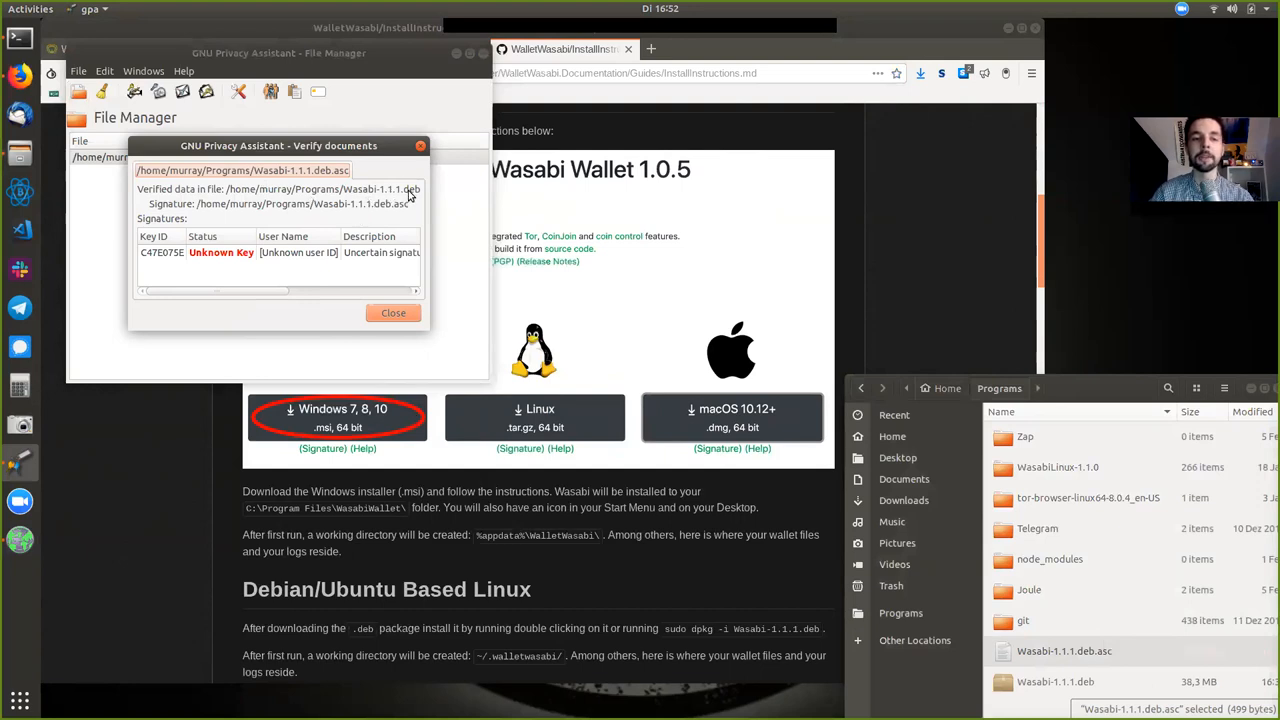
mouse_move(380, 217)
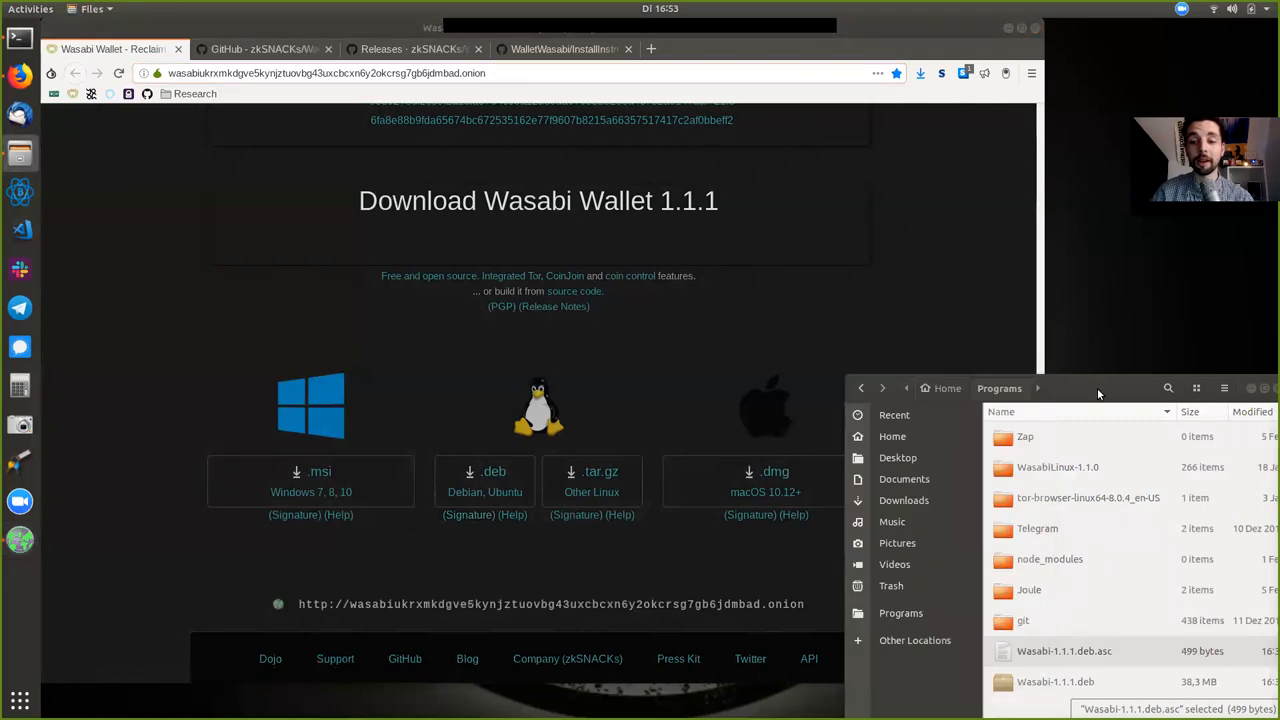
click(1064, 651)
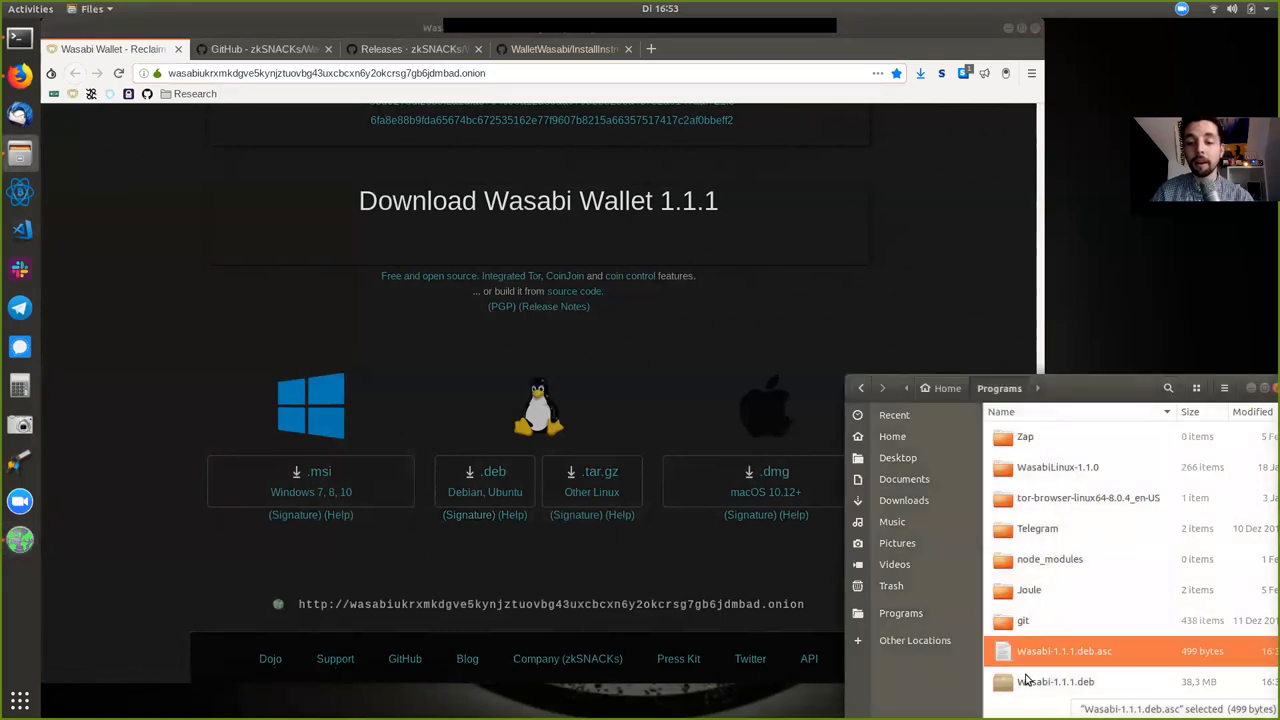
click(1057, 681)
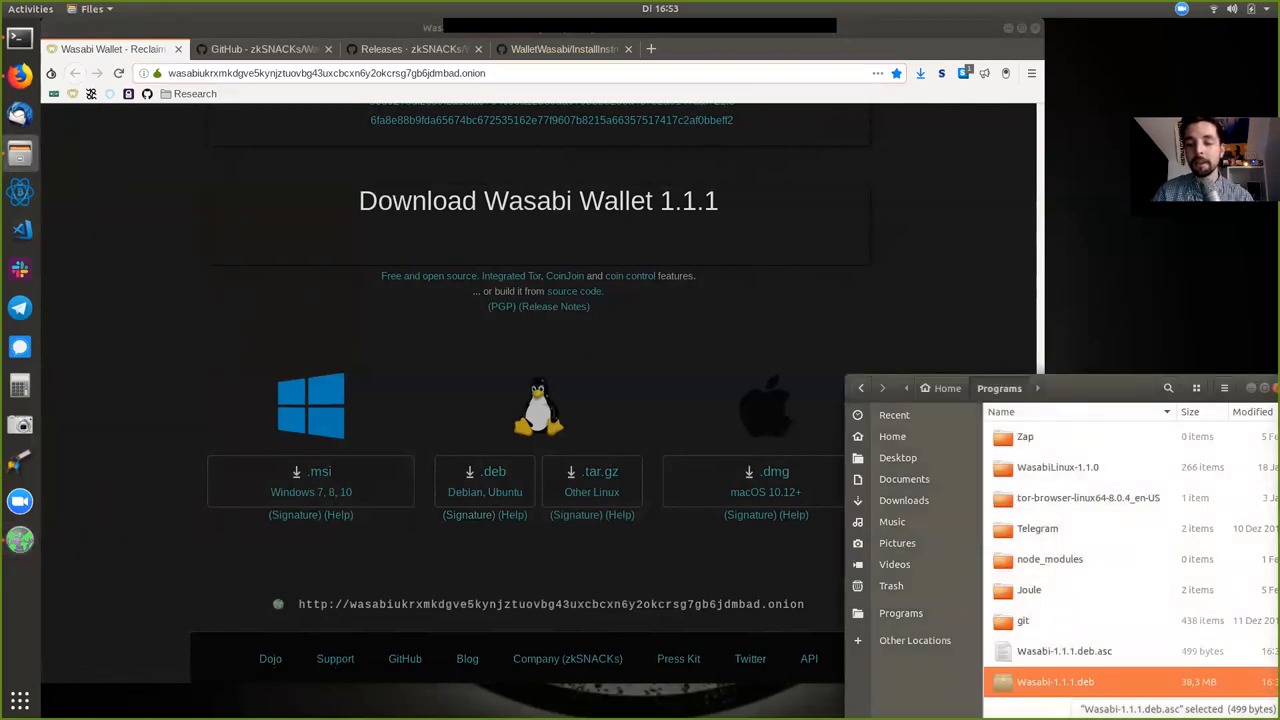
Open Wasabi-1.1.1.deb in Ubuntu Software and highlight its source file name.
double_click(1055, 681)
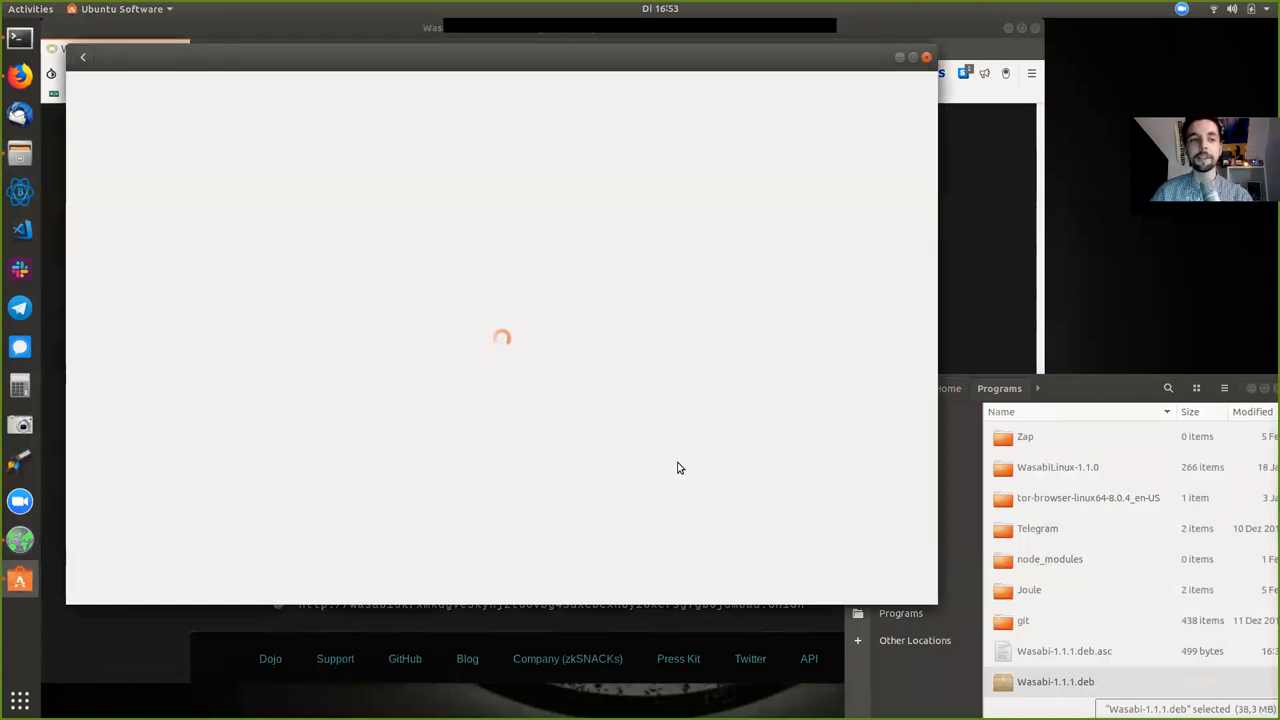
mouse_move(151, 254)
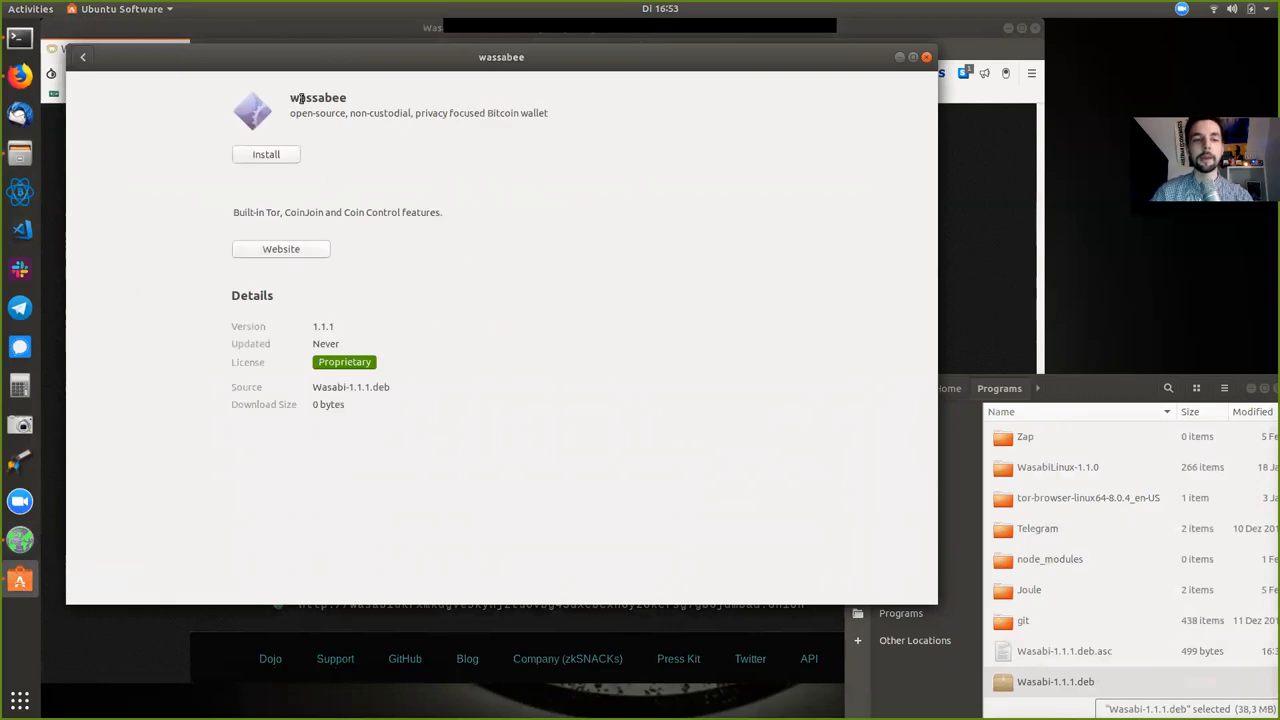
double_click(315, 112)
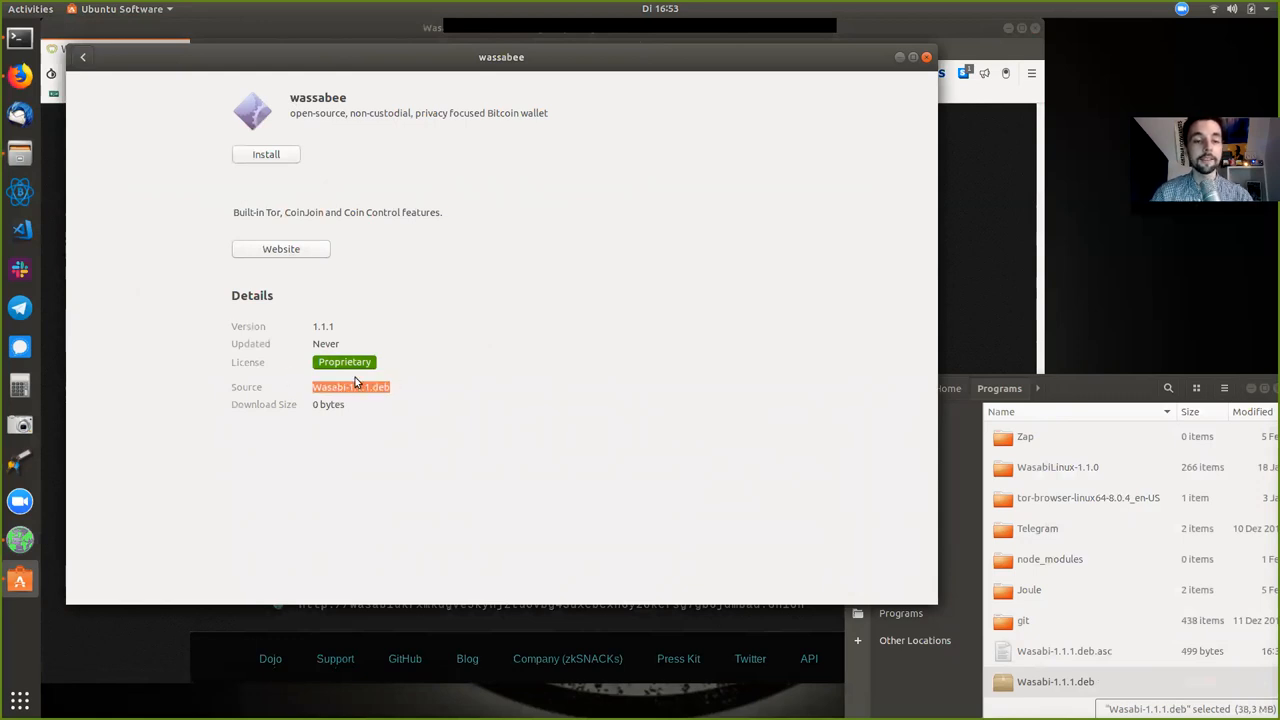
mouse_move(322, 340)
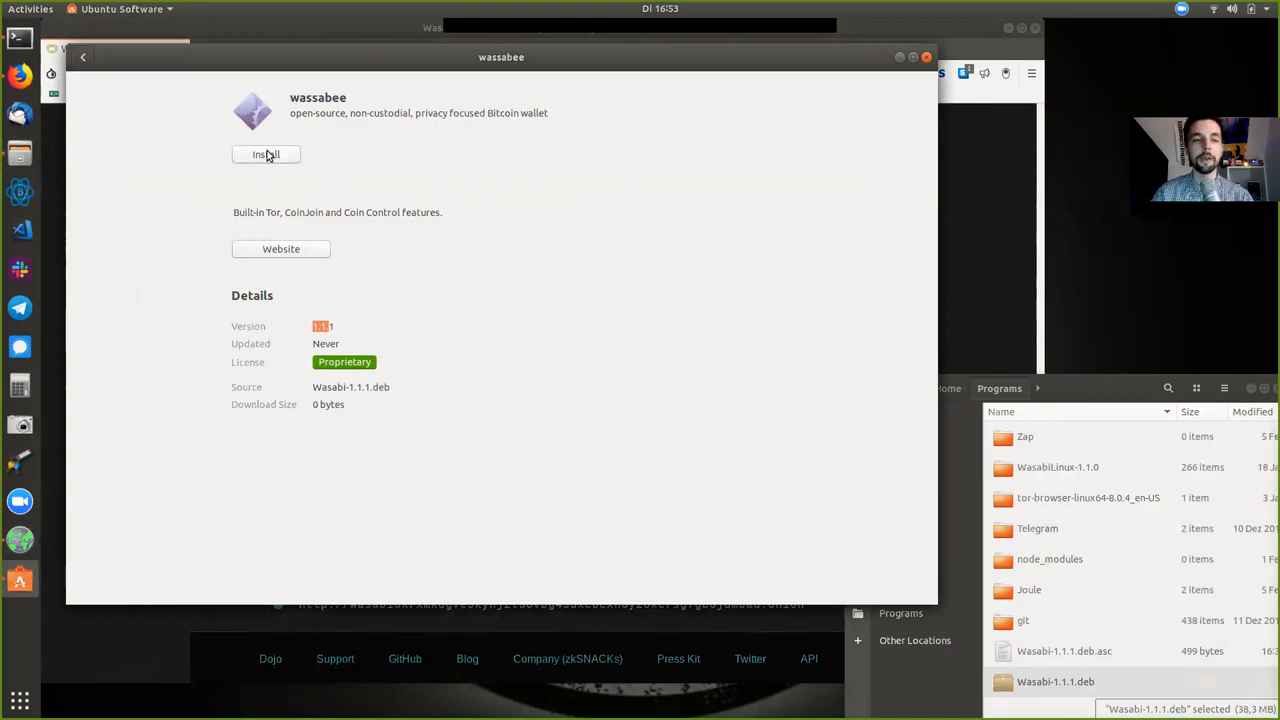
Install wassabee 1.1.1, authorizing with the account password in the Authentication Required dialog.
click(266, 154)
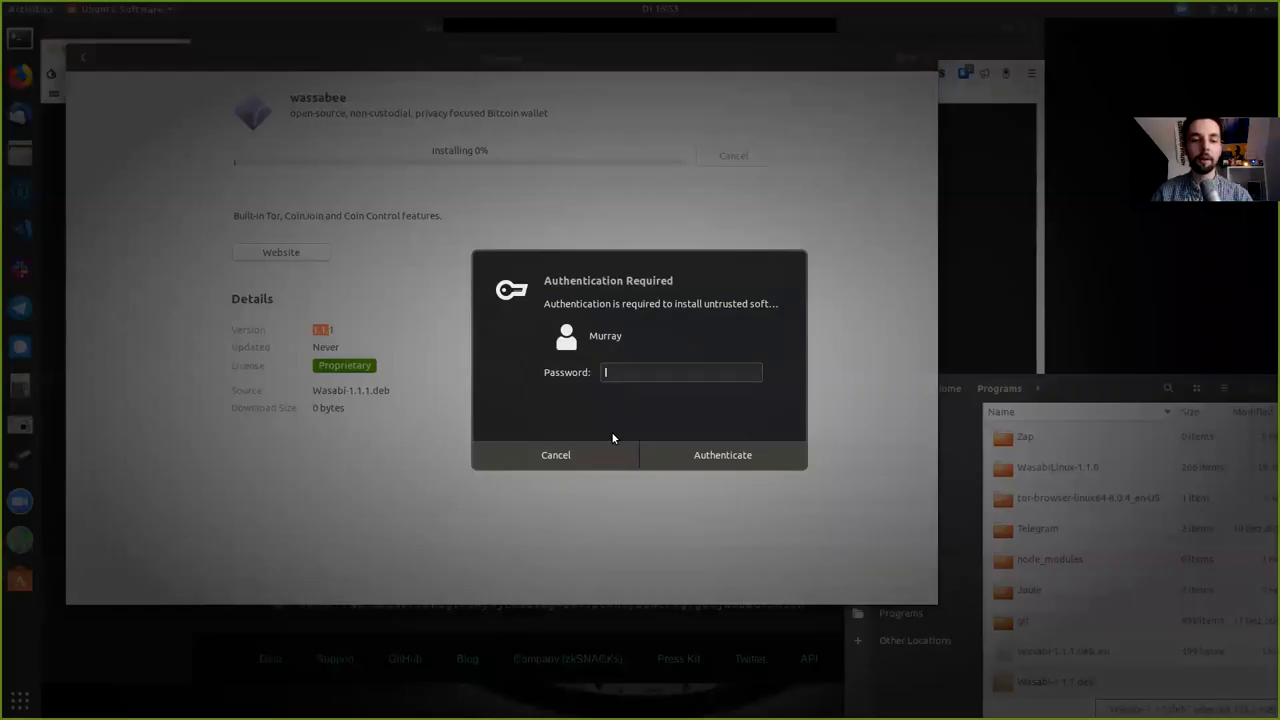
mouse_move(605, 457)
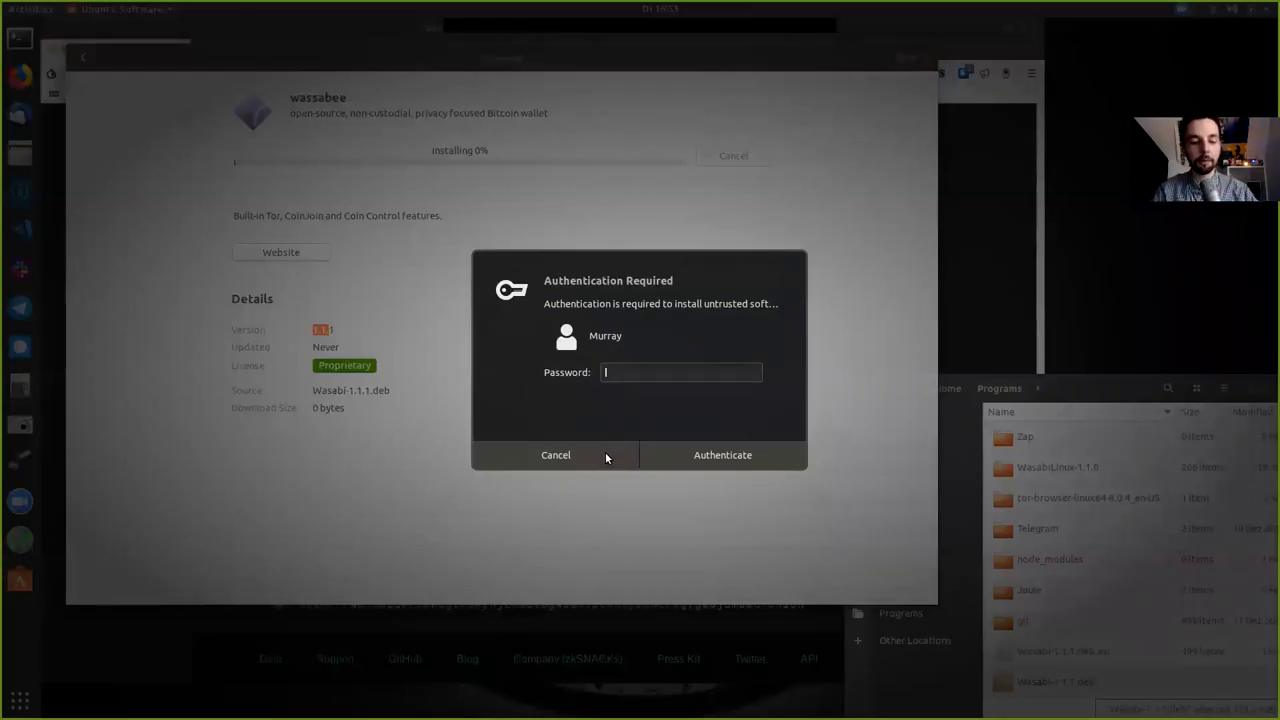
text(password)
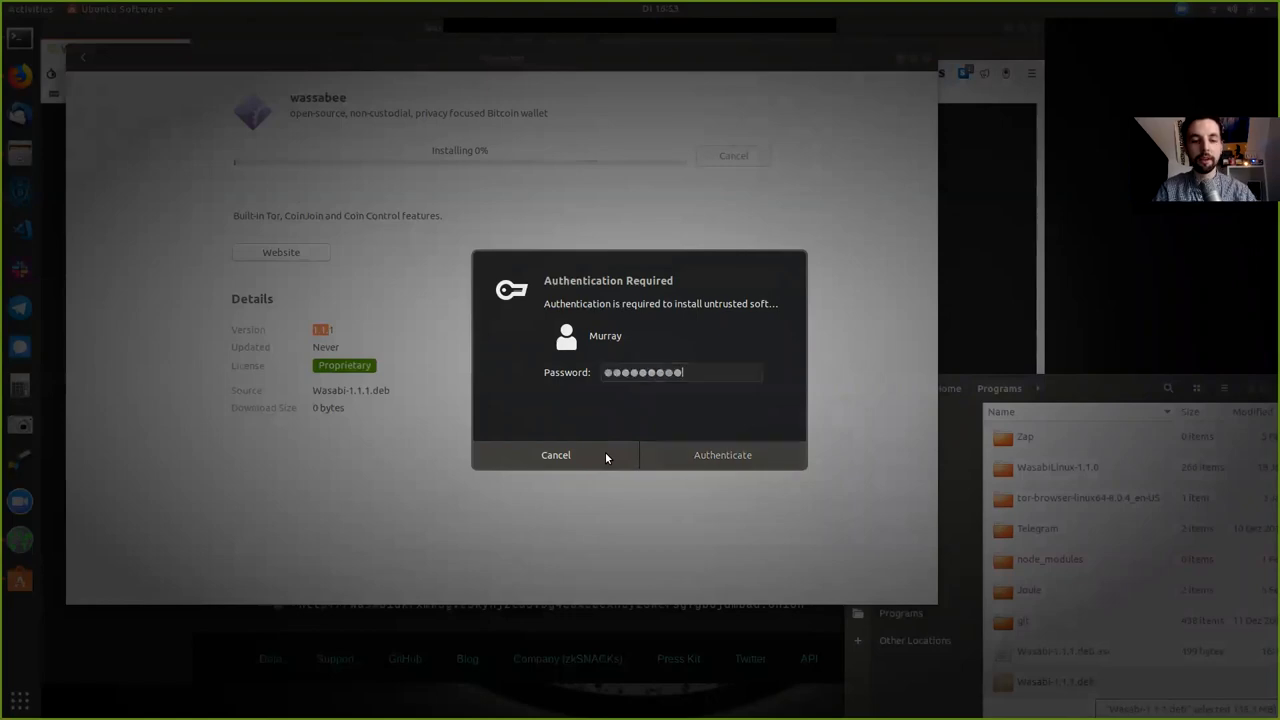
click(722, 455)
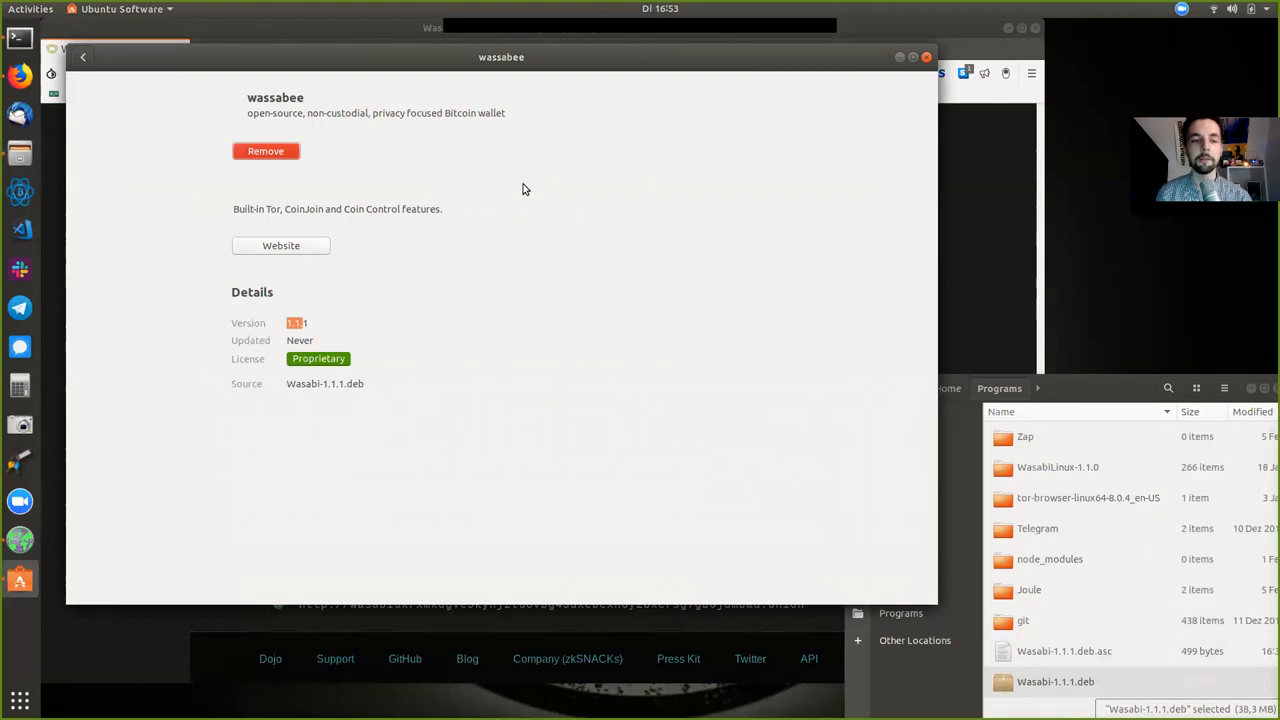
mouse_move(930, 101)
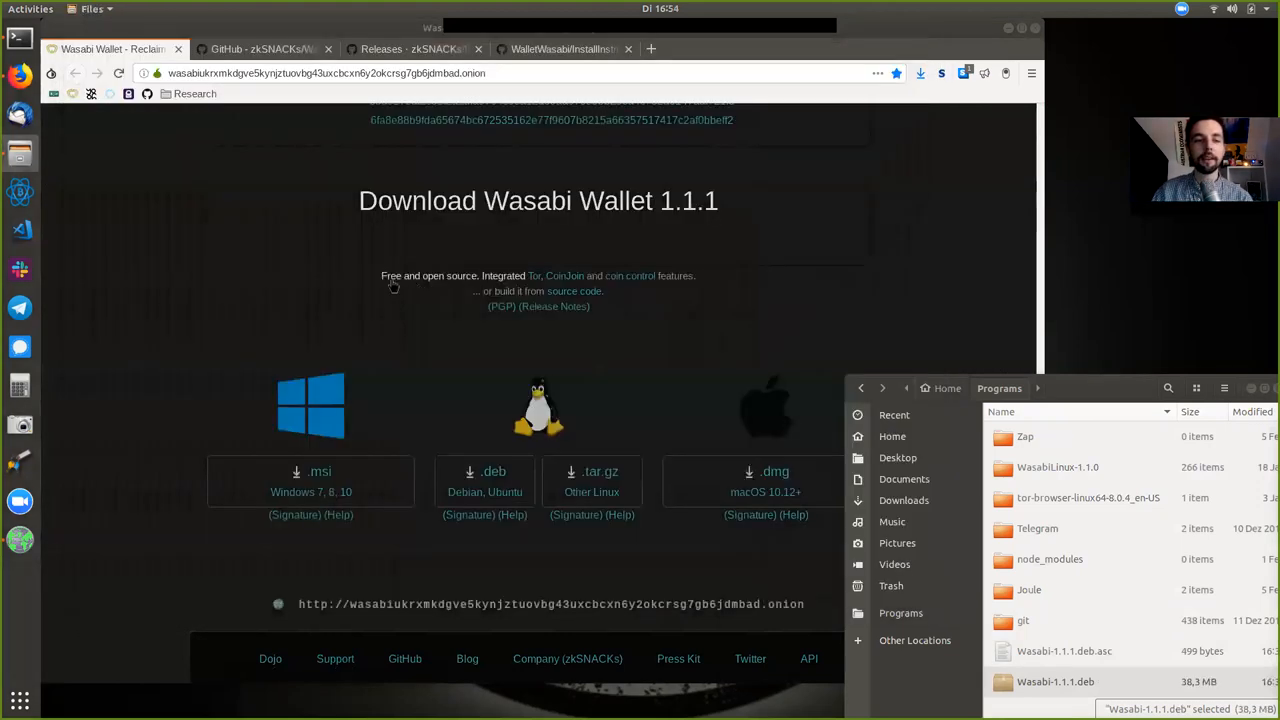
Select Wasabi-1.1.1.deb, then its Wasabi-1.1.1.deb.asc signature file in Programs.
click(1055, 681)
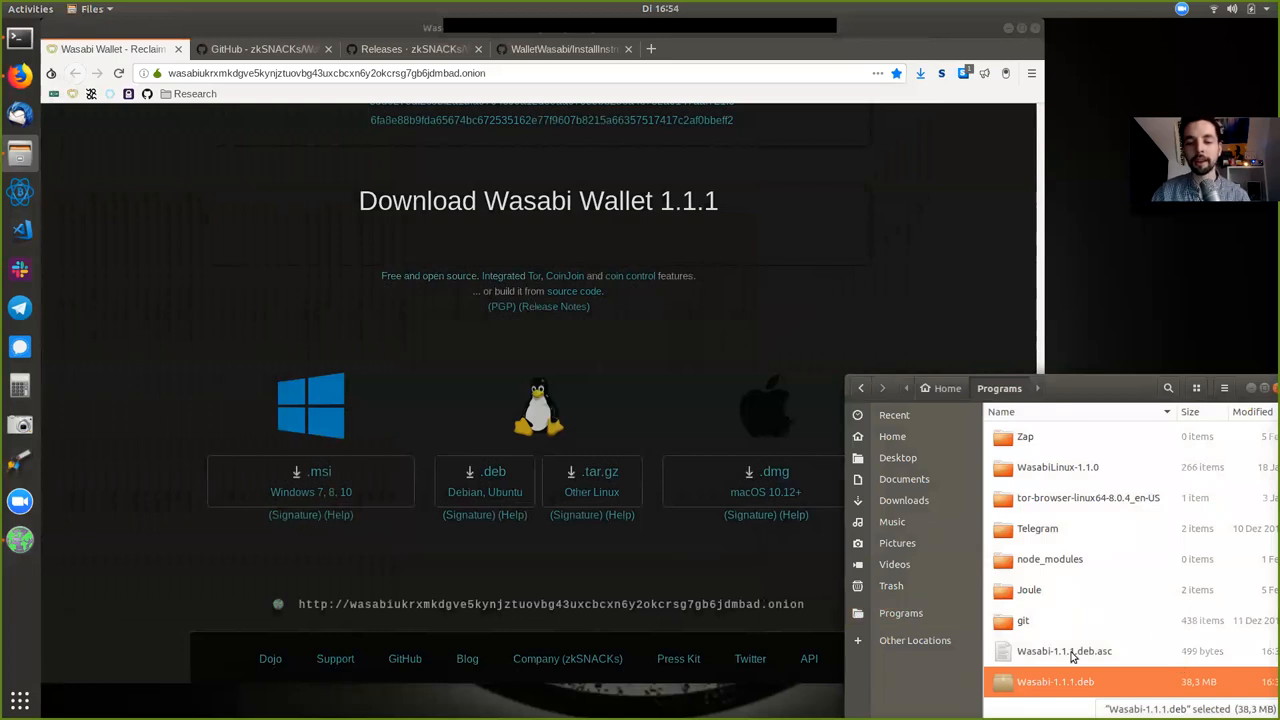
click(1064, 651)
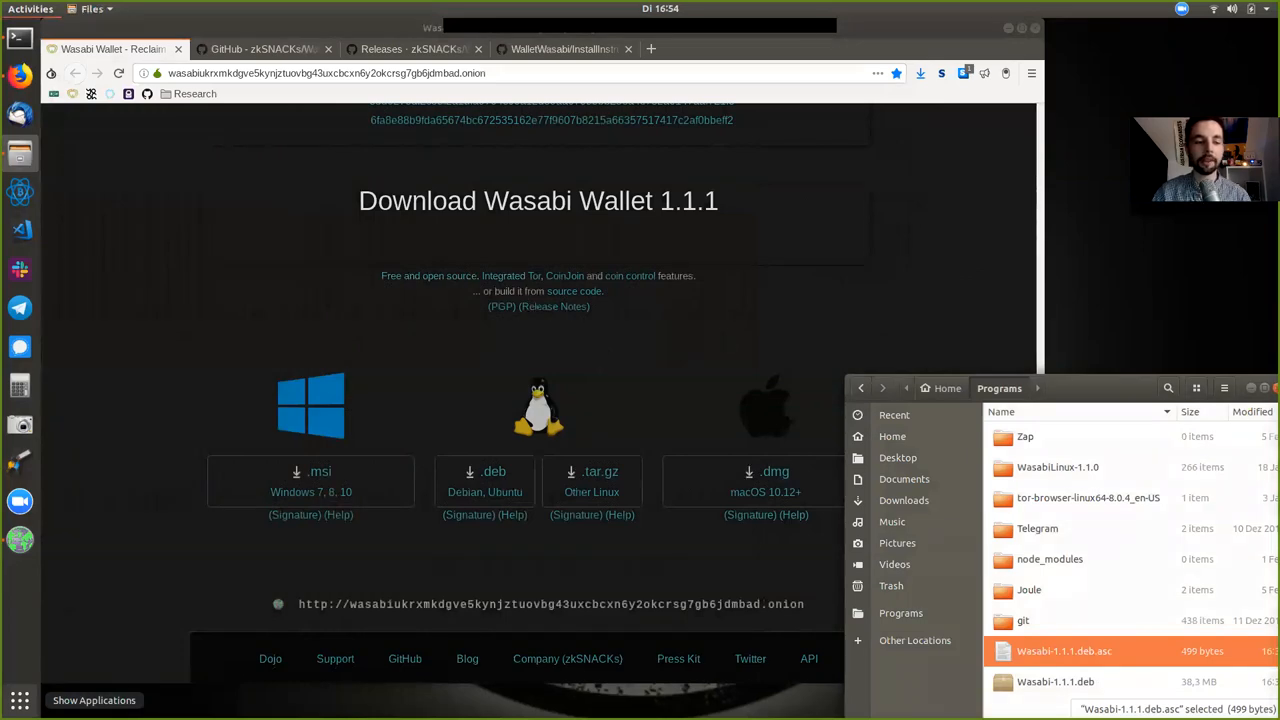
Pin Wasabi Wallet to the dock favourites from Show Applications.
click(20, 700)
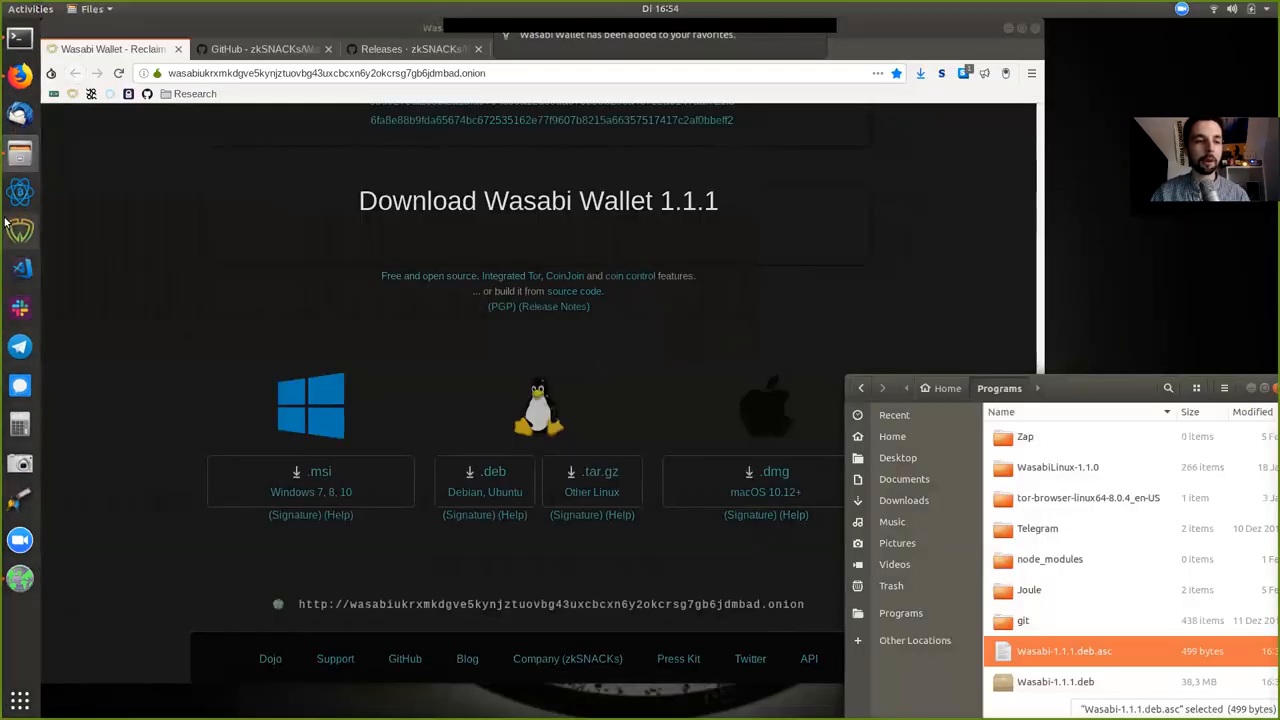
mouse_move(20, 230)
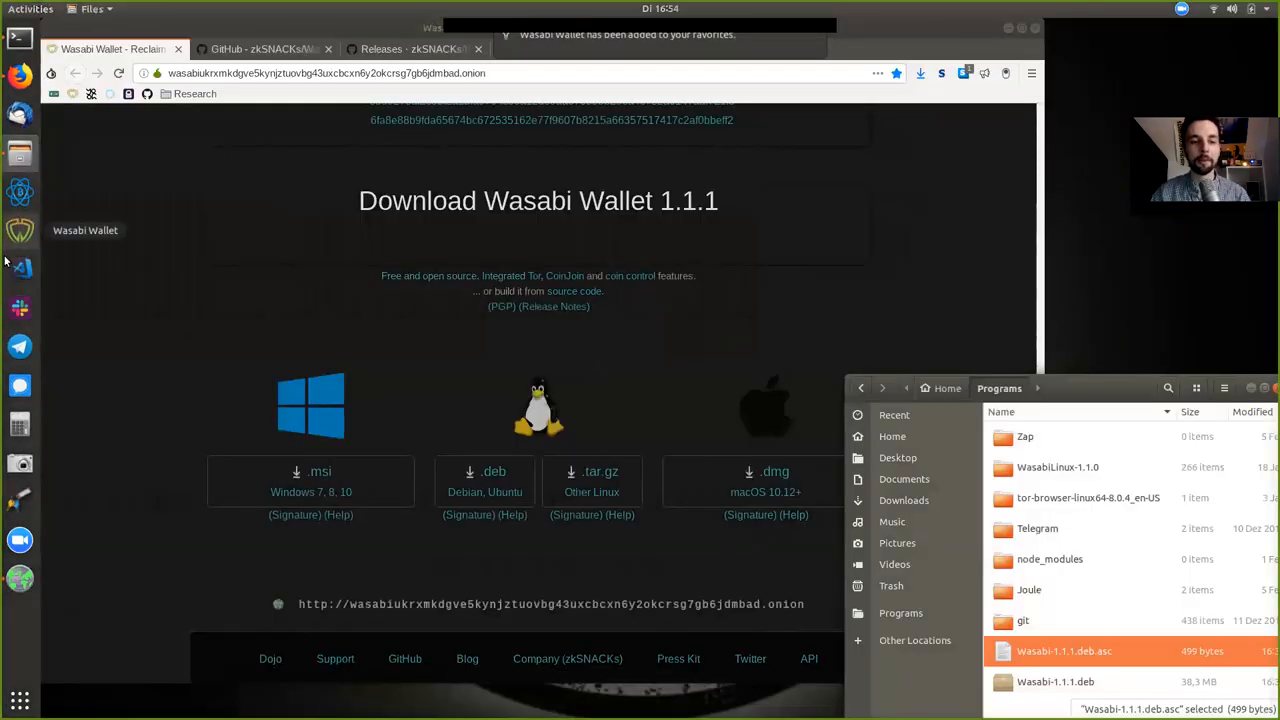
click(484, 471)
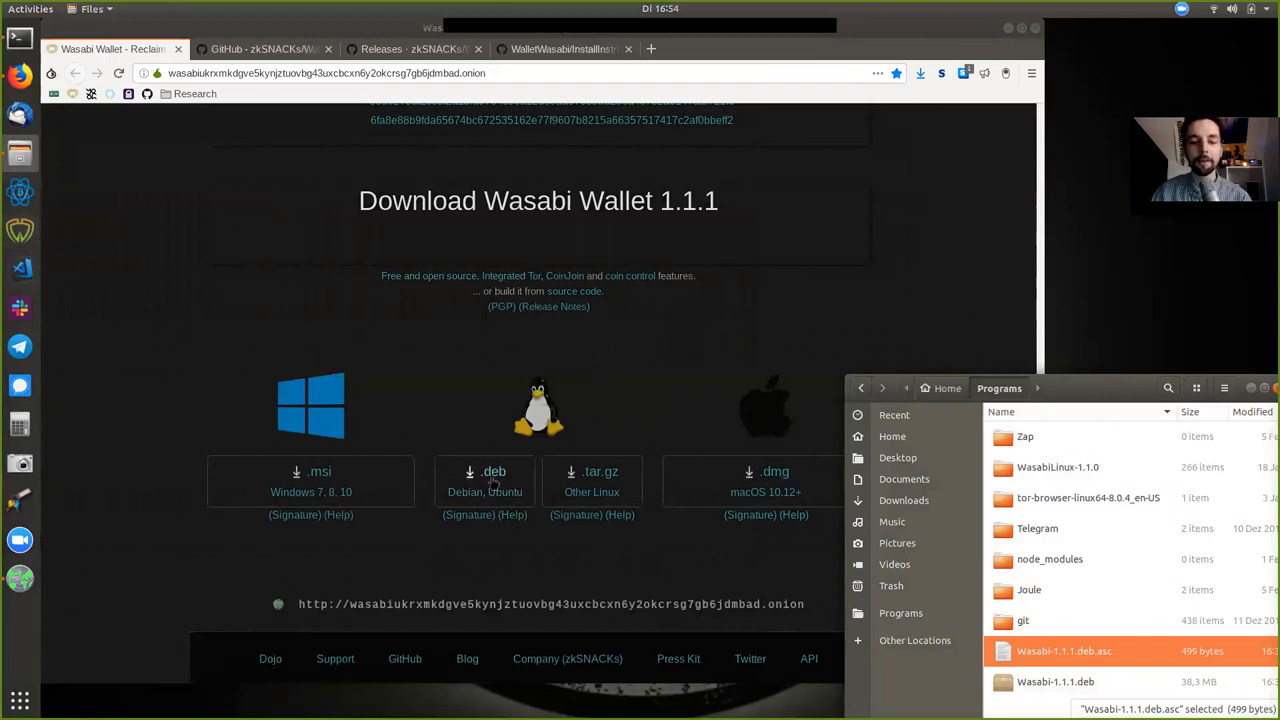
mouse_move(485, 485)
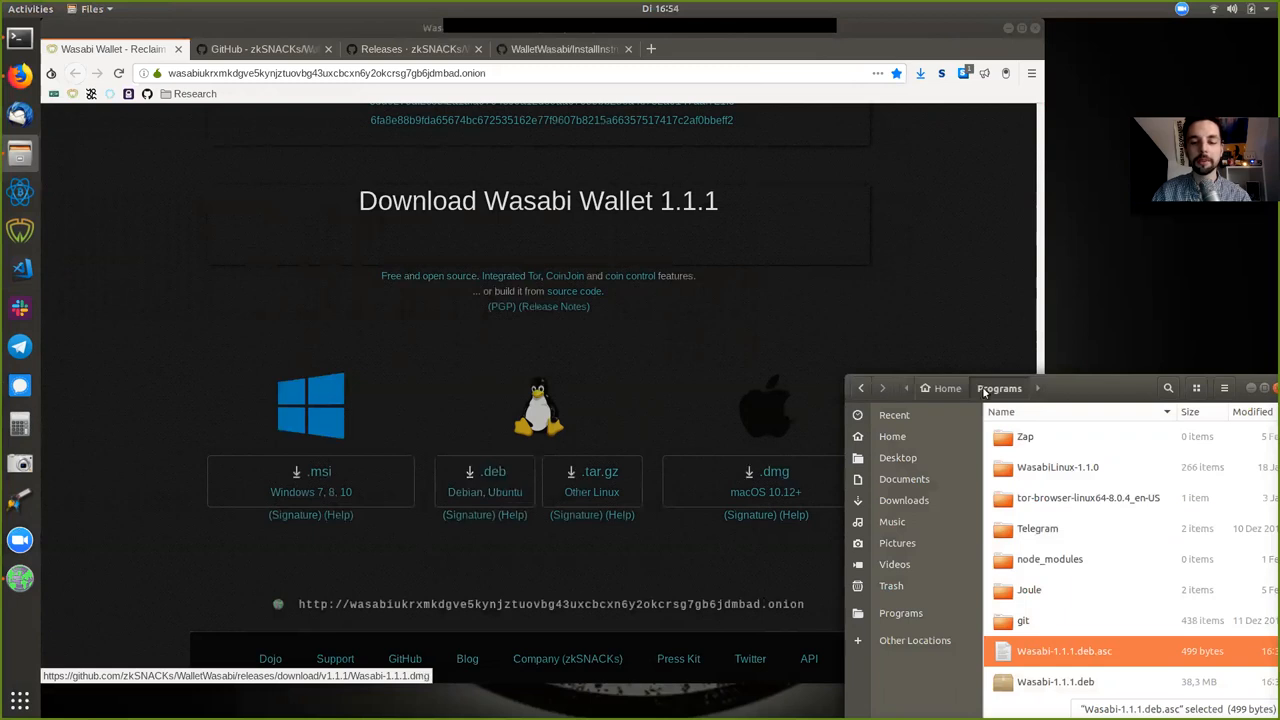
mouse_move(20, 230)
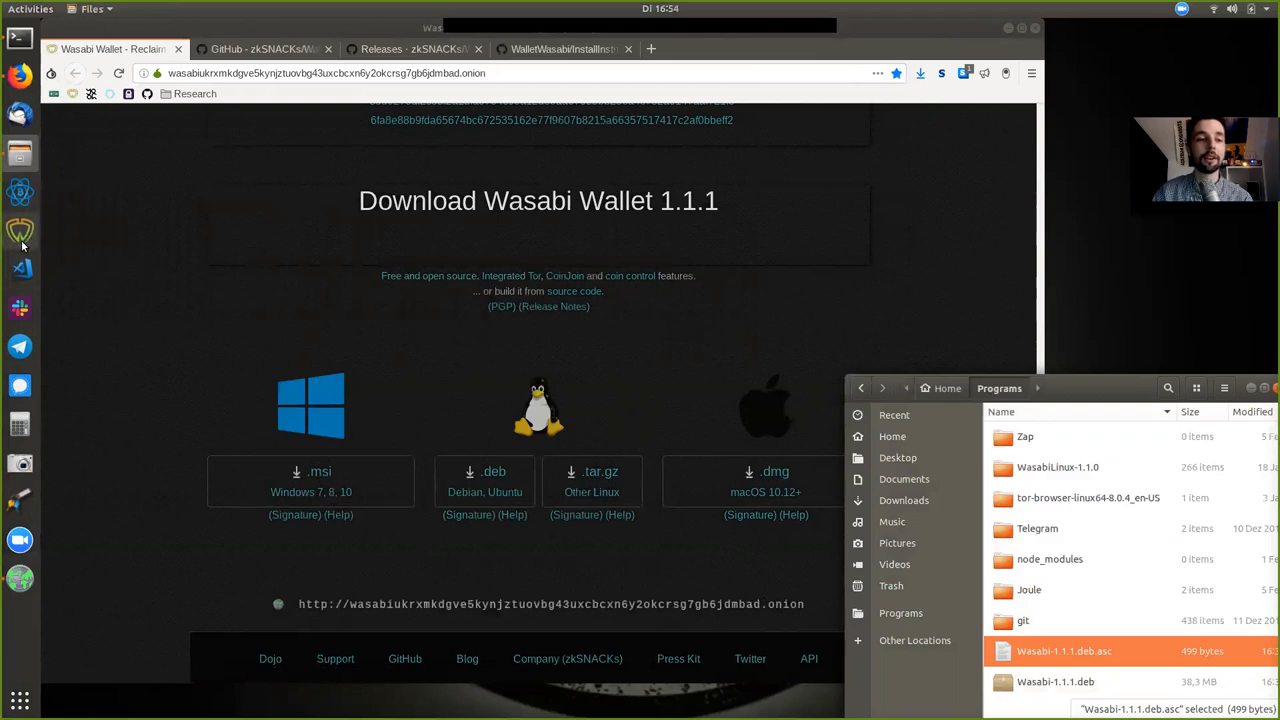
mouse_move(20, 230)
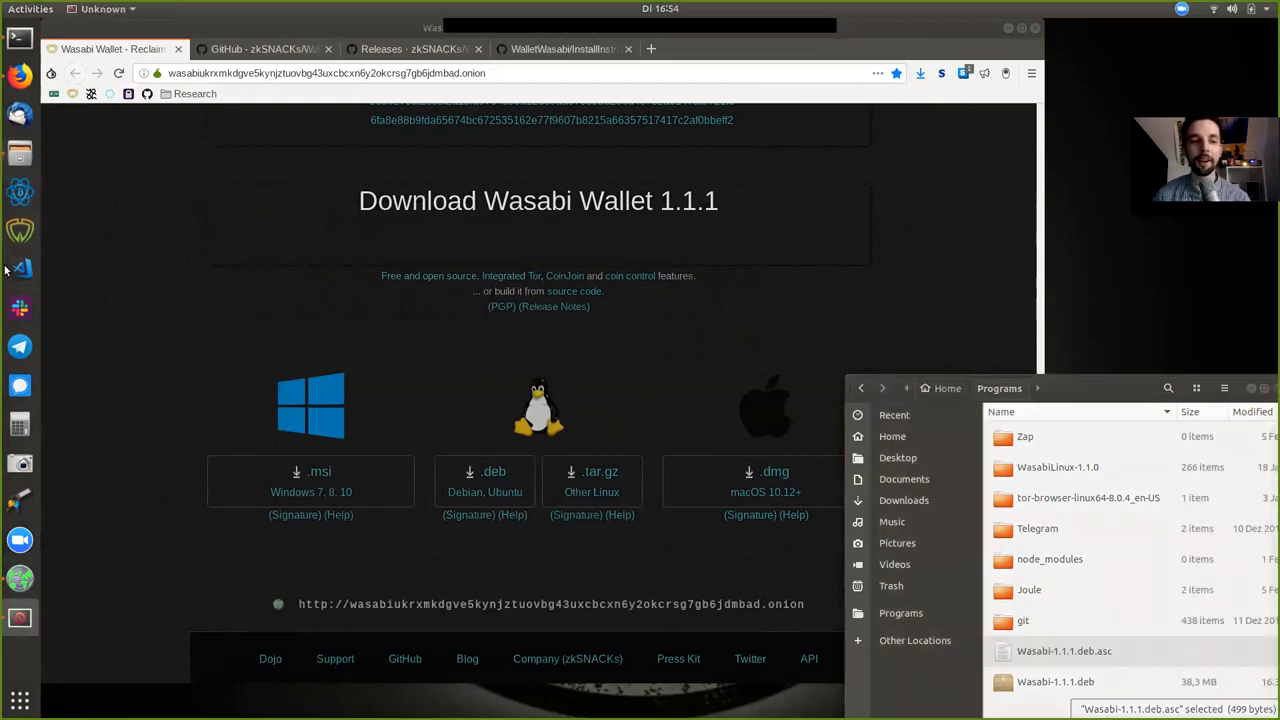
Bring the Wasabi Wallet window forward and open its Help menu.
click(20, 617)
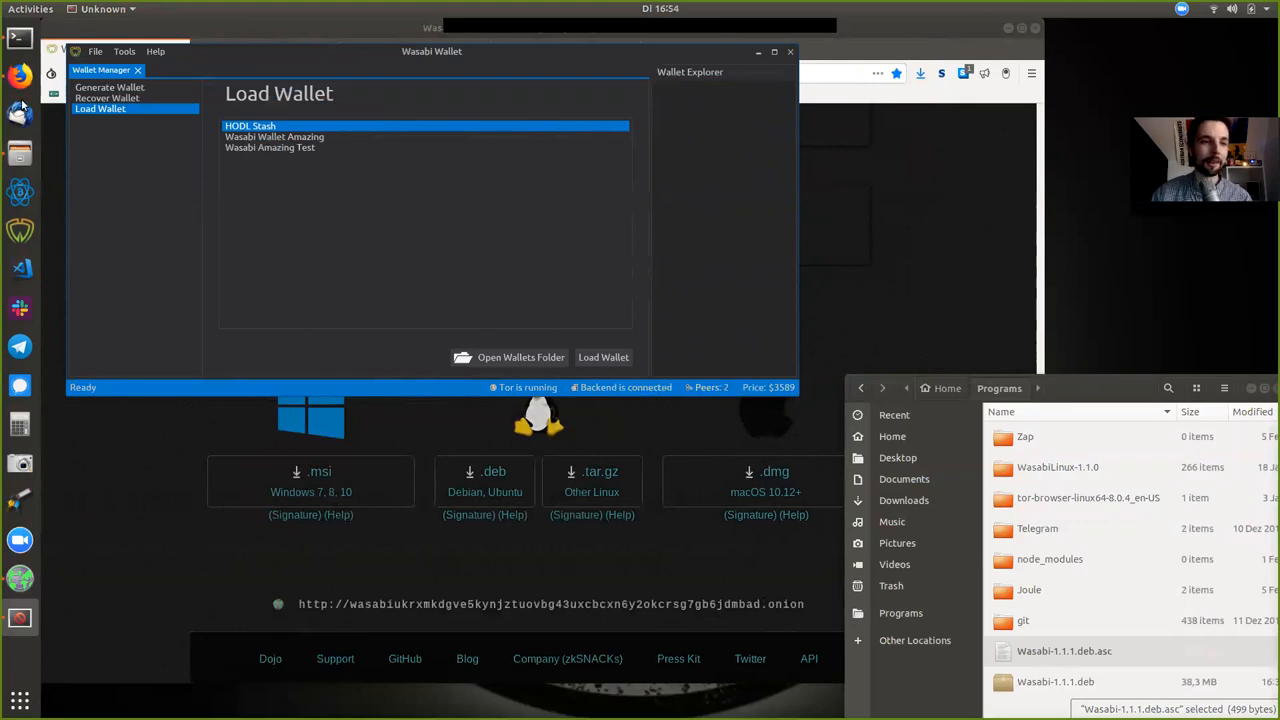
click(155, 51)
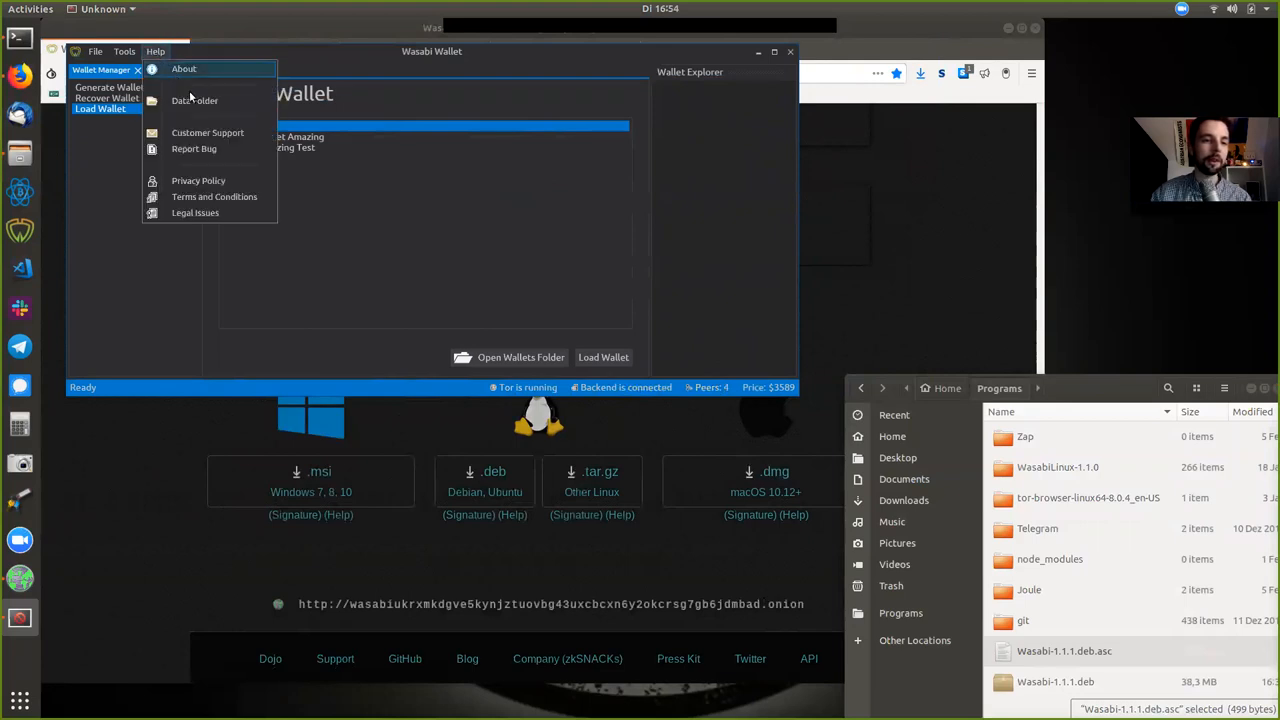
Open Help > About, highlight version v1.1.1, and drag the window top right.
click(184, 68)
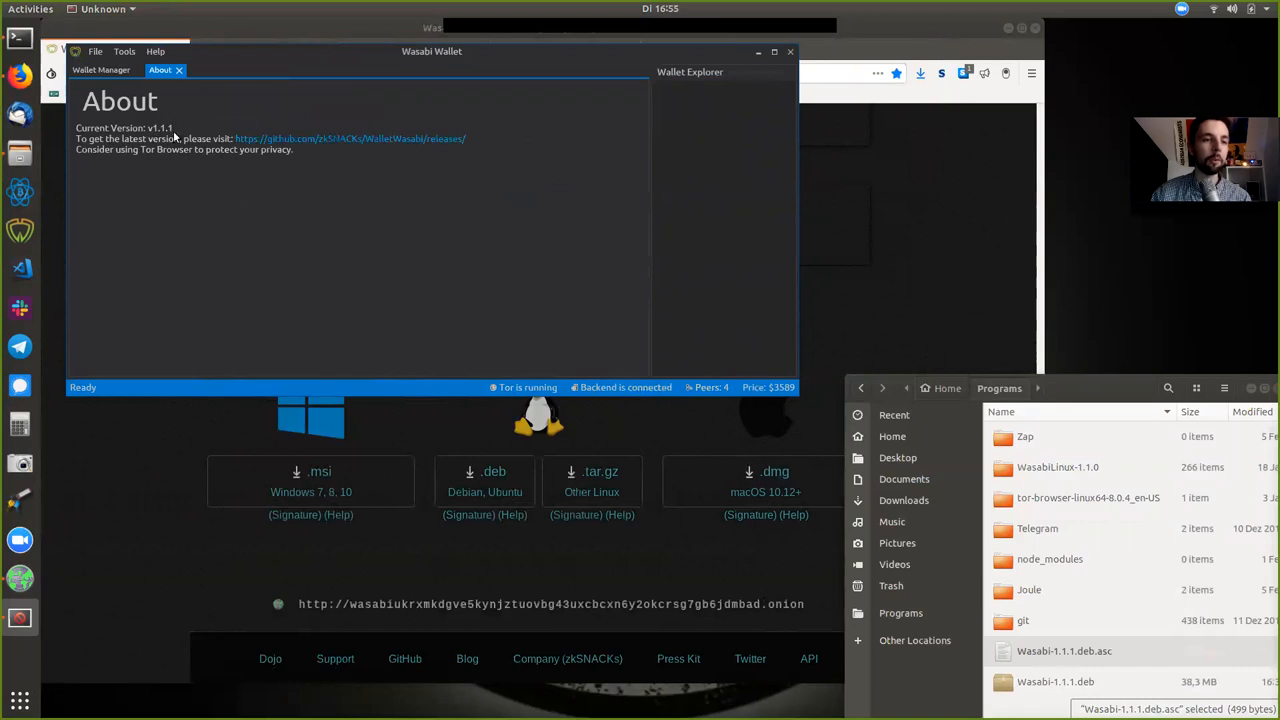
double_click(160, 128)
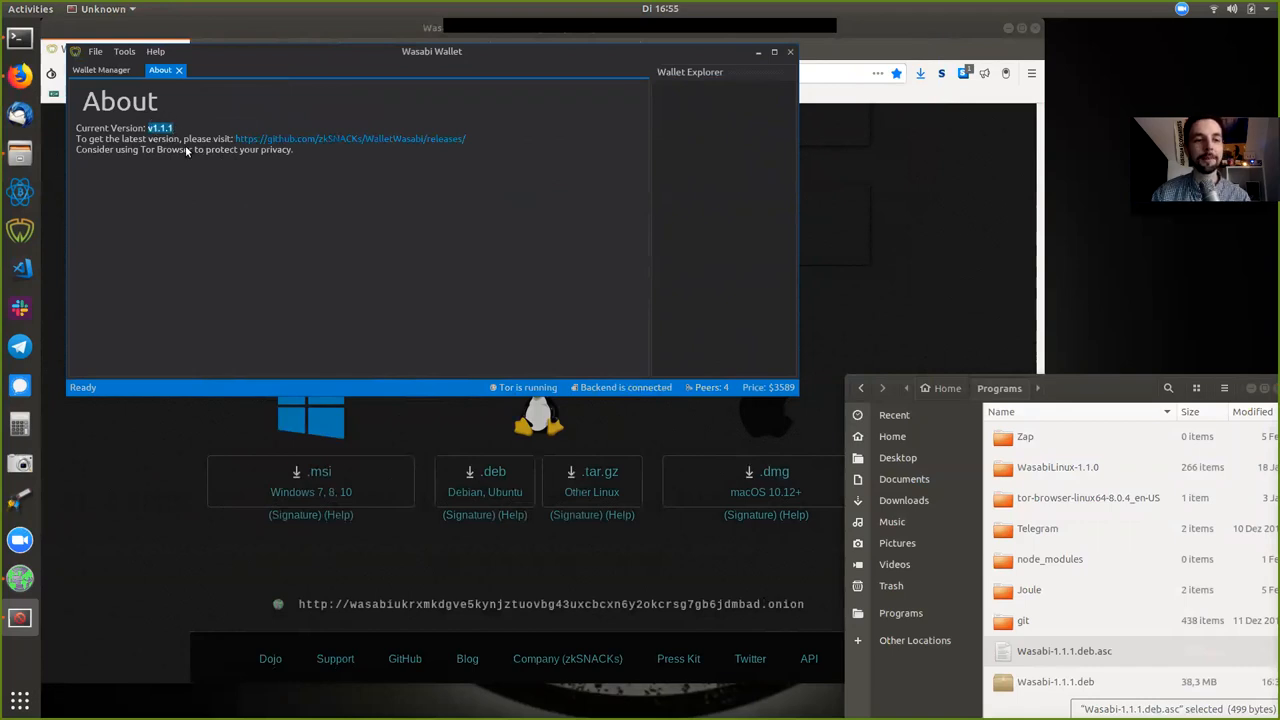
mouse_move(445, 76)
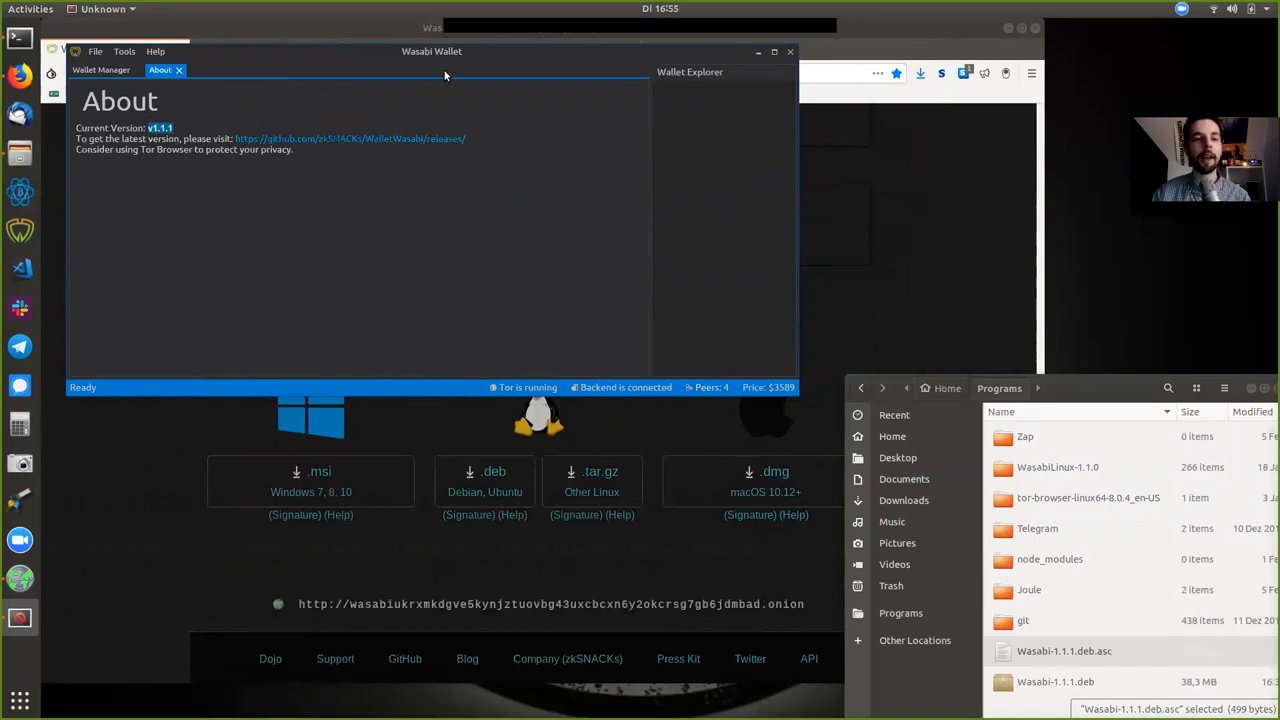
drag(432, 51, 871, 25)
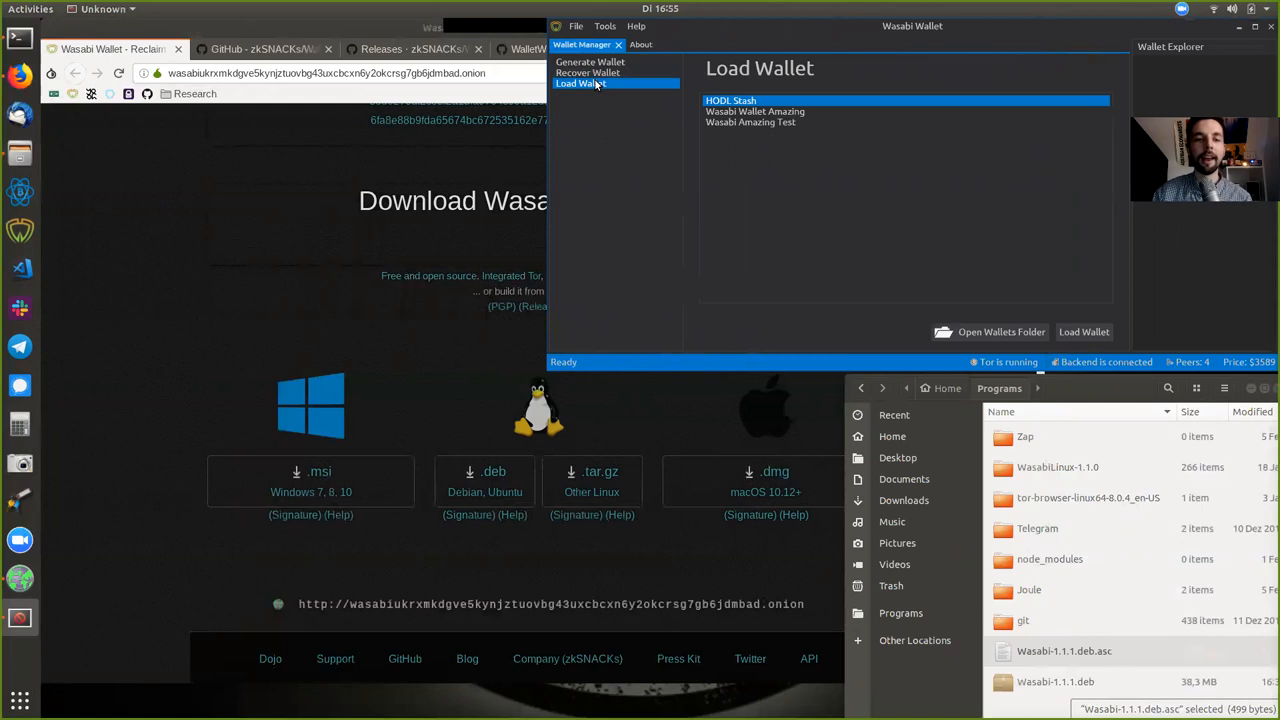
Select the Wasabi Amazing Test wallet in the Load Wallet list.
click(750, 122)
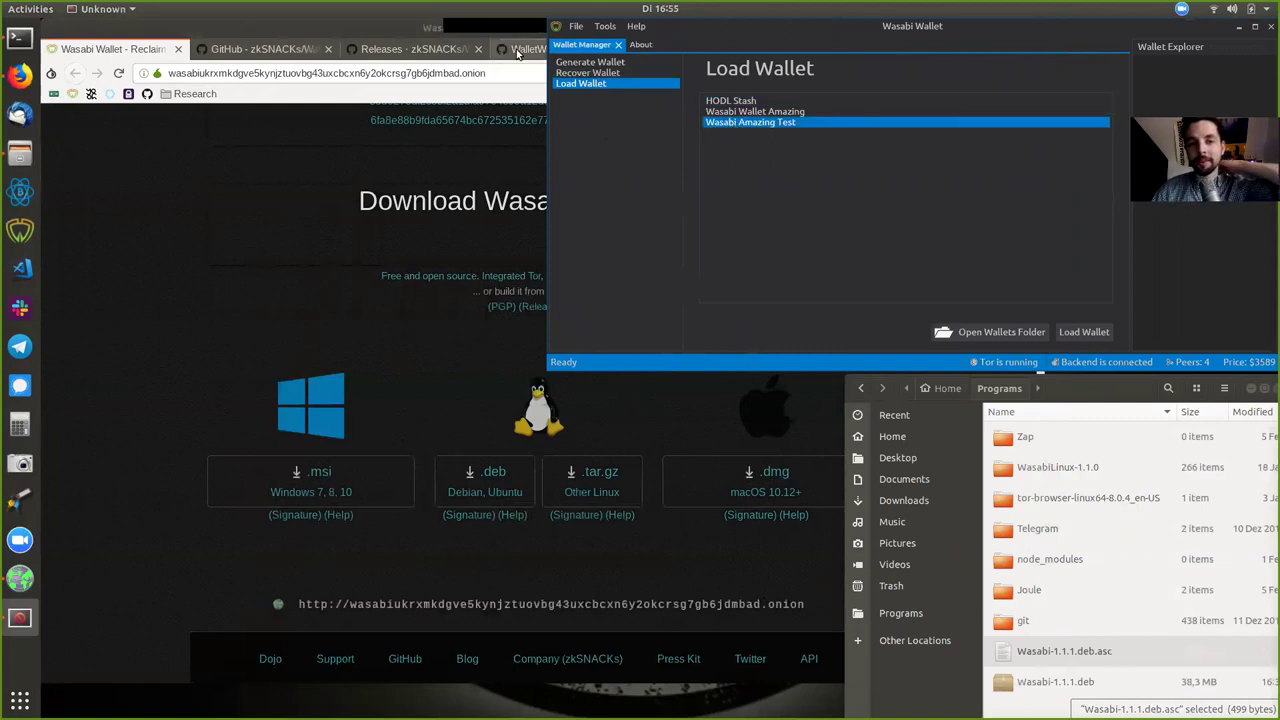
mouse_move(700, 7)
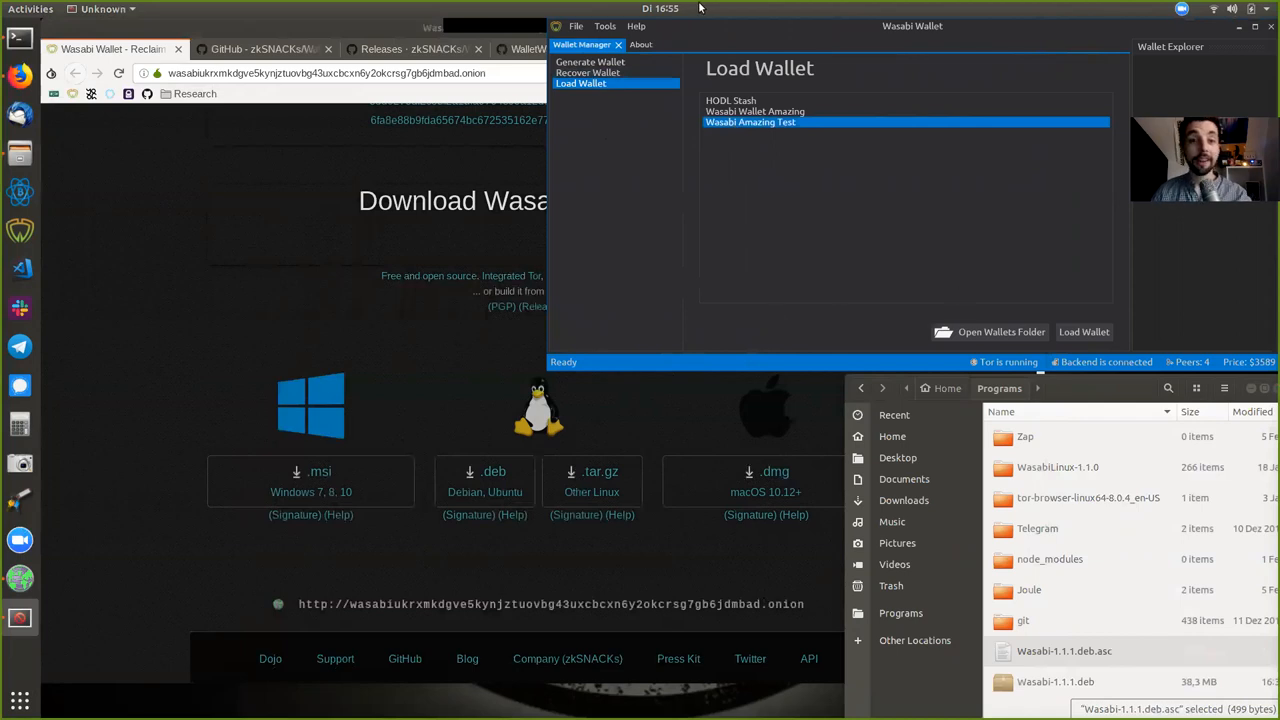